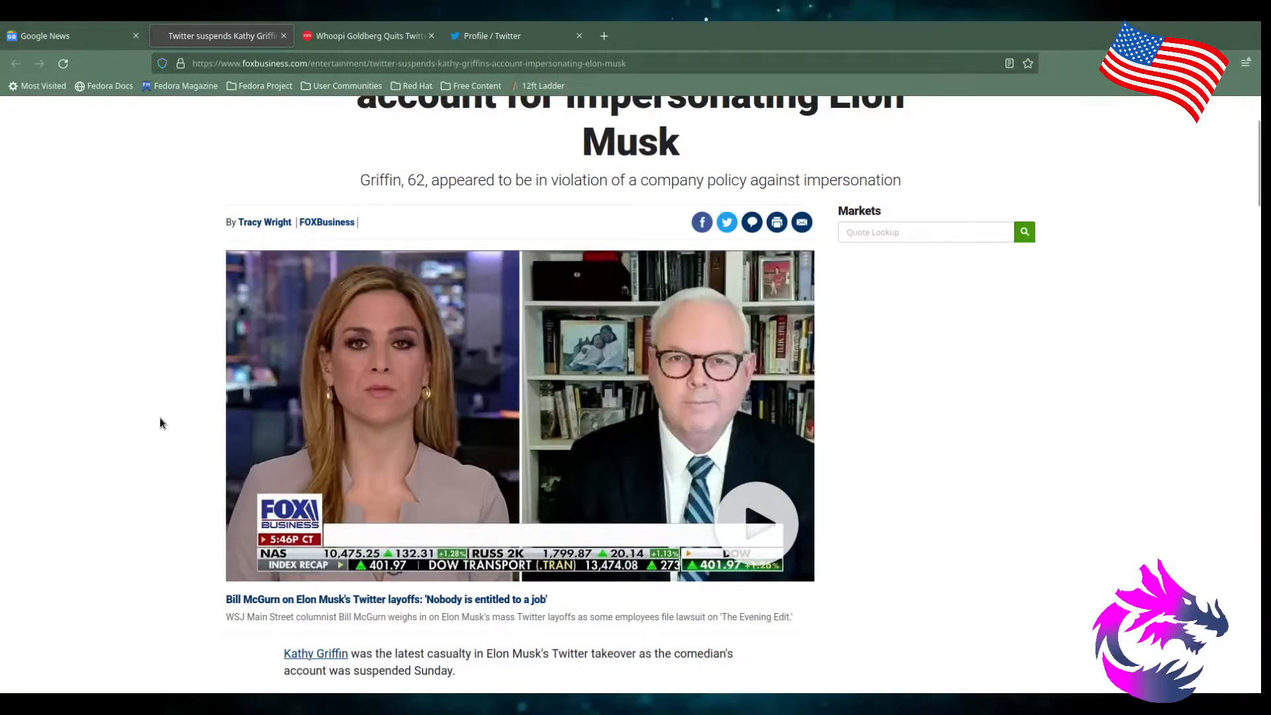
# - Scroll the Kathy Griffin article past the video to her suspended-account photo and SpaceX paragraph
pyautogui.scroll(3)
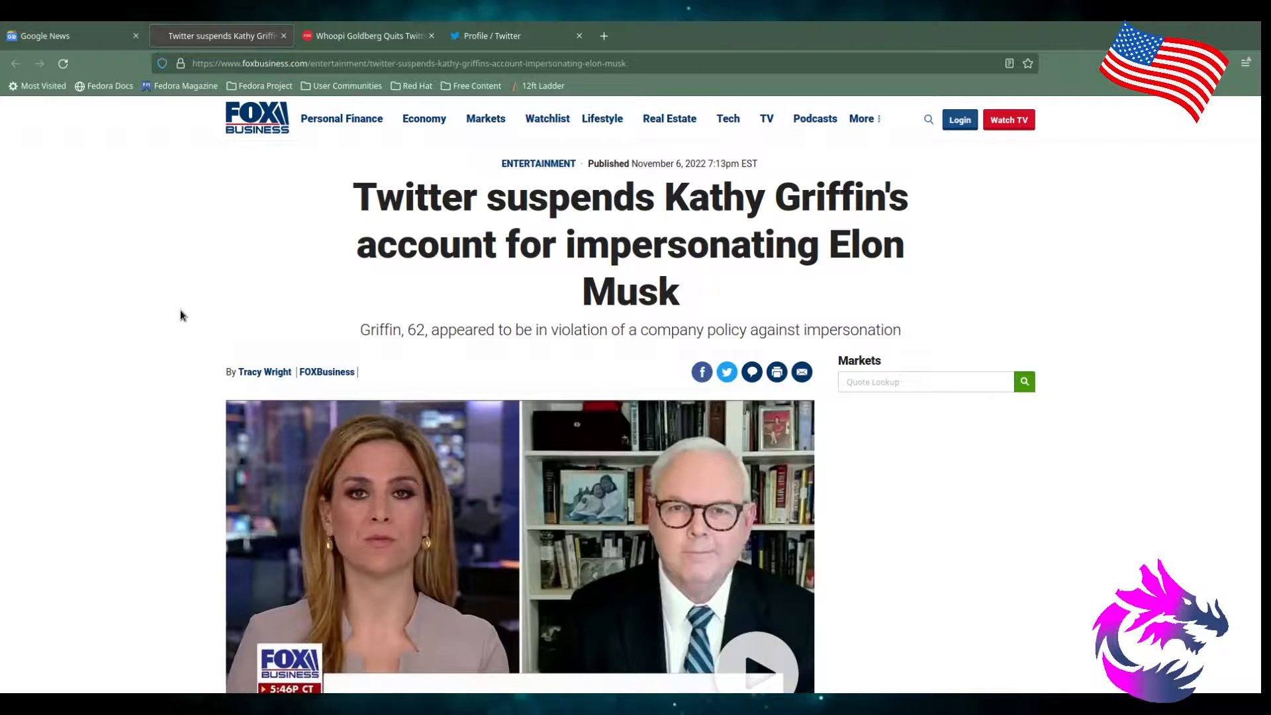
pyautogui.moveTo(155, 350)
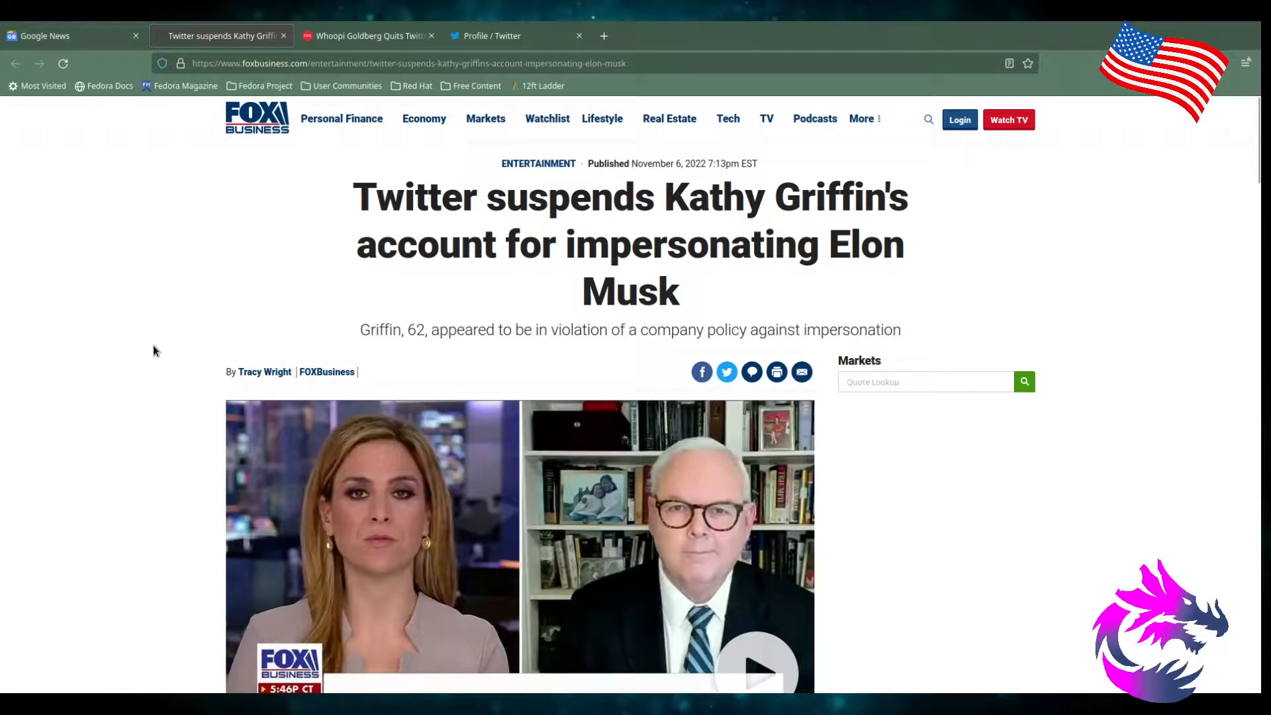
pyautogui.moveTo(690, 352)
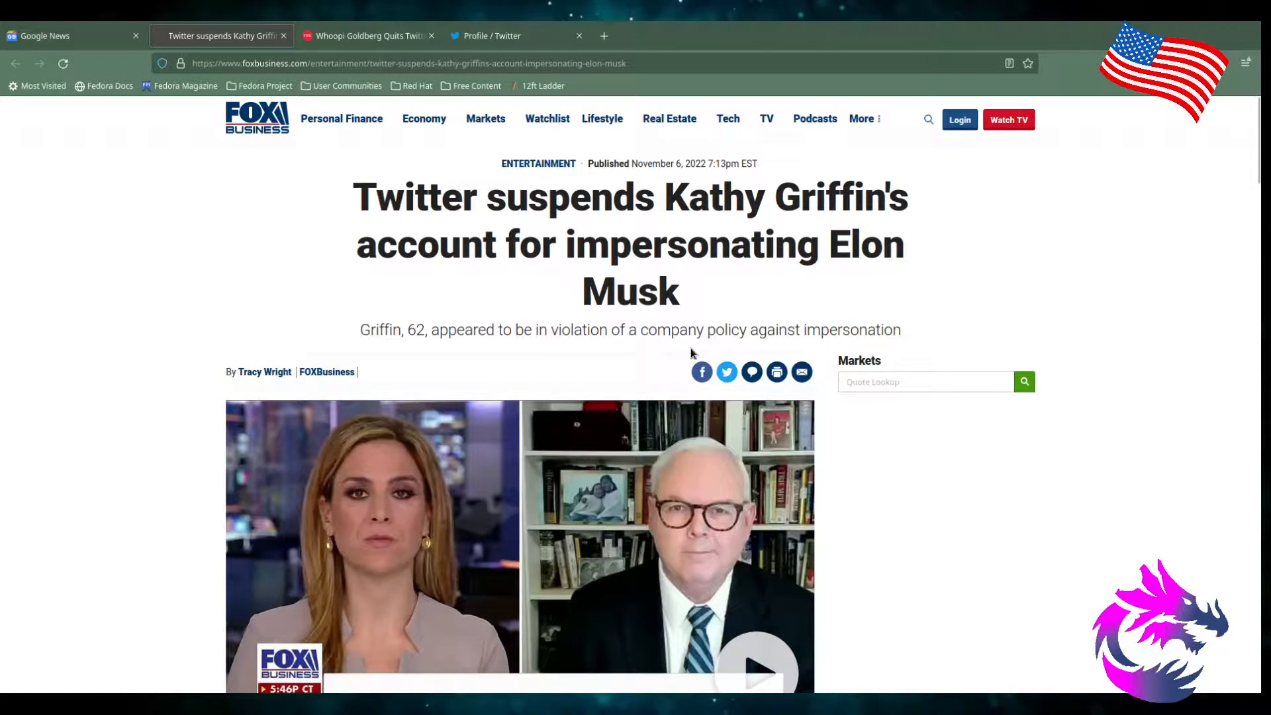
pyautogui.moveTo(518, 351)
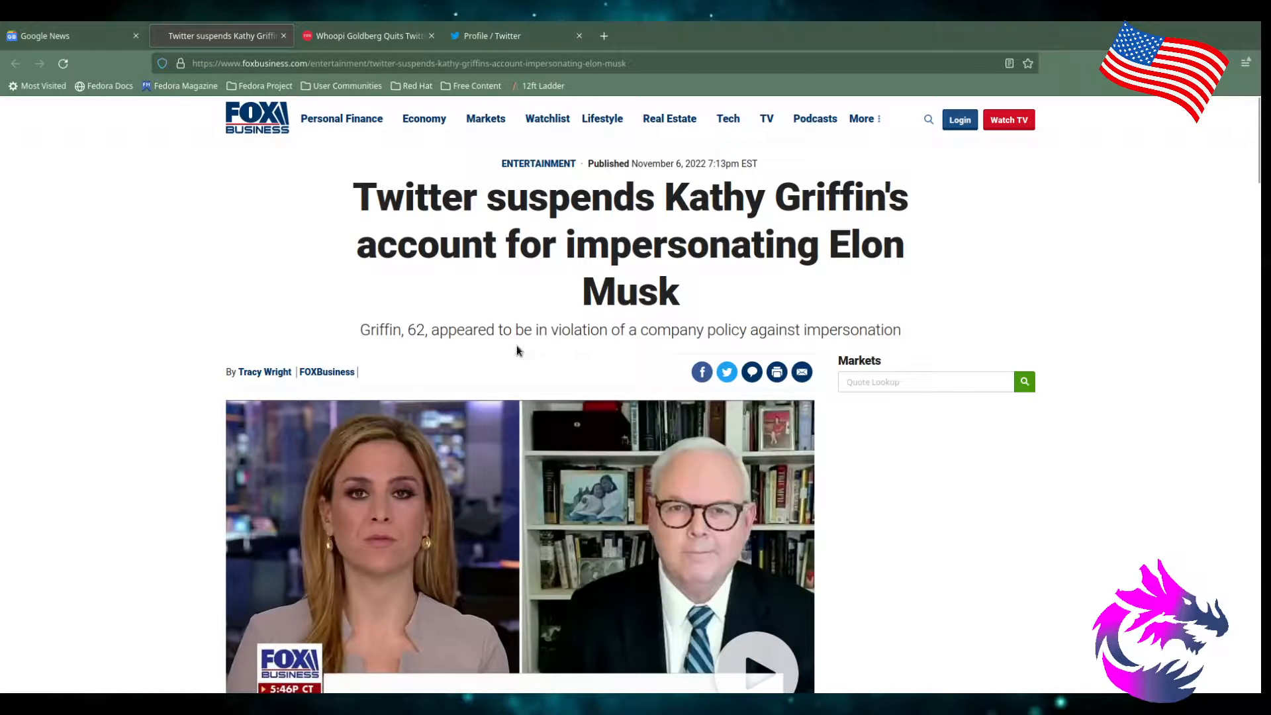
pyautogui.scroll(-3)
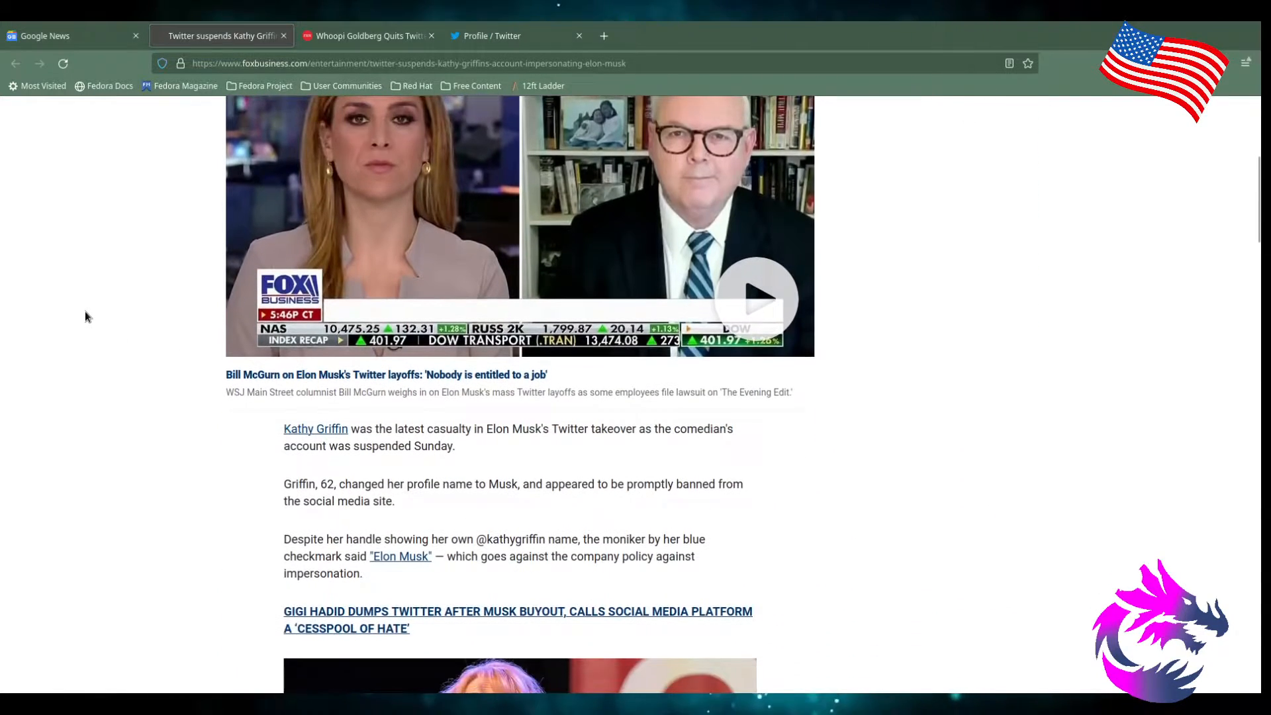
pyautogui.scroll(-3)
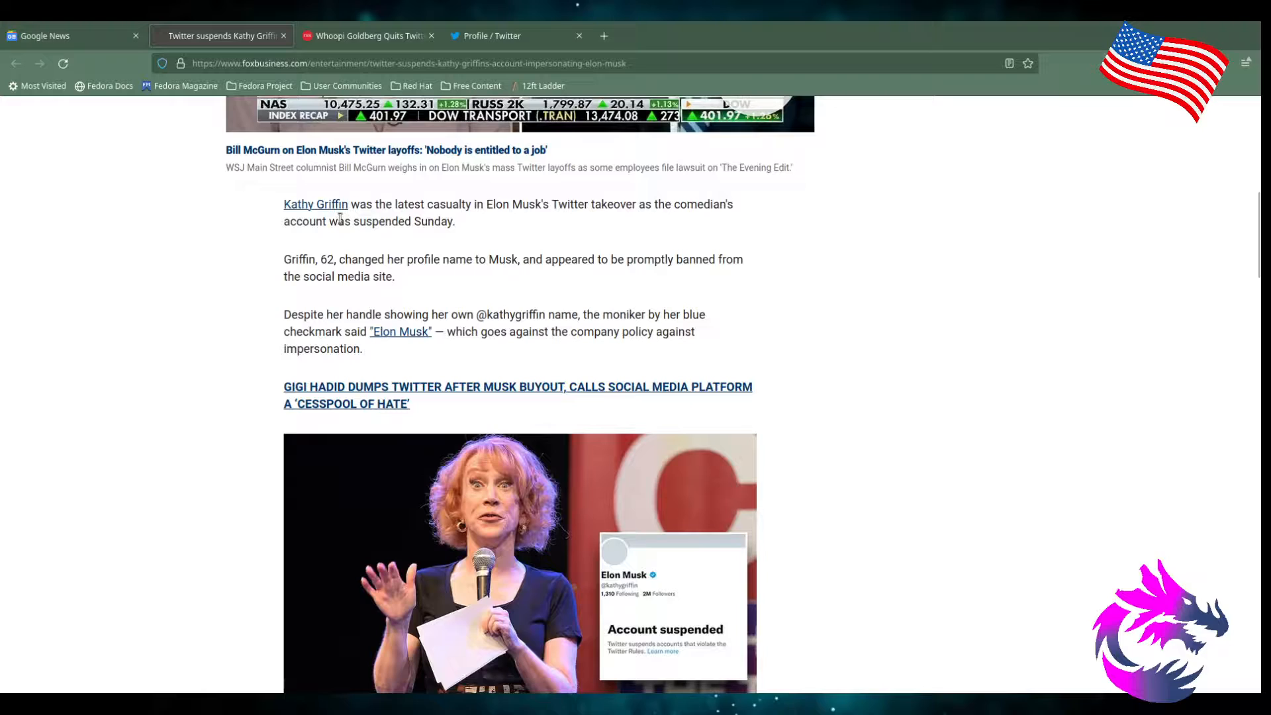
pyautogui.moveTo(523, 217)
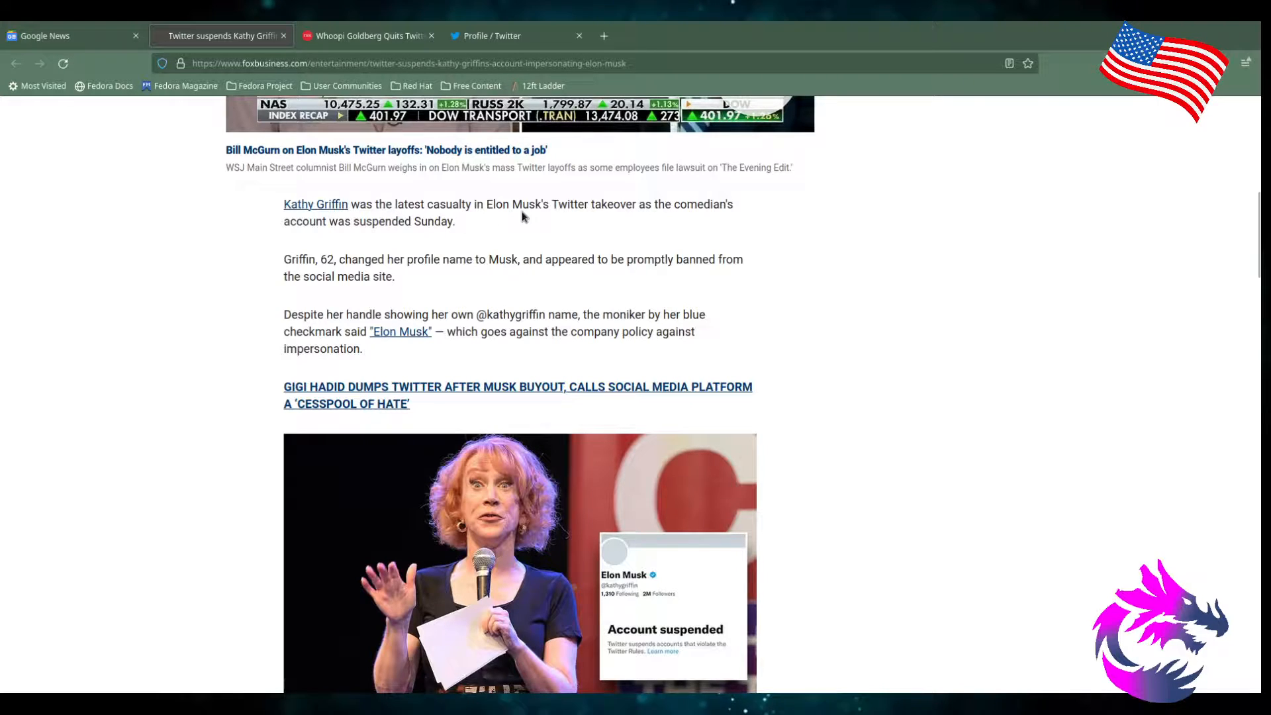
pyautogui.moveTo(659, 223)
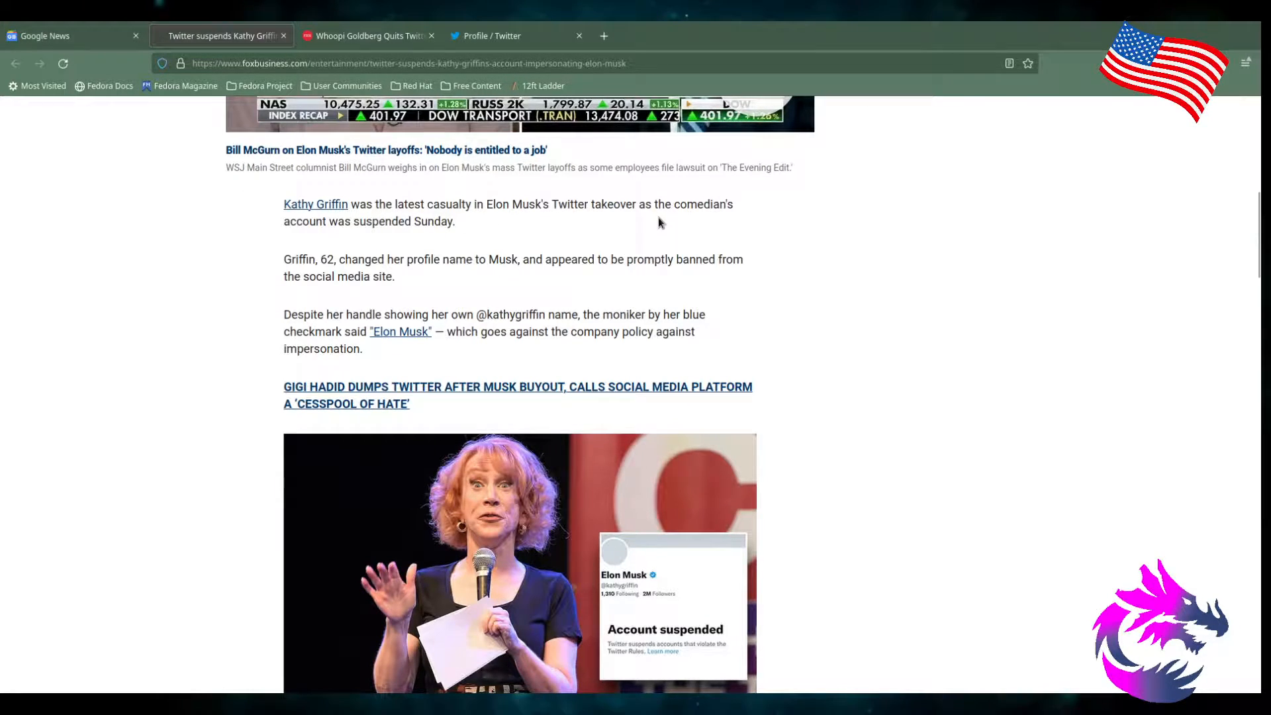
pyautogui.moveTo(331, 239)
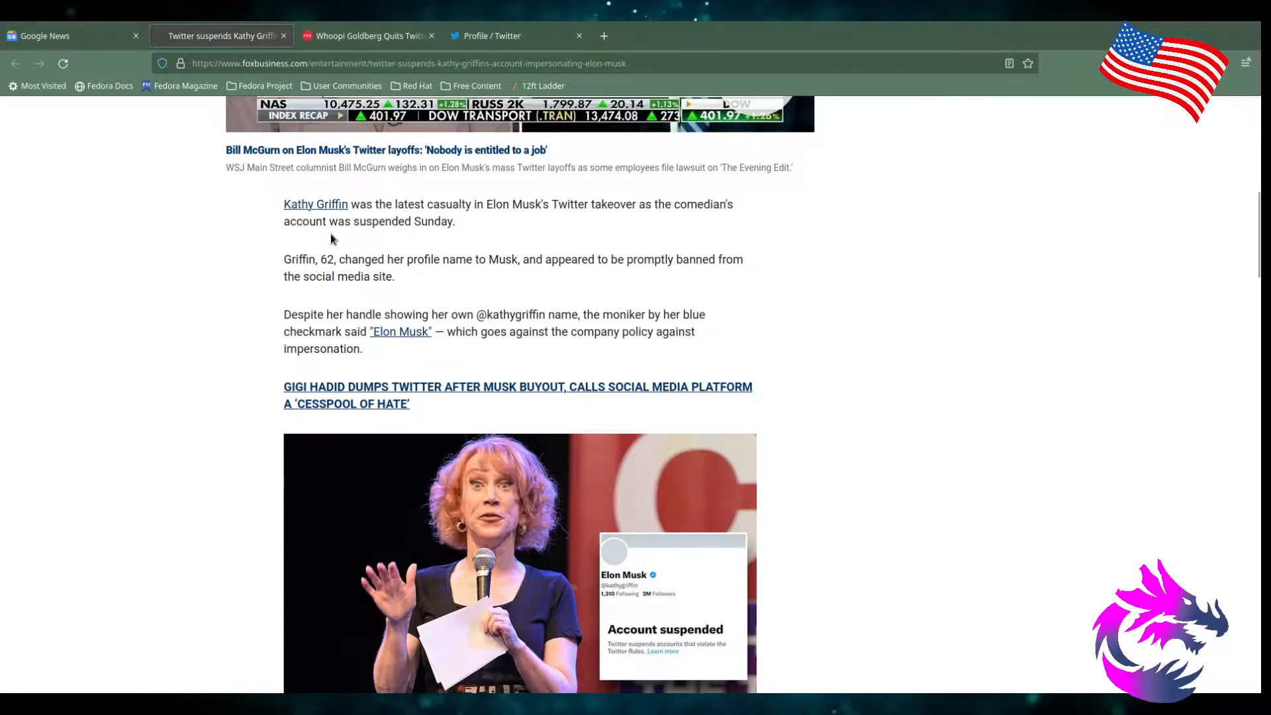
pyautogui.scroll(-3)
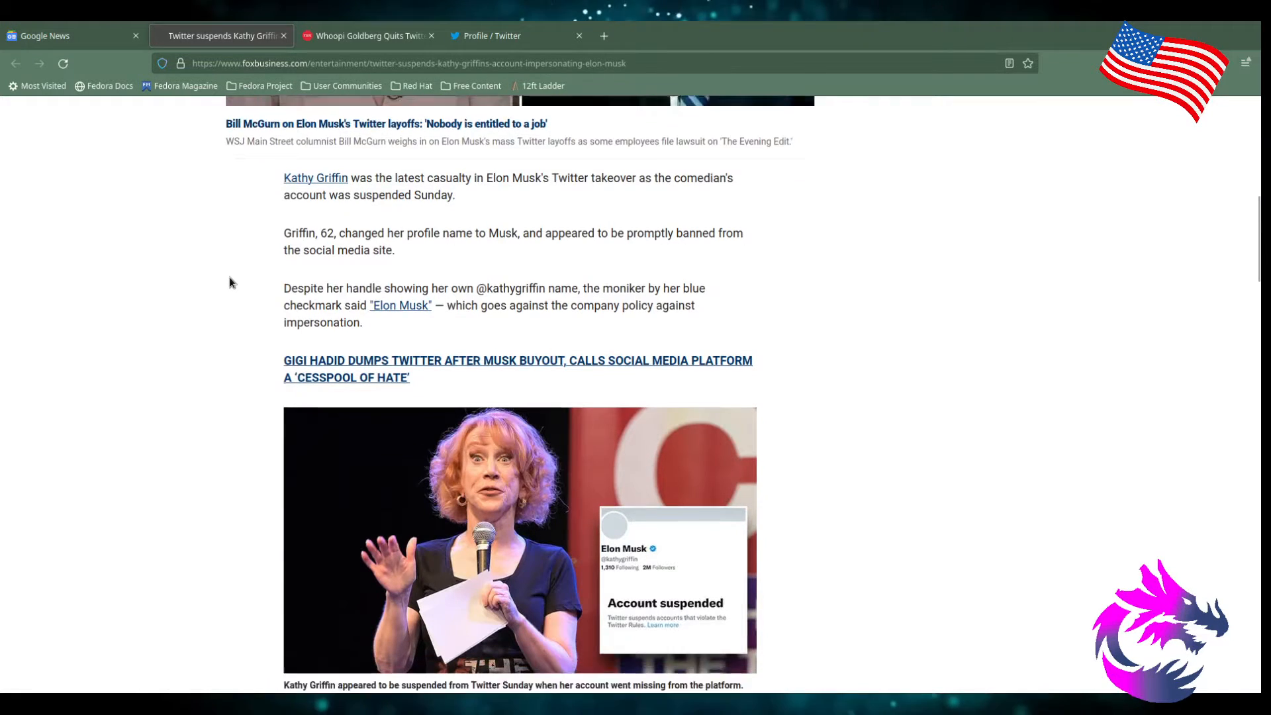
pyautogui.scroll(-3)
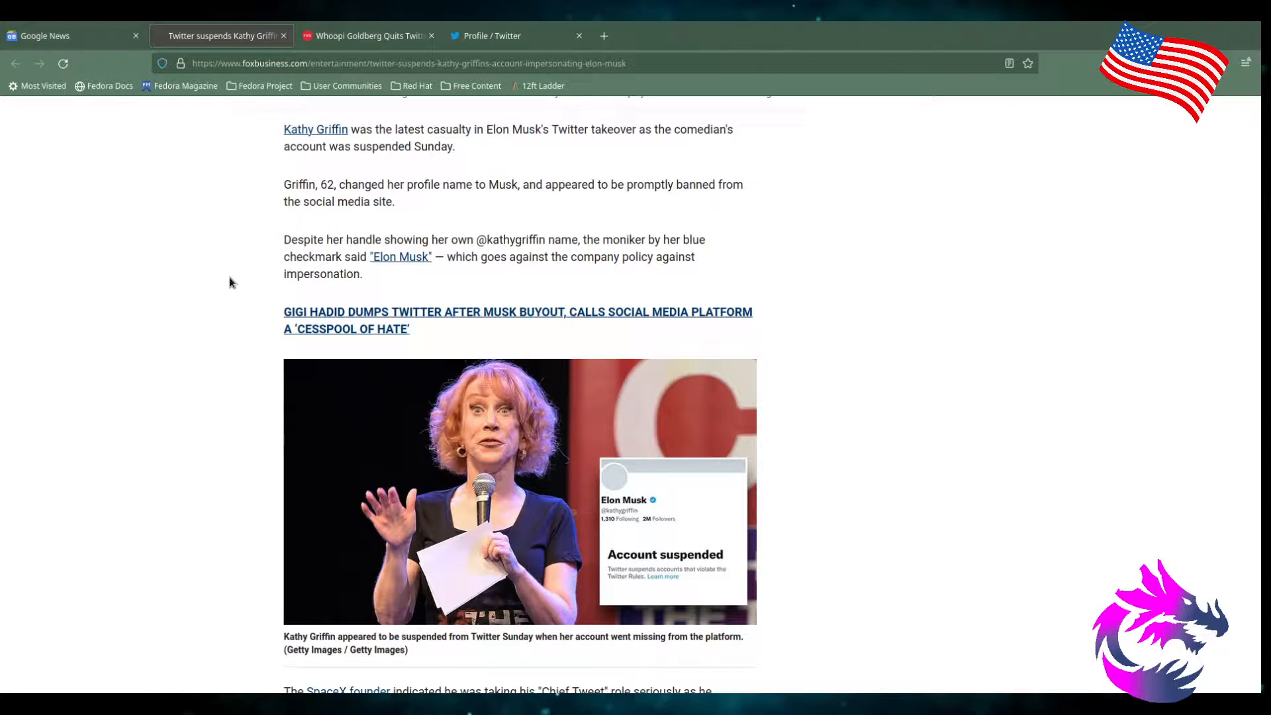
pyautogui.moveTo(249, 237)
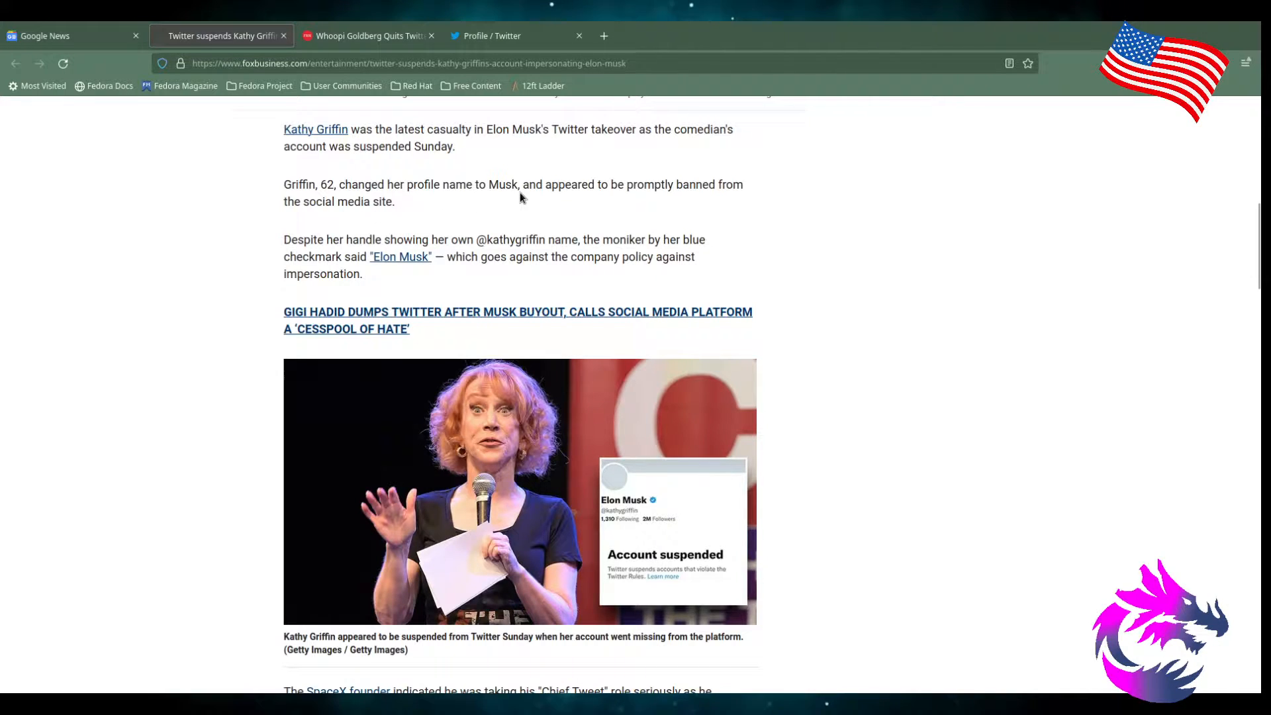
pyautogui.moveTo(733, 216)
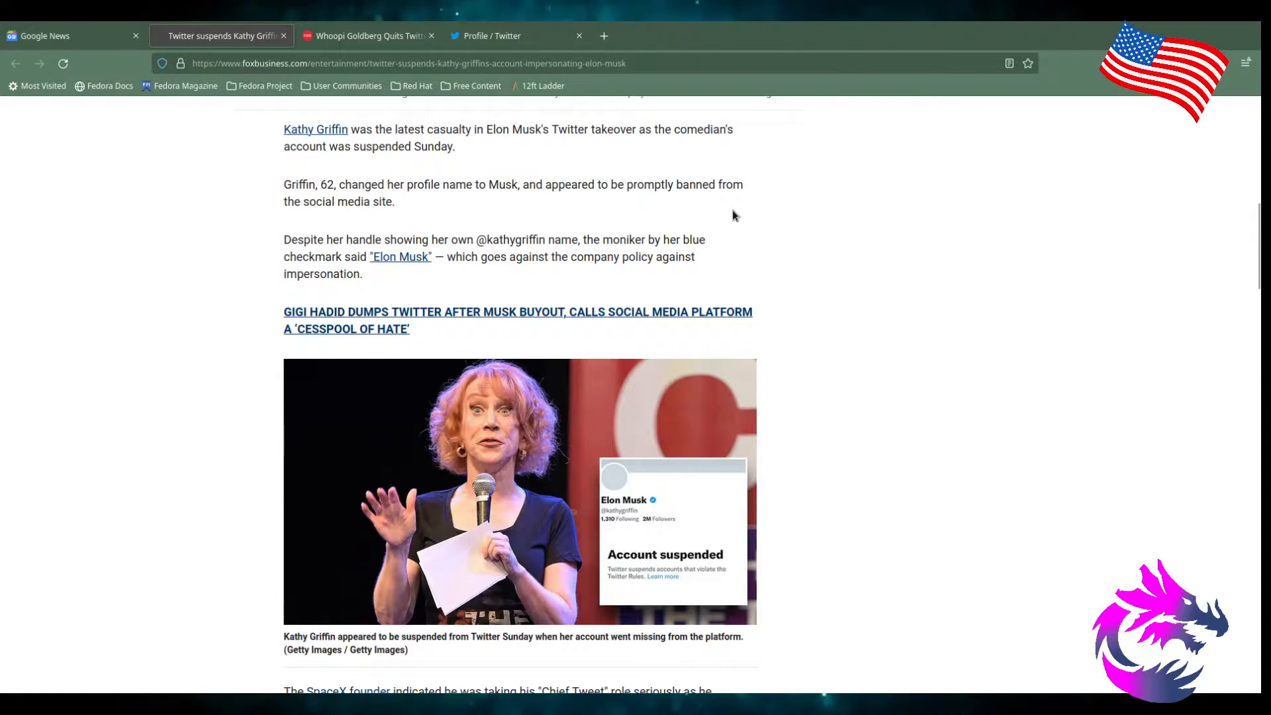
pyautogui.scroll(-3)
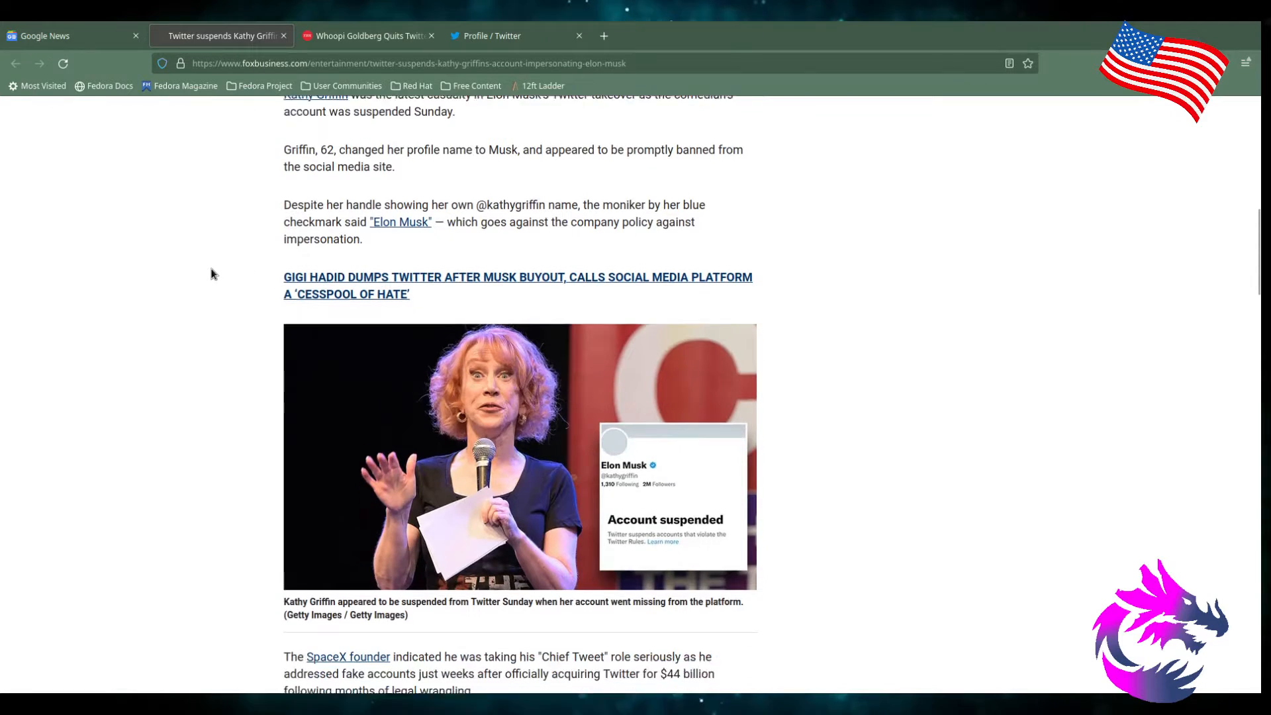
pyautogui.scroll(-3)
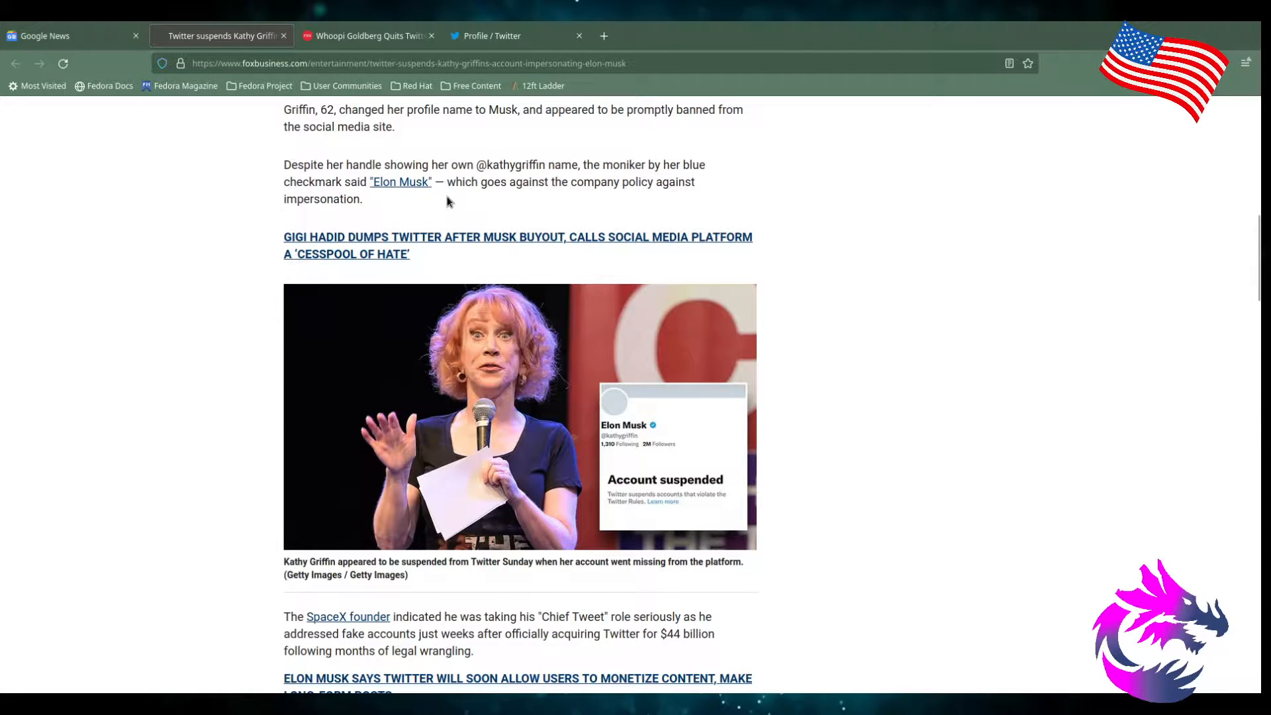
pyautogui.moveTo(649, 200)
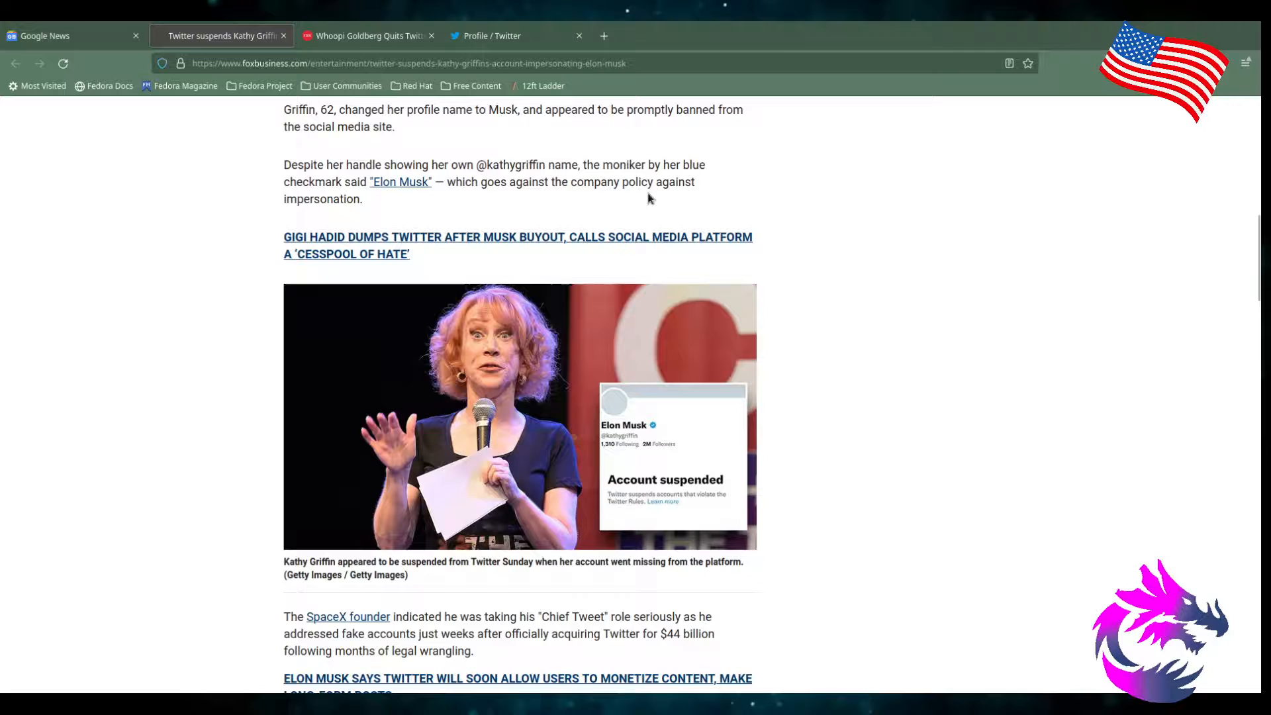
# - Scroll to Musk's impersonation-suspension quotes and the $8 monthly subscription paragraph
pyautogui.scroll(-3)
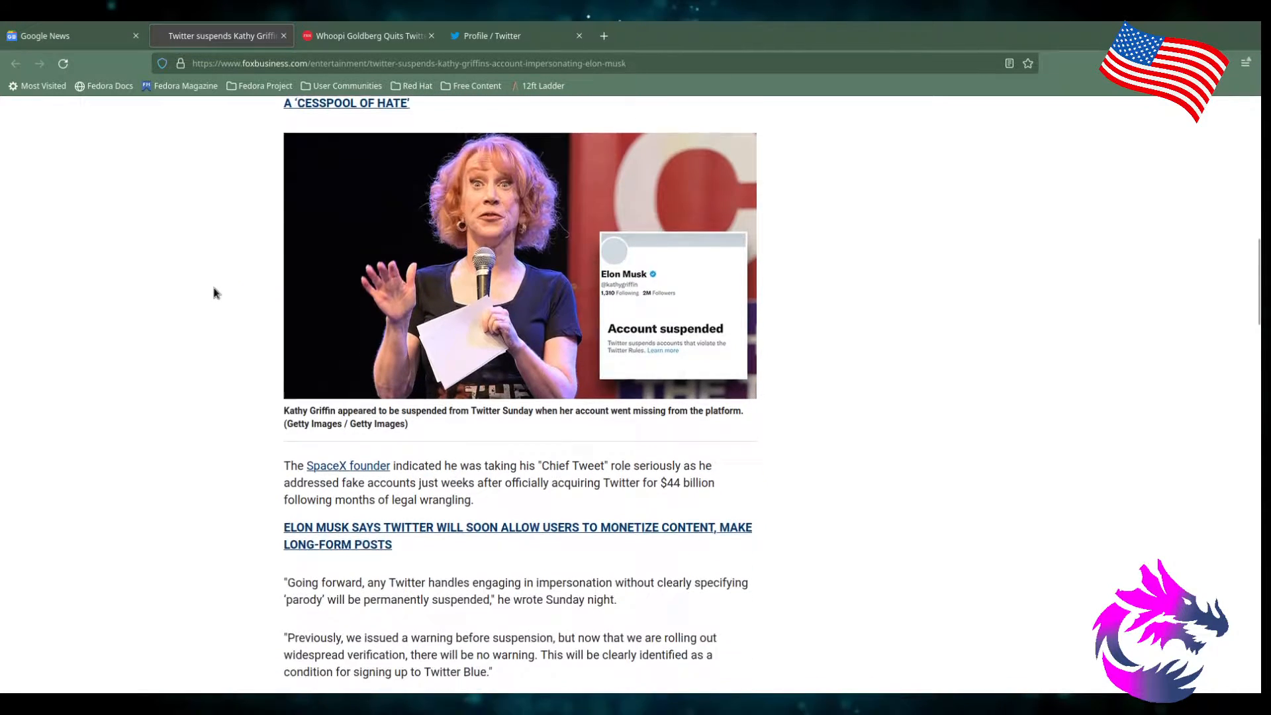
pyautogui.scroll(-3)
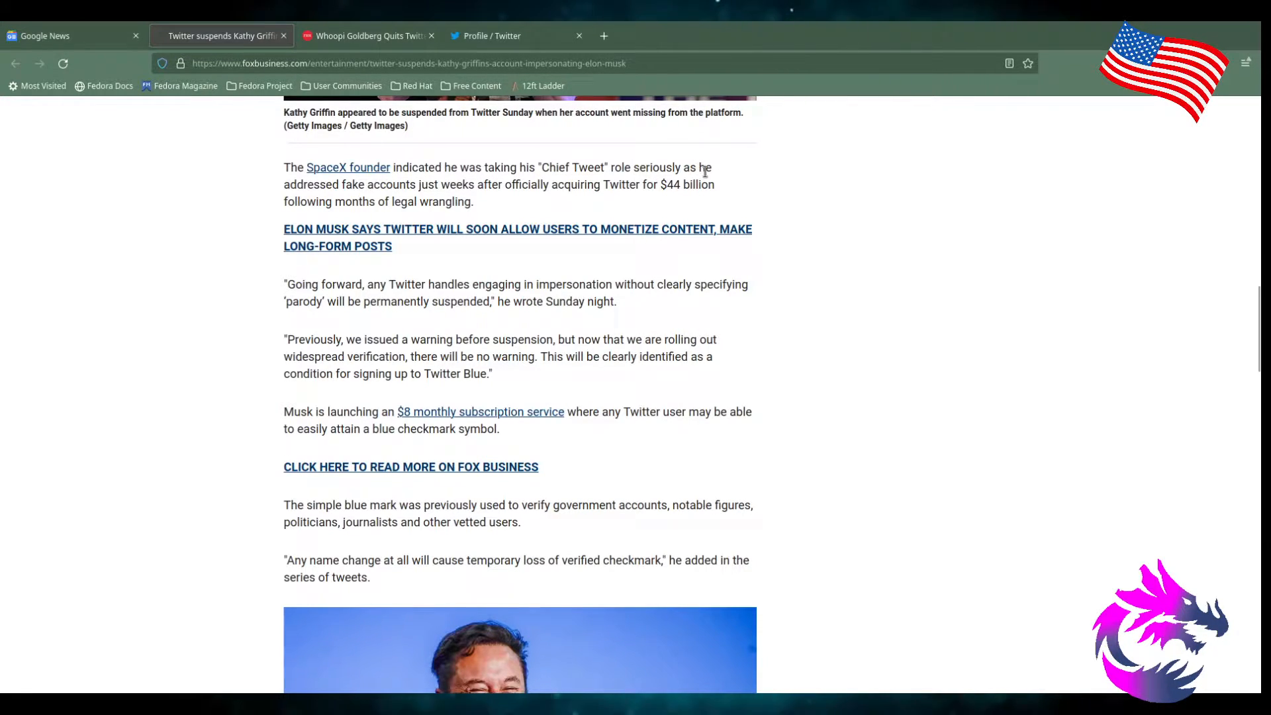
pyautogui.moveTo(467, 199)
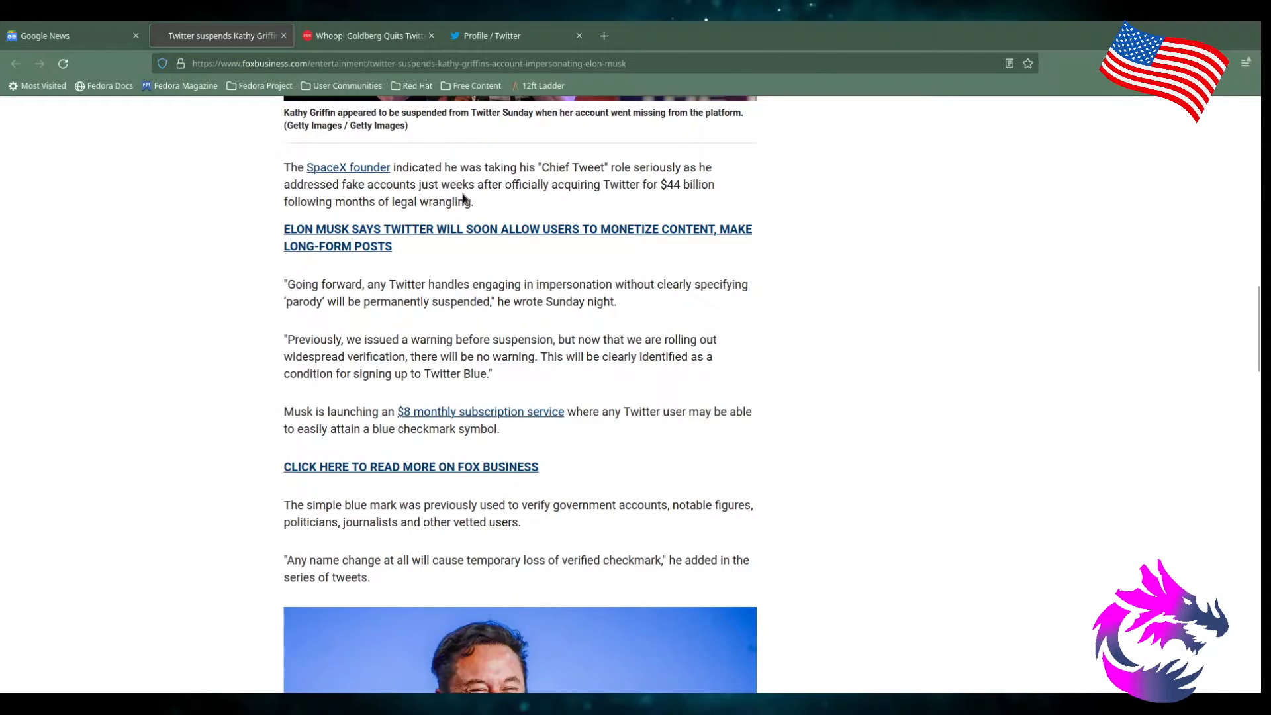
pyautogui.moveTo(665, 192)
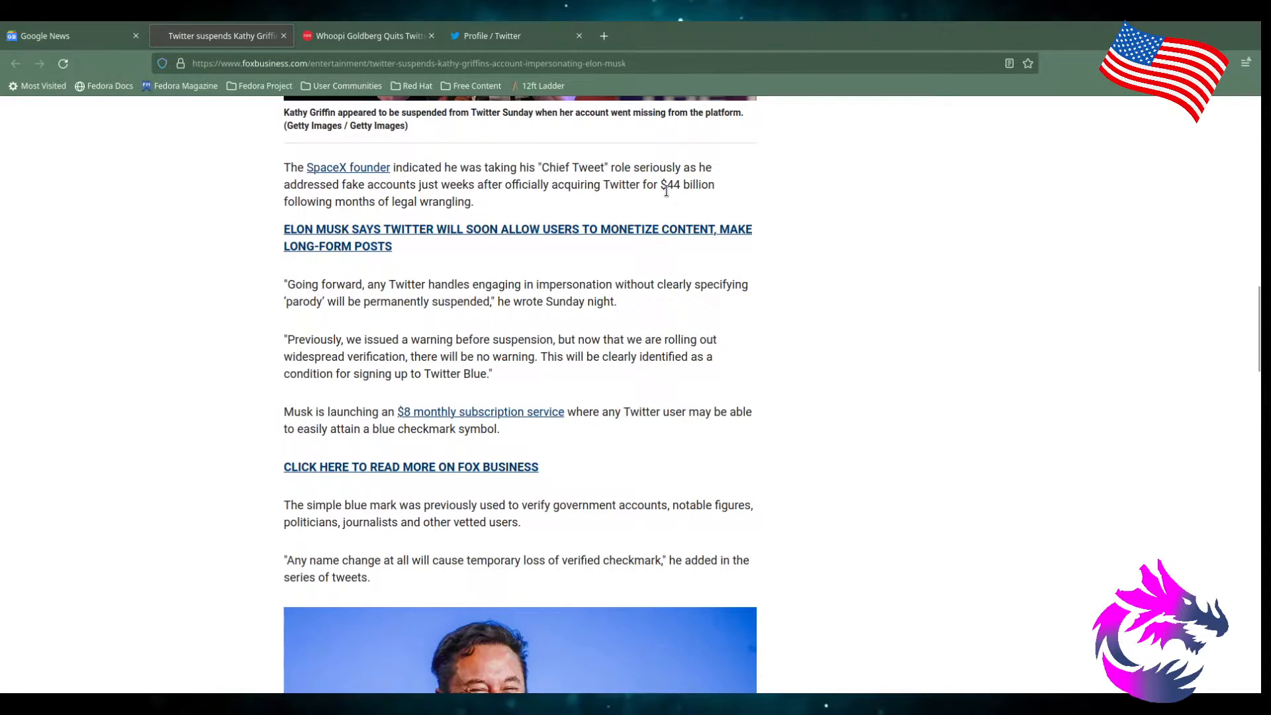
pyautogui.moveTo(478, 184)
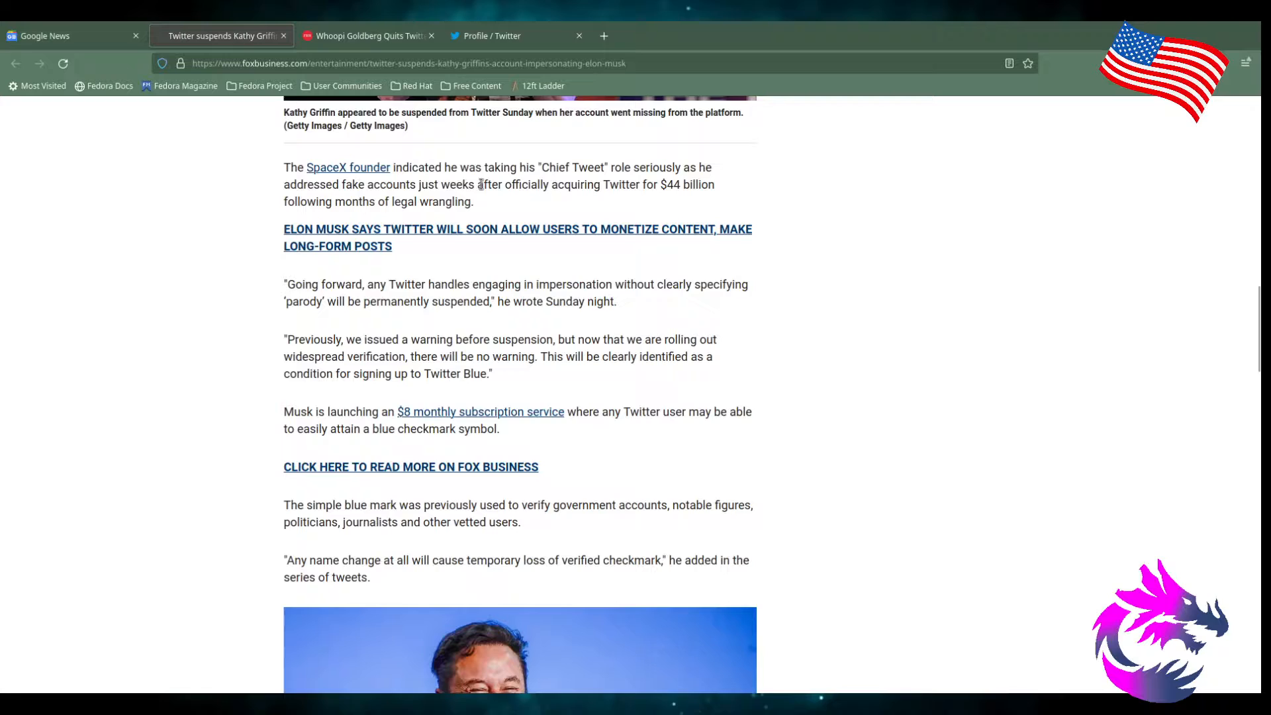
pyautogui.moveTo(376, 216)
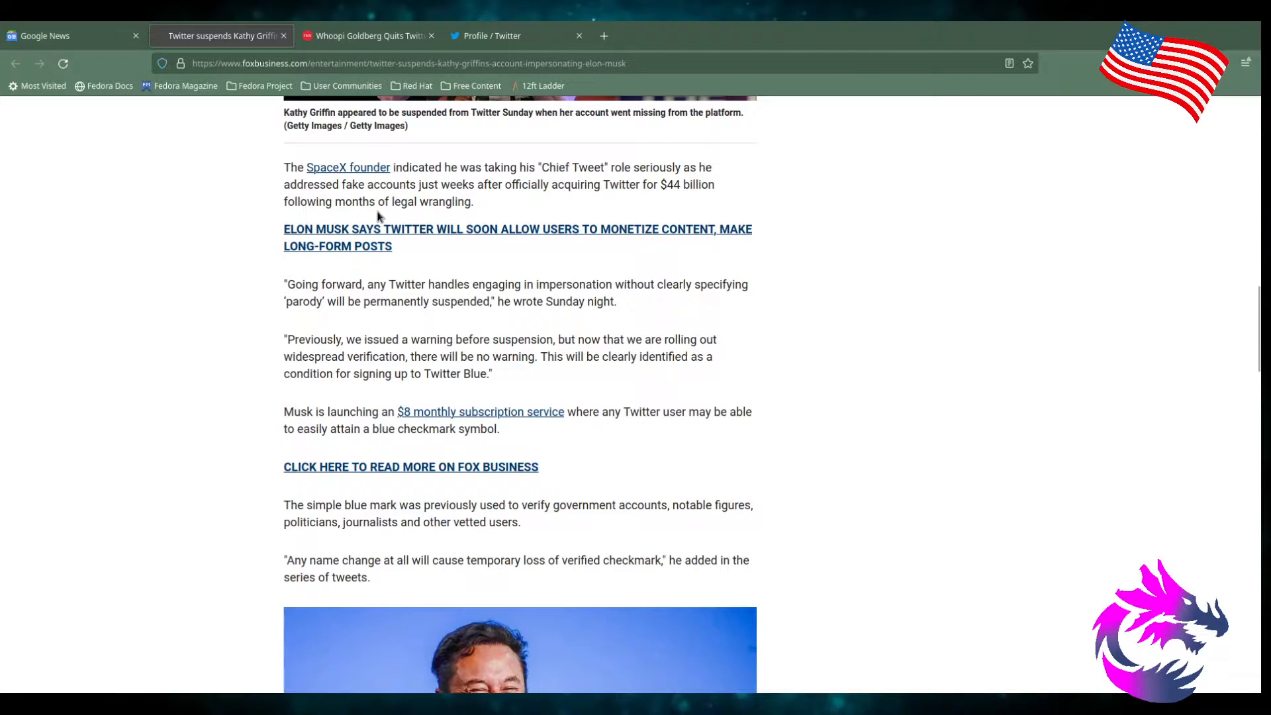
pyautogui.moveTo(227, 253)
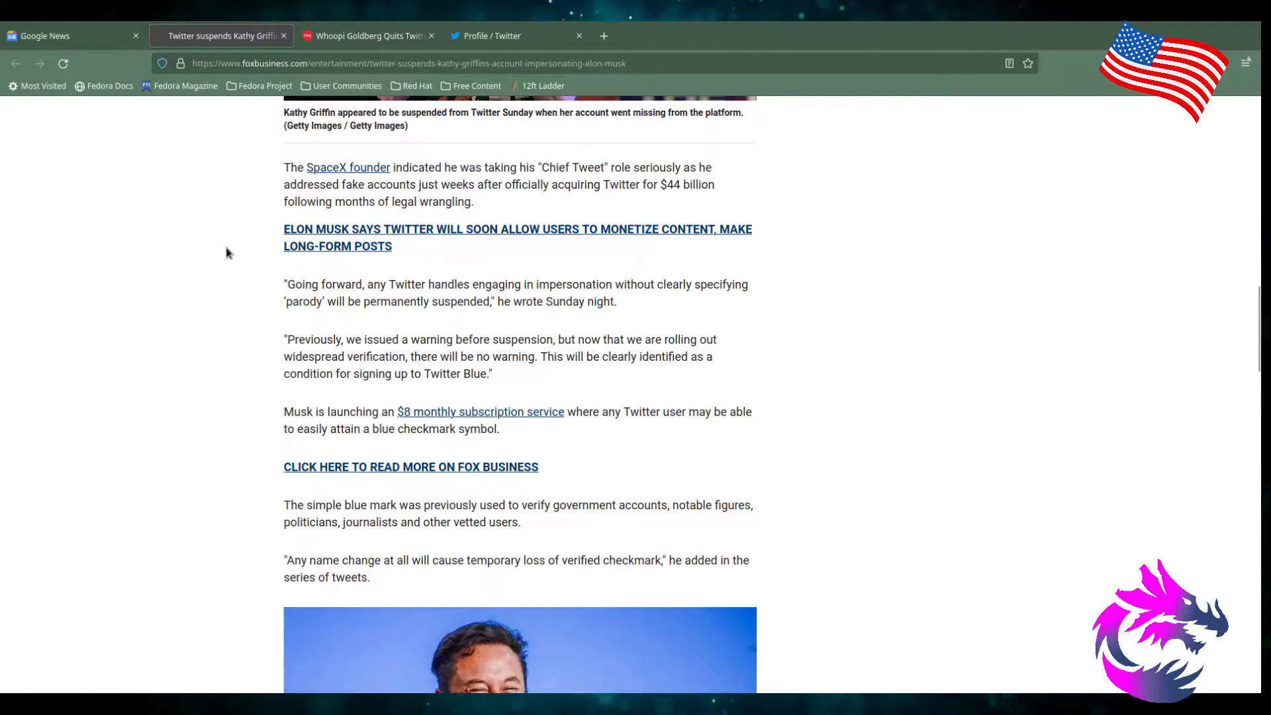
# - Scroll past the blue checkmark paragraphs and Musk photo caption to the company-debt paragraph
pyautogui.scroll(-3)
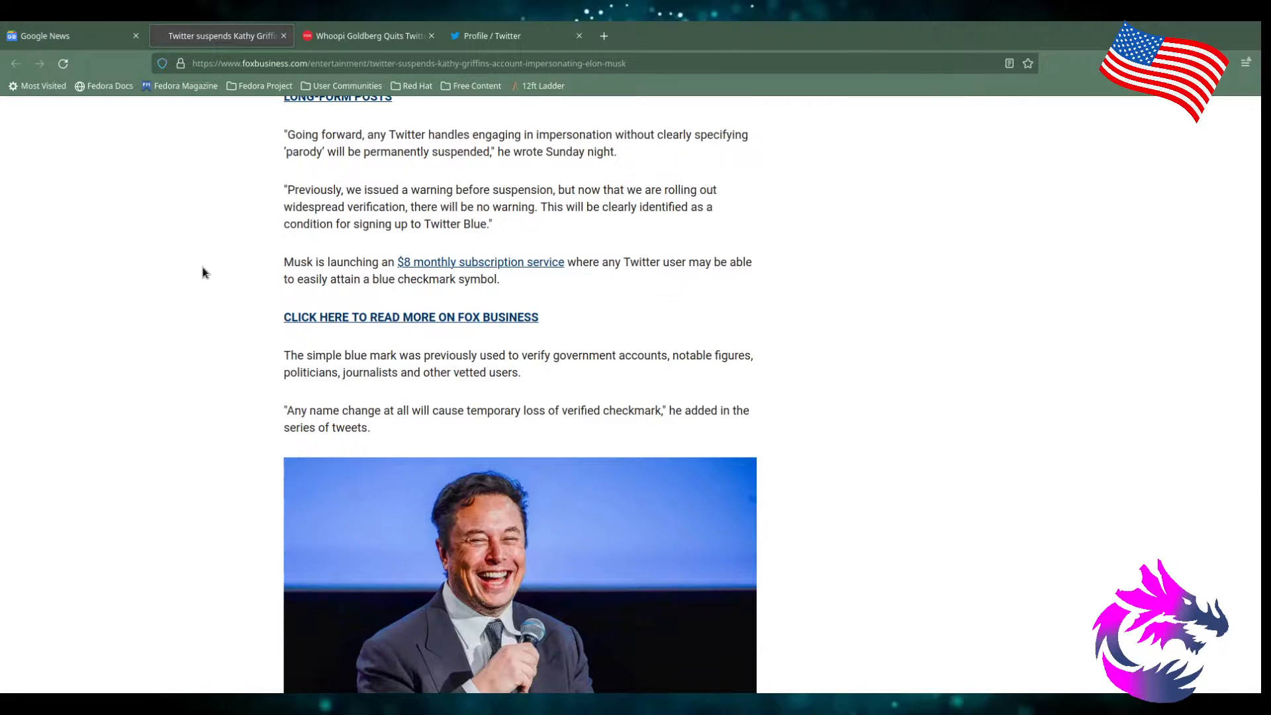
pyautogui.moveTo(668, 188)
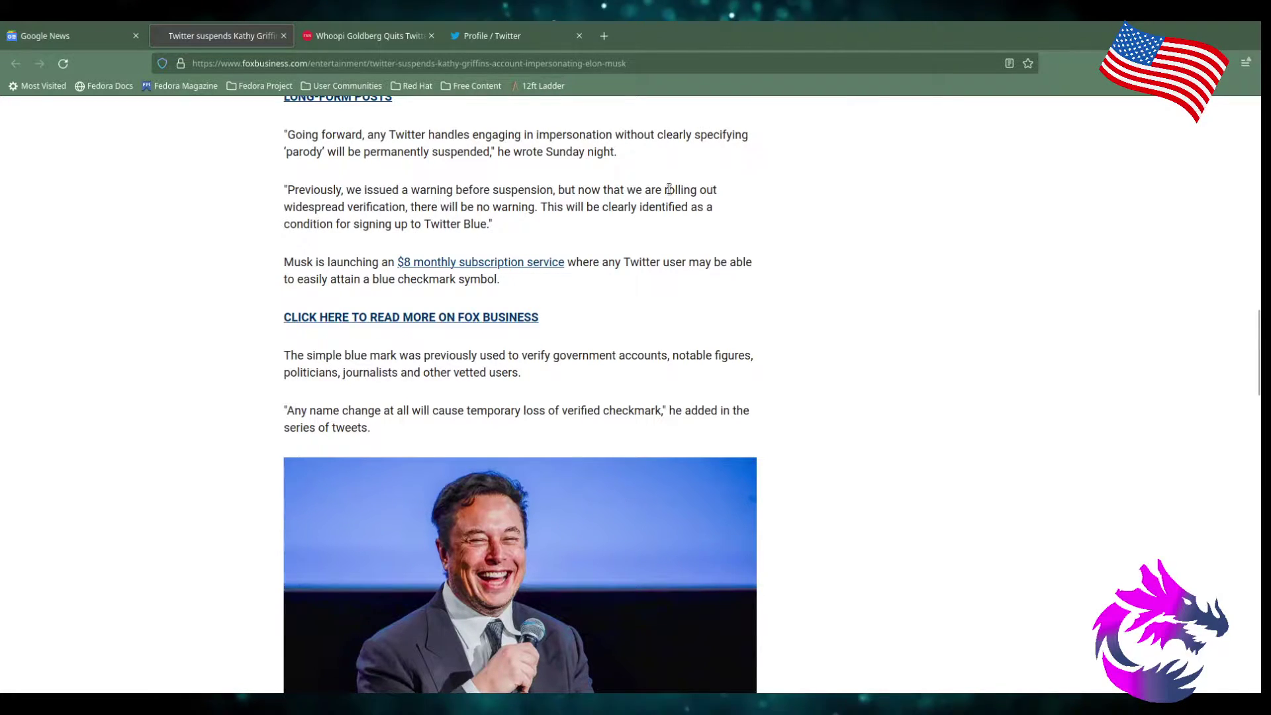
pyautogui.moveTo(296, 243)
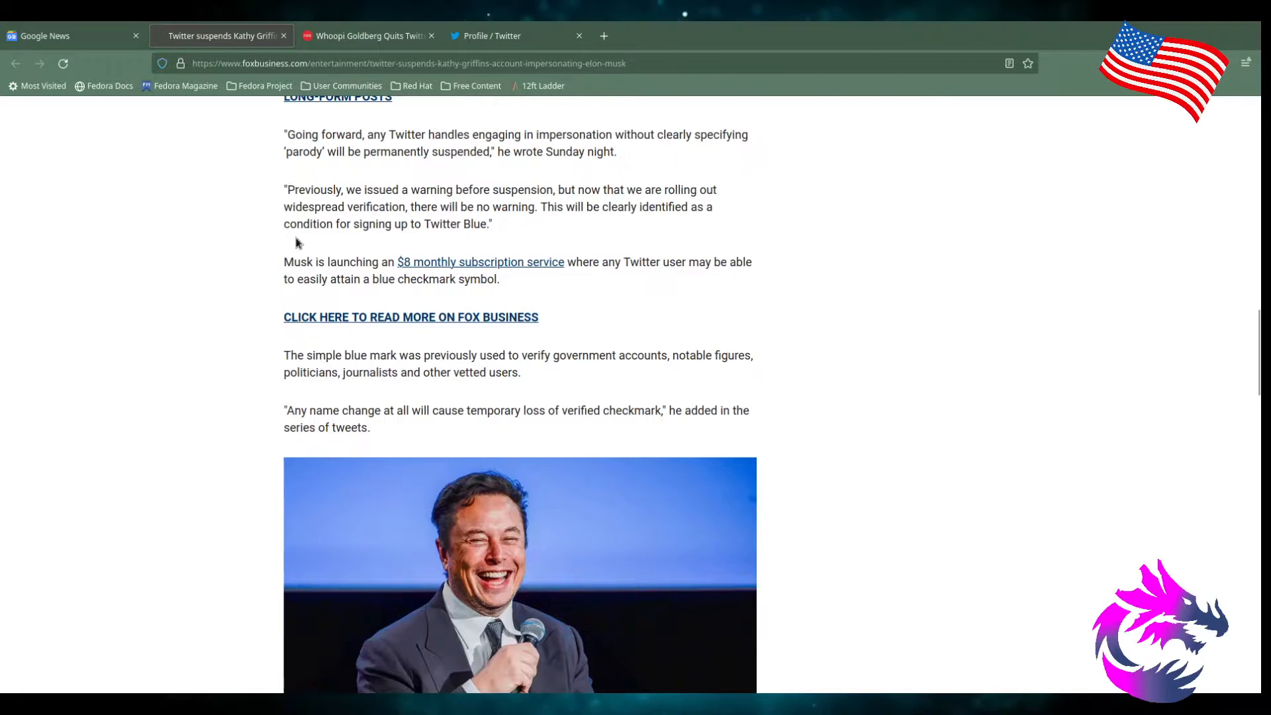
pyautogui.moveTo(466, 221)
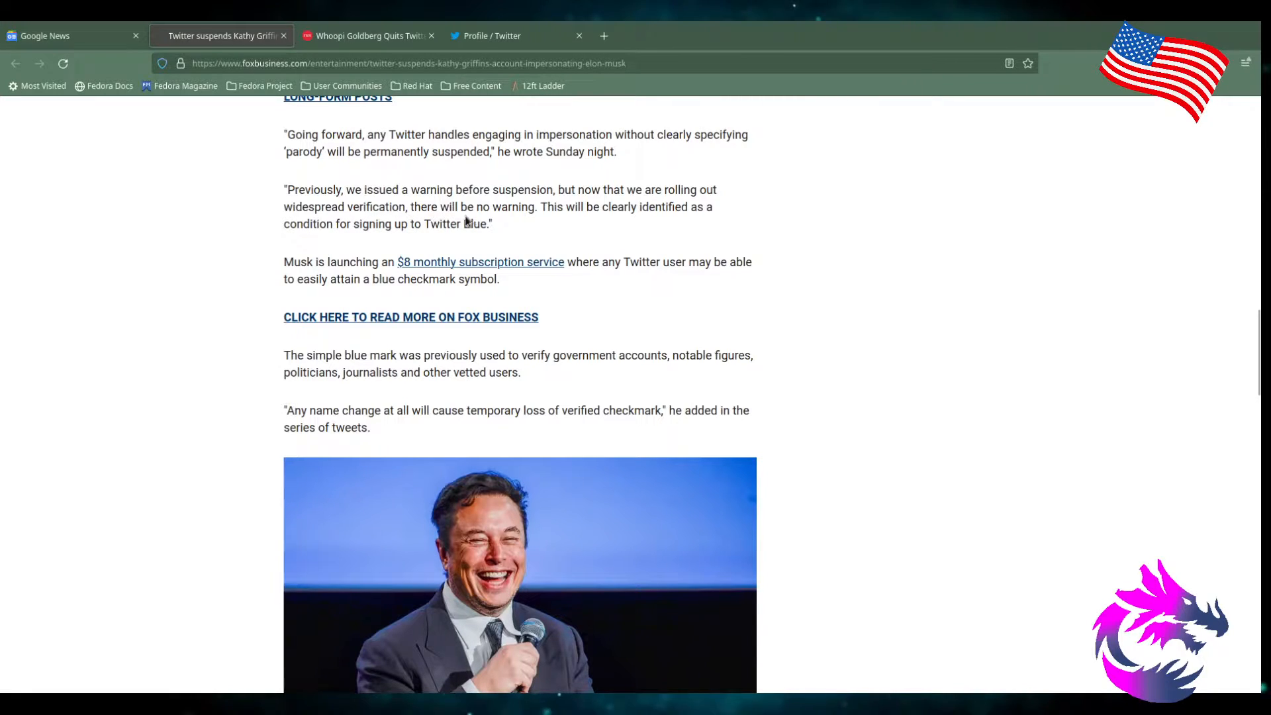
pyautogui.moveTo(548, 223)
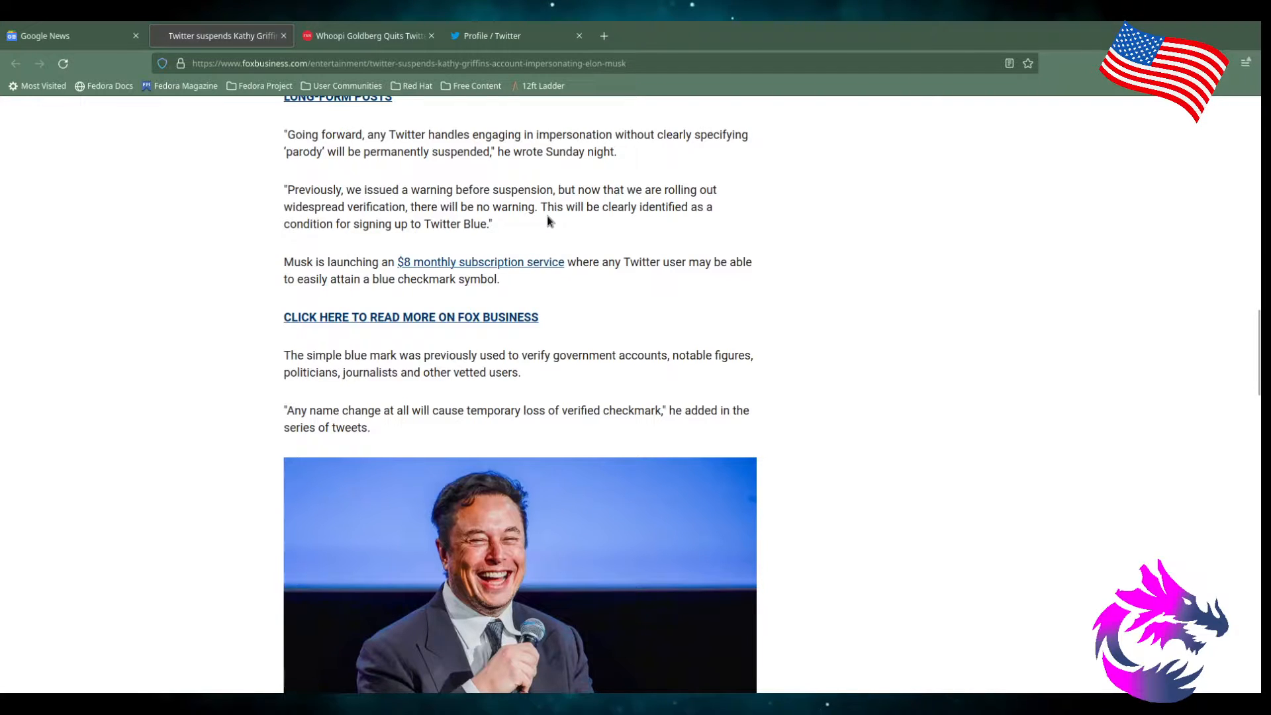
pyautogui.moveTo(486, 259)
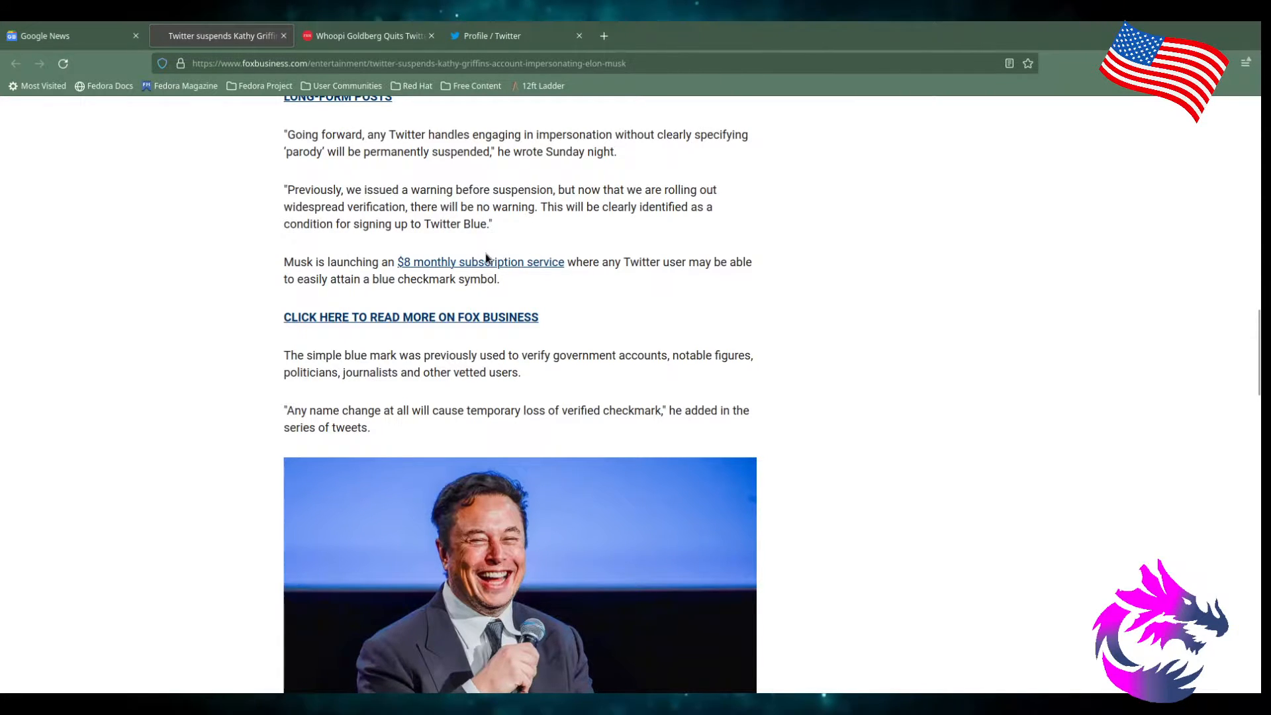
pyautogui.moveTo(261, 252)
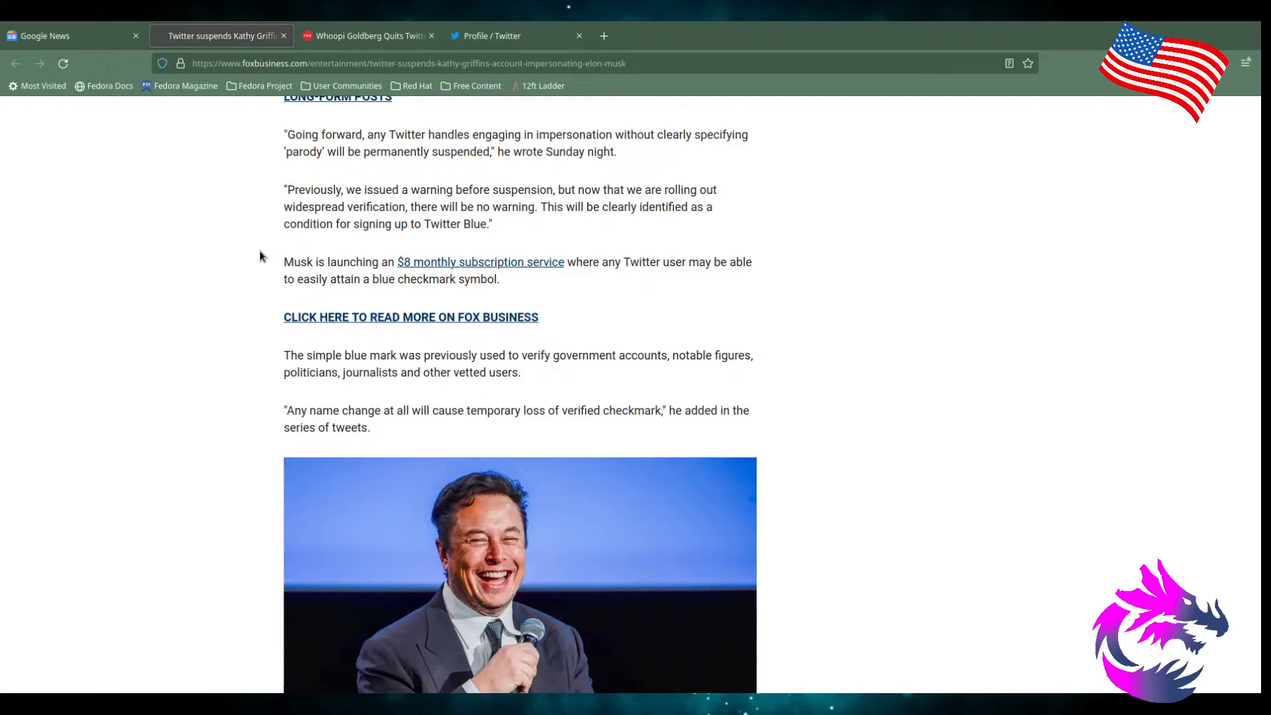
pyautogui.moveTo(499, 214)
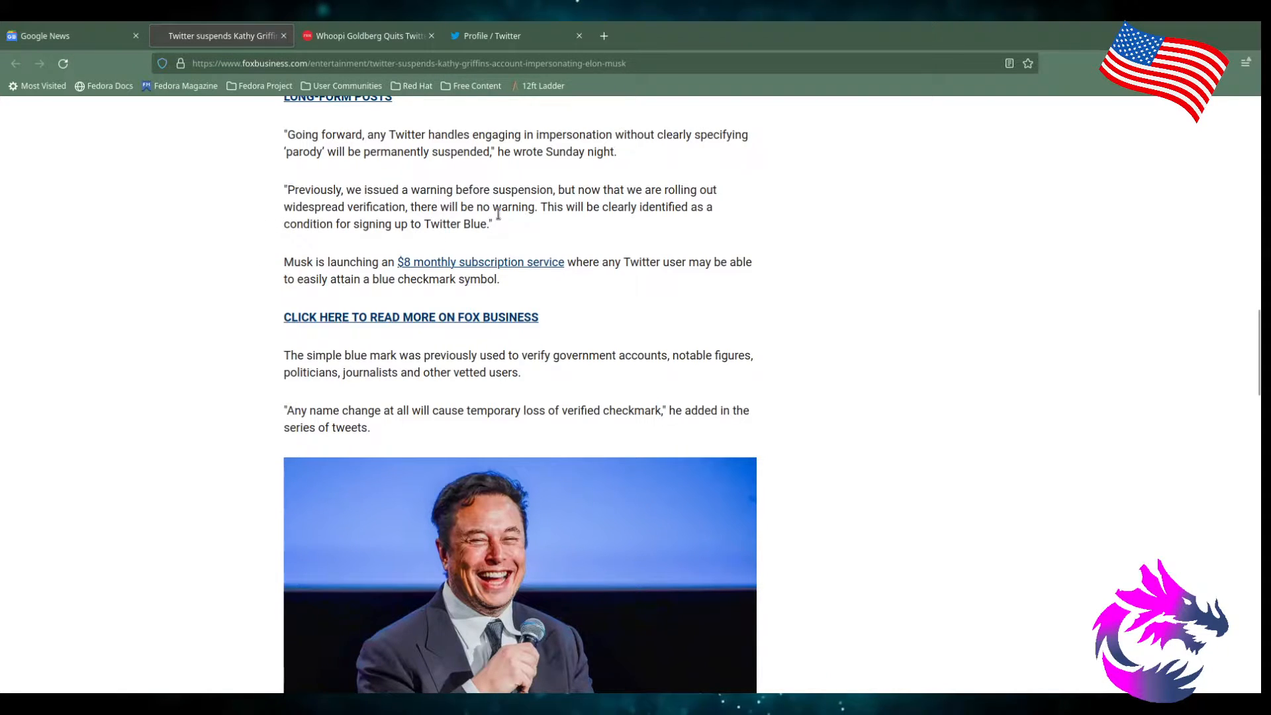
pyautogui.moveTo(629, 219)
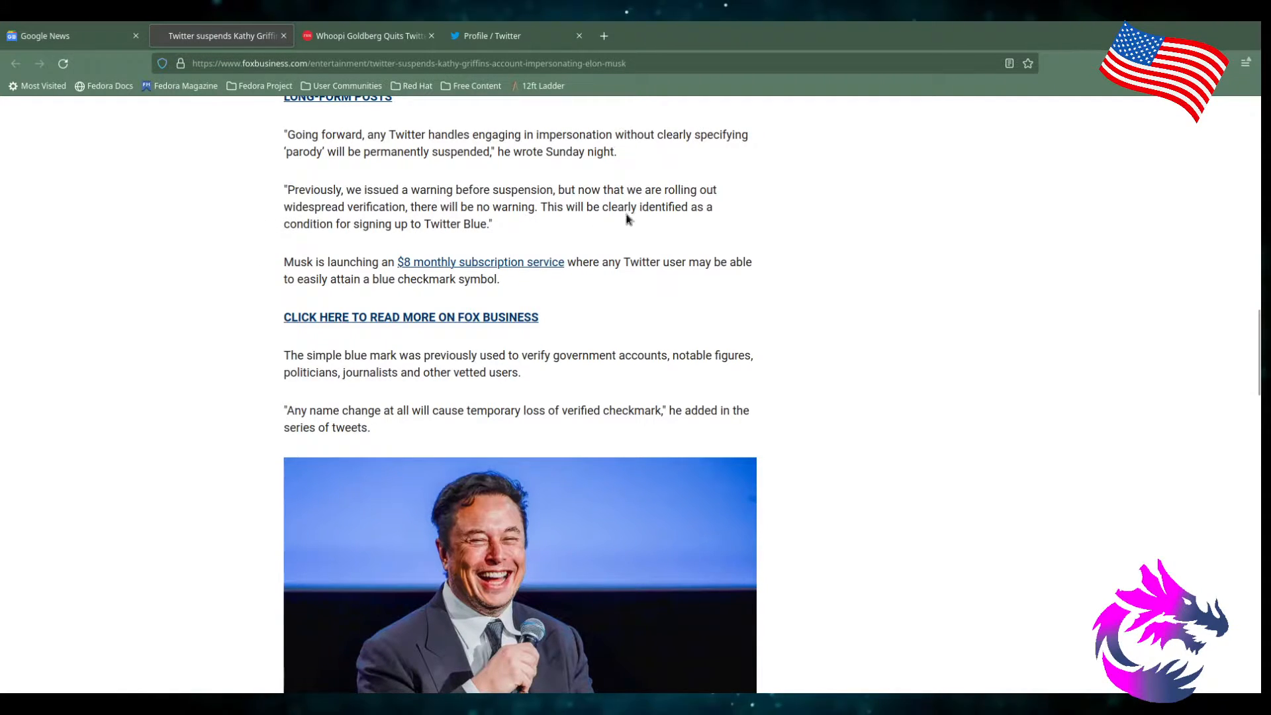
pyautogui.moveTo(361, 245)
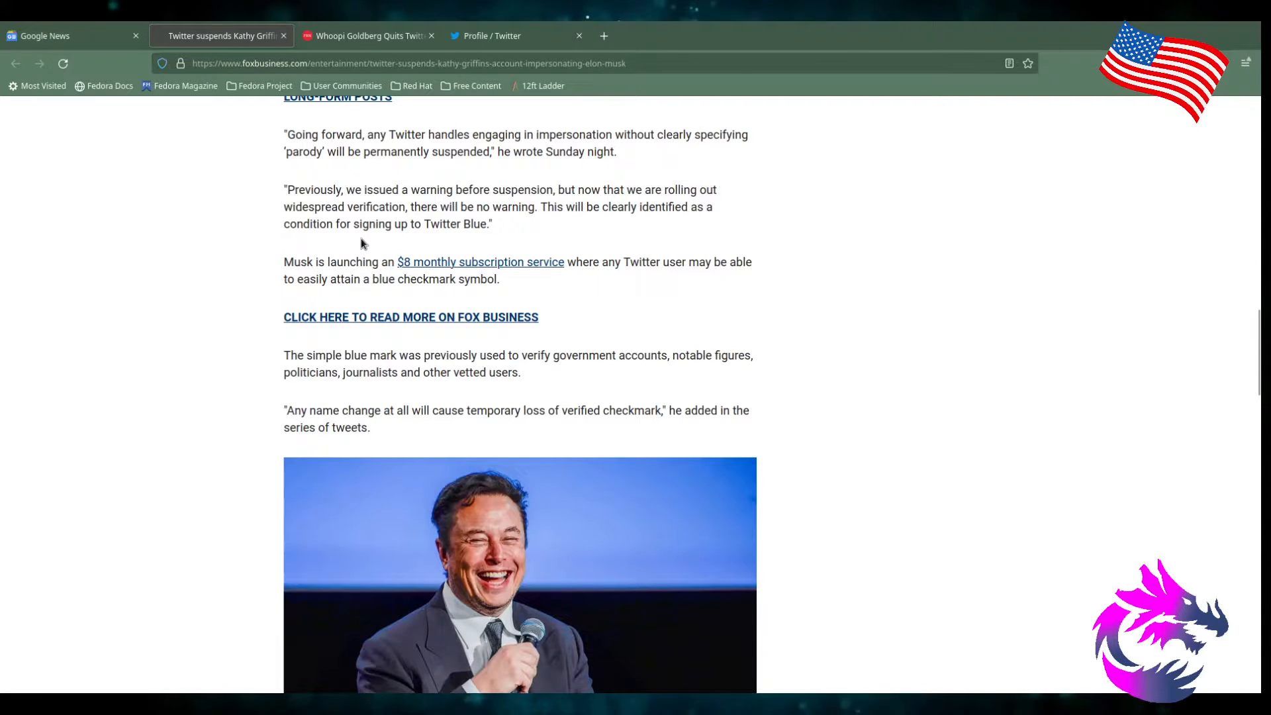
pyautogui.moveTo(252, 300)
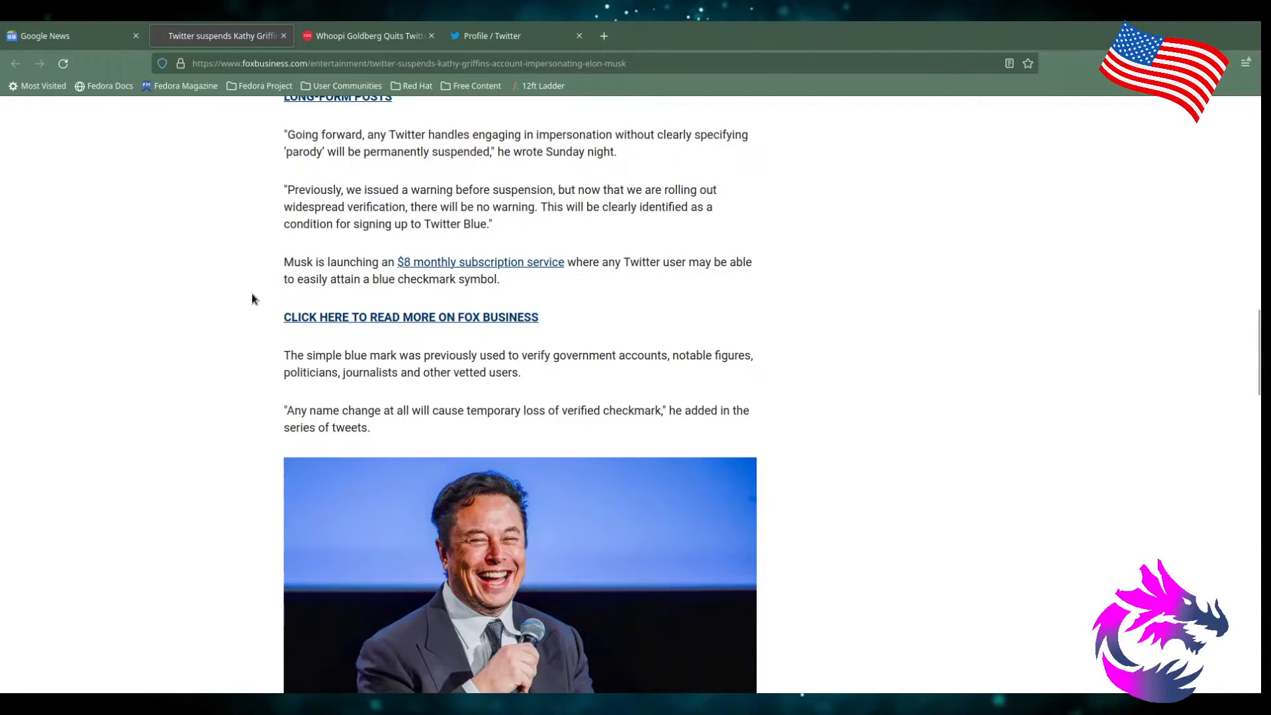
pyautogui.scroll(-3)
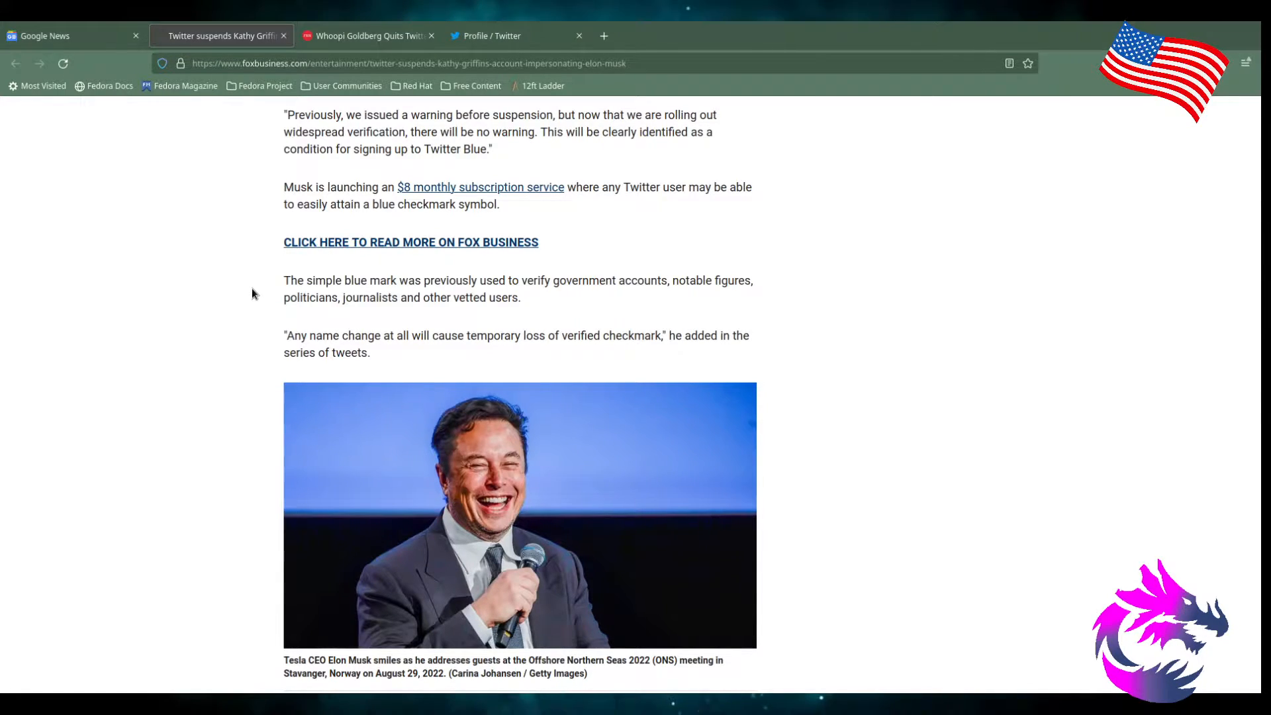
pyautogui.moveTo(312, 300)
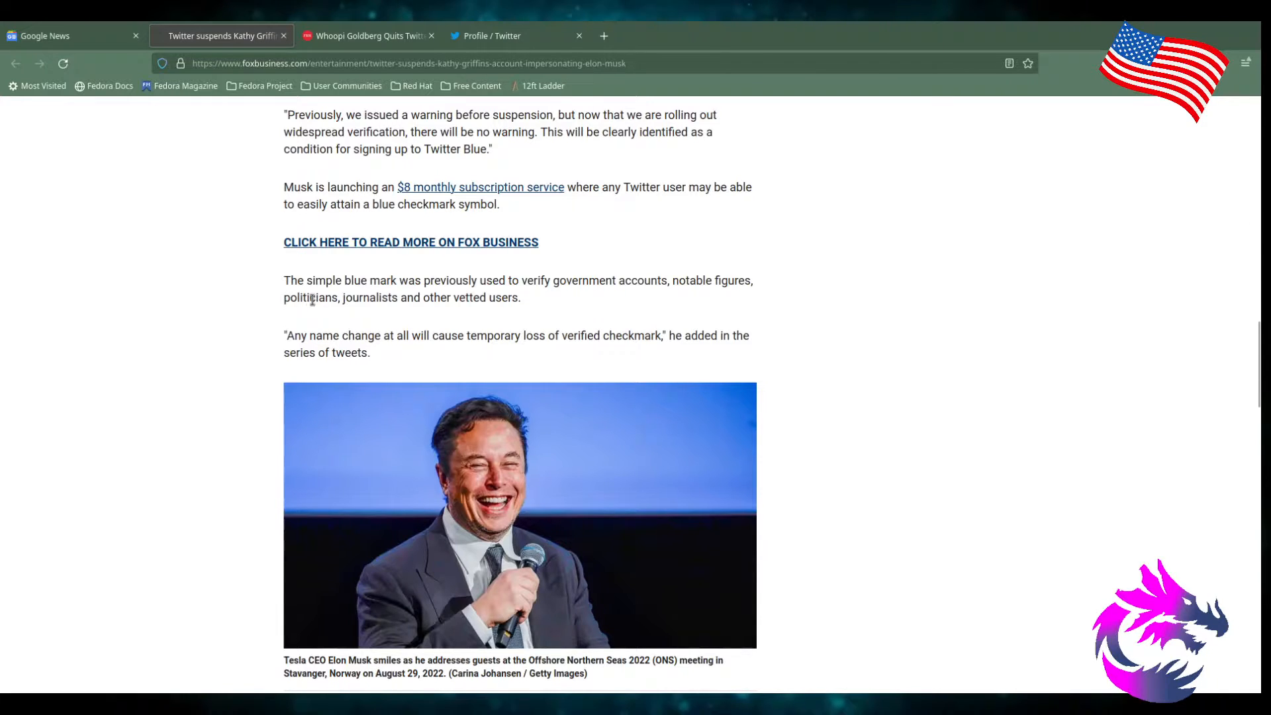
pyautogui.moveTo(527, 302)
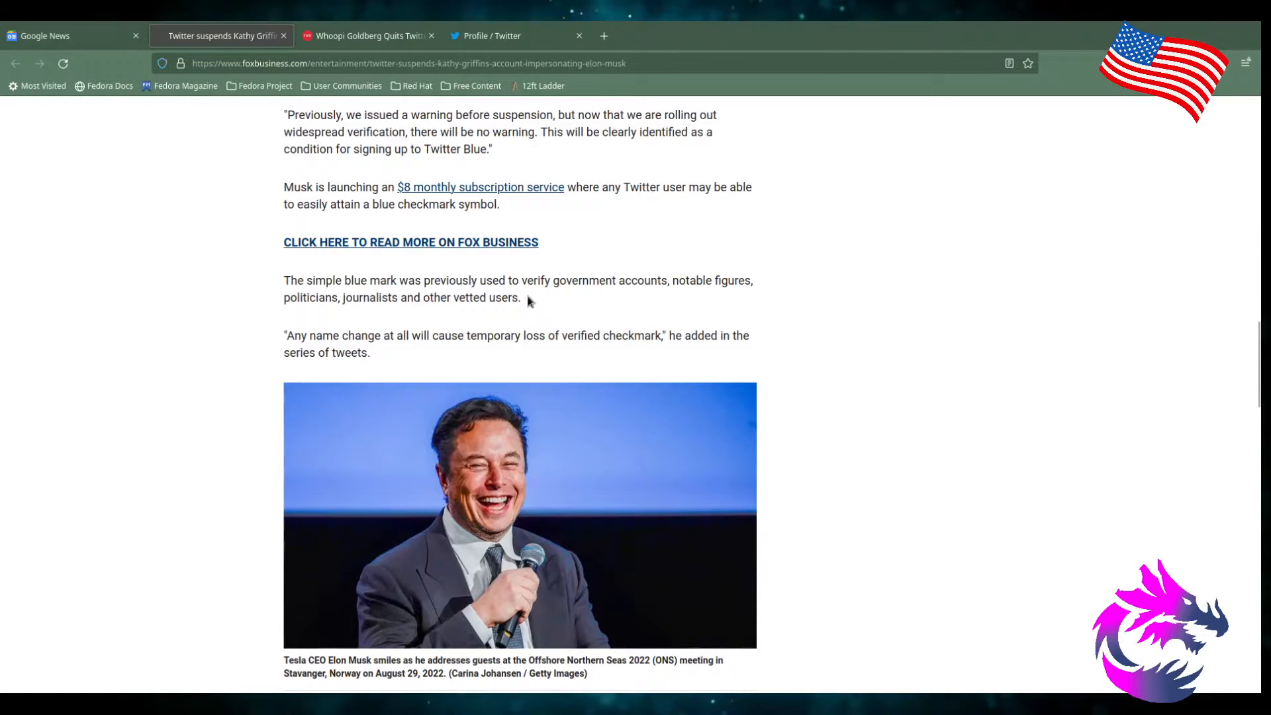
pyautogui.moveTo(667, 294)
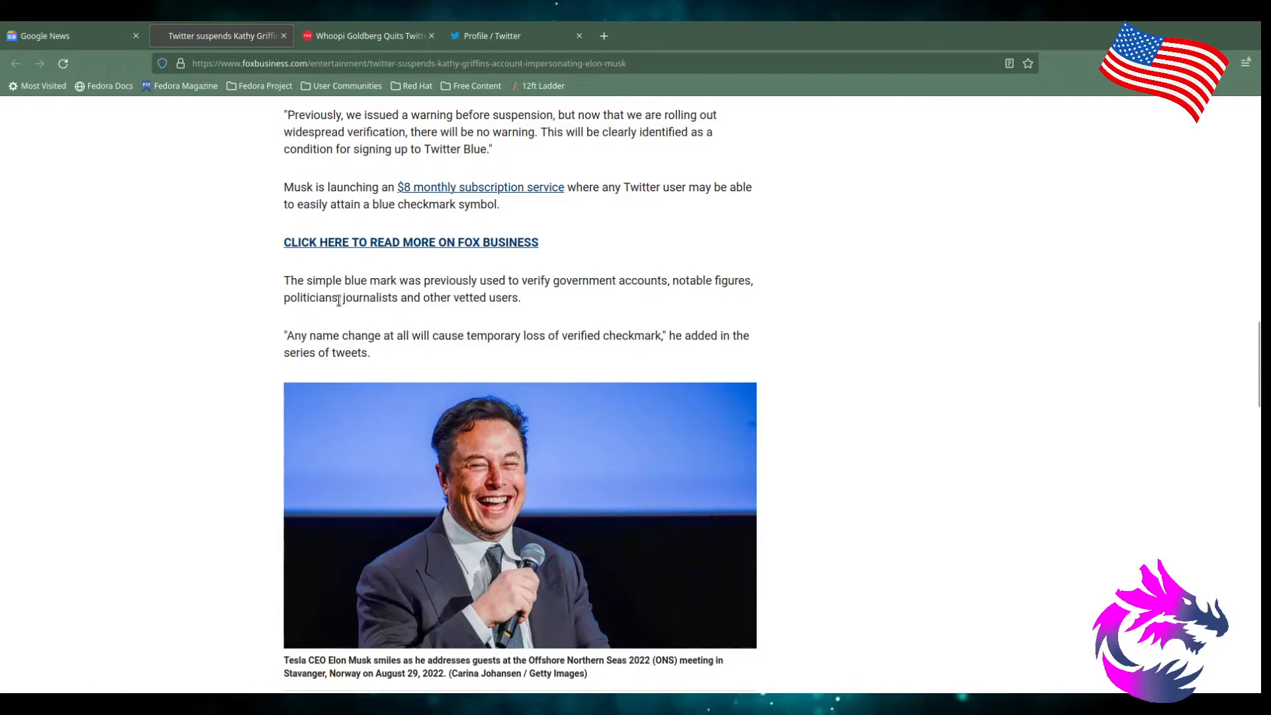
pyautogui.moveTo(248, 319)
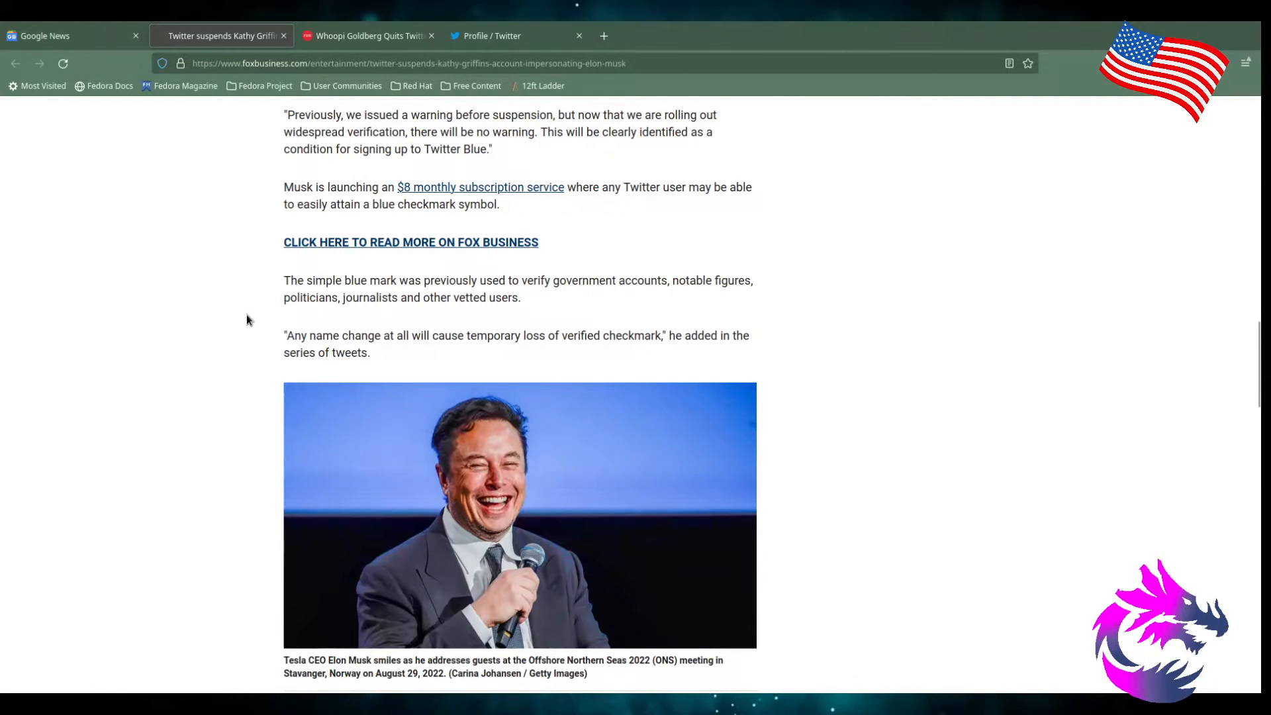
pyautogui.scroll(-3)
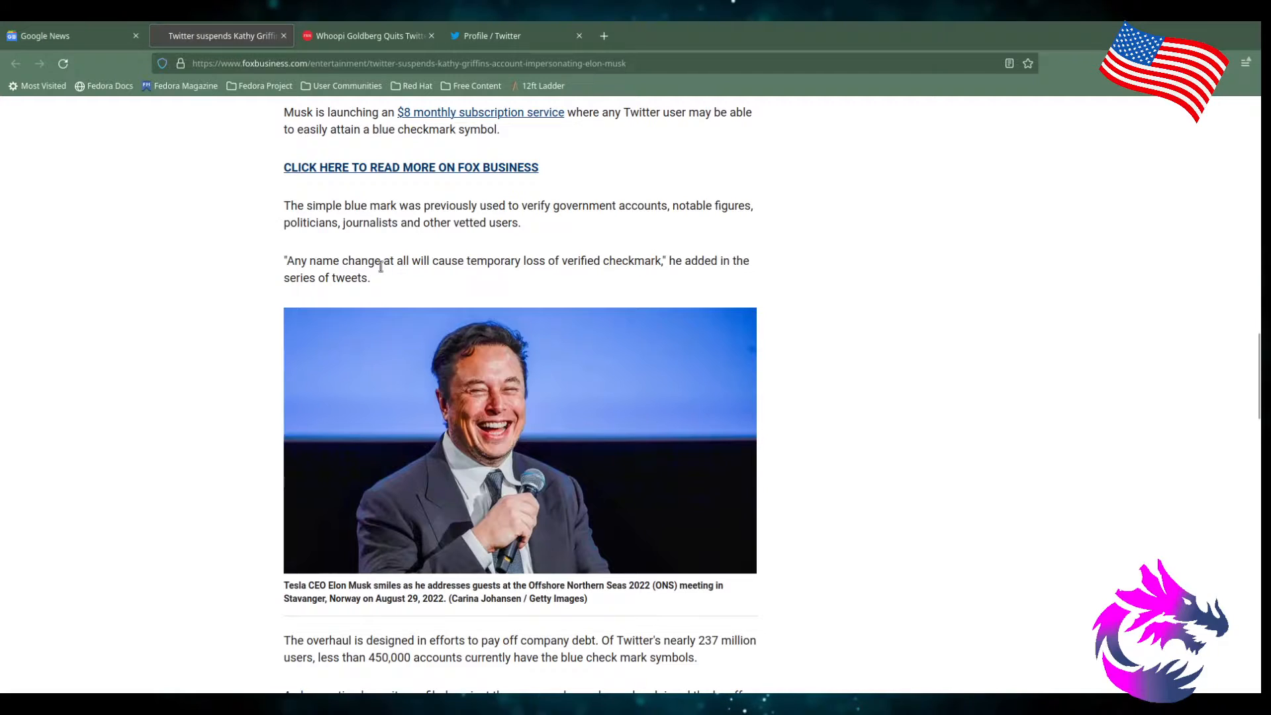
pyautogui.moveTo(551, 268)
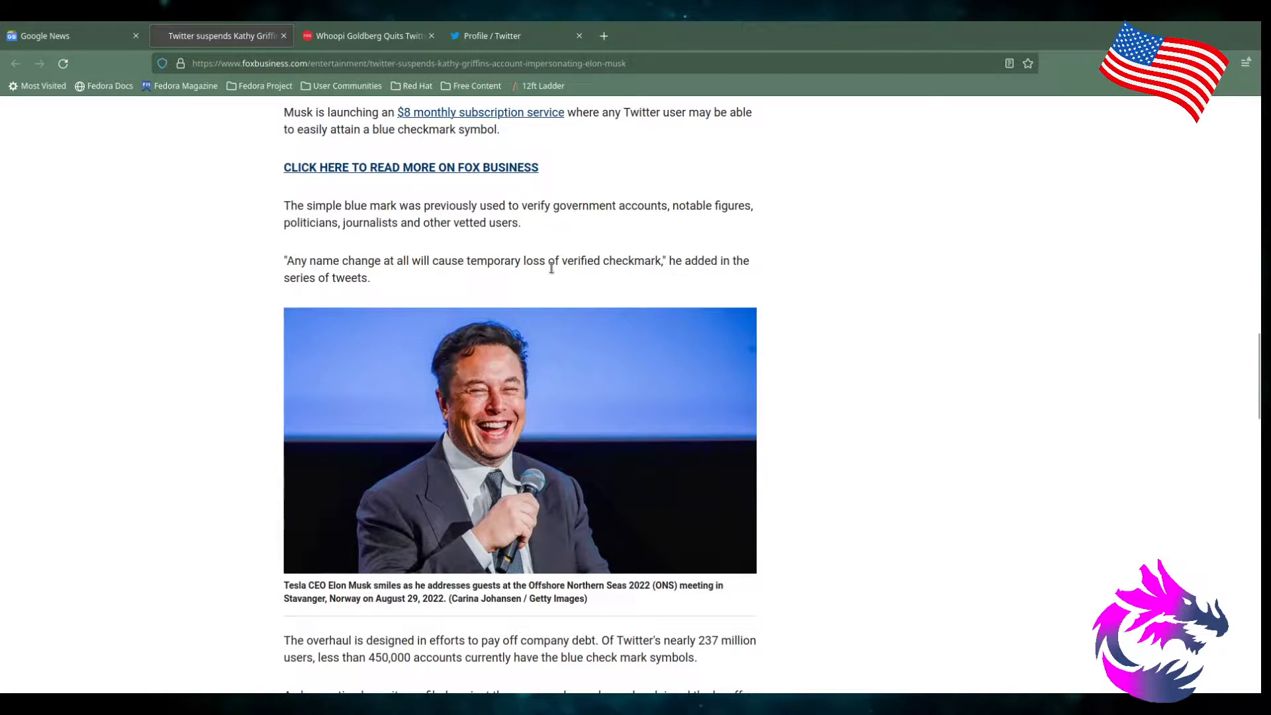
pyautogui.moveTo(628, 275)
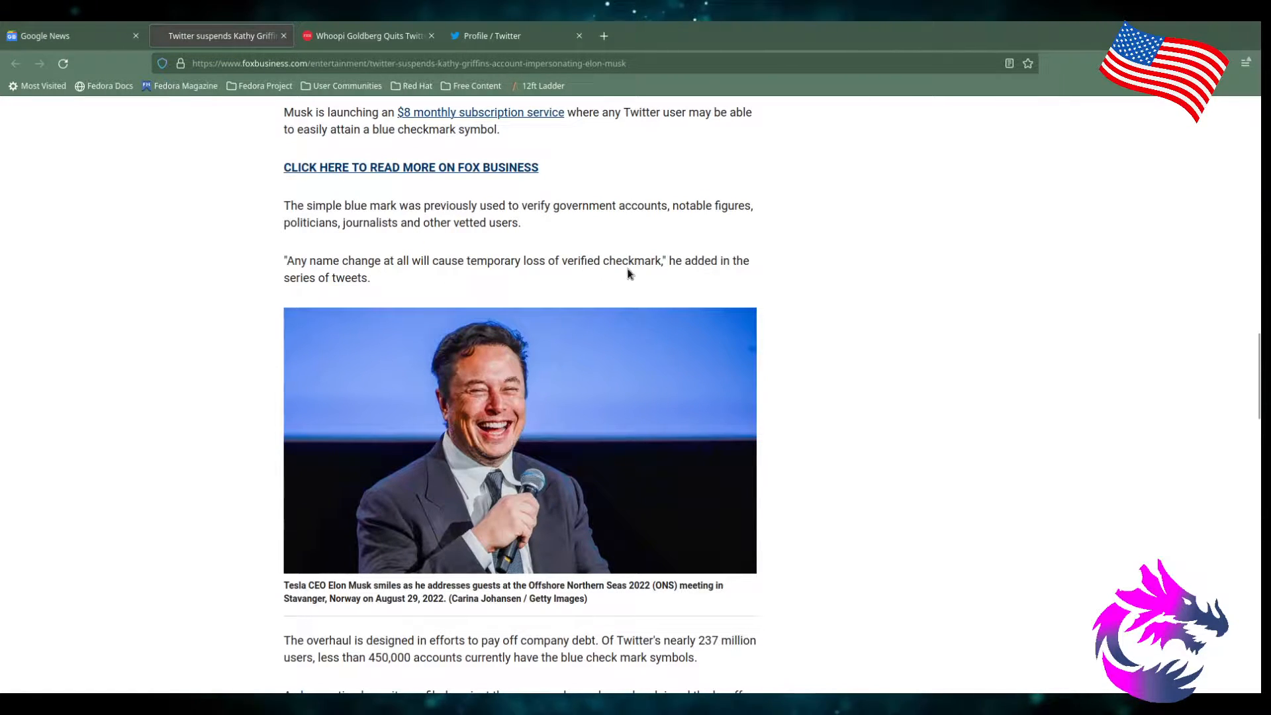
pyautogui.moveTo(748, 278)
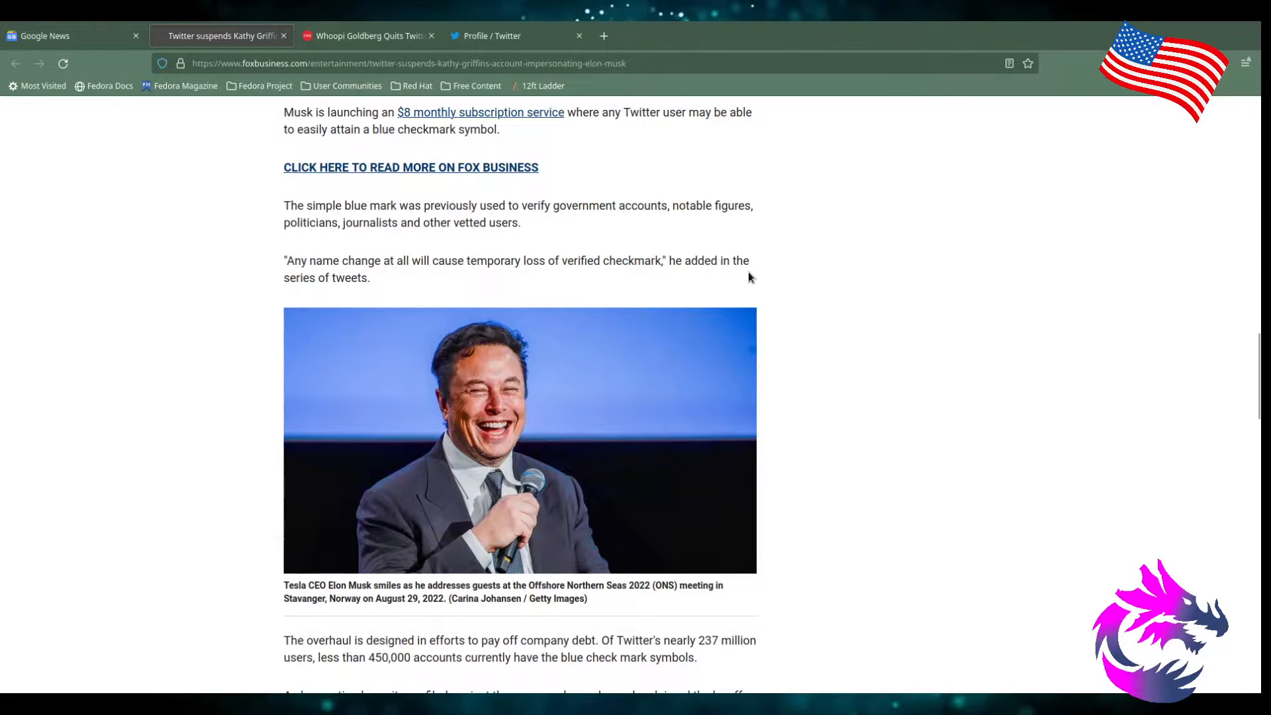
# - Scroll to the class-action layoff lawsuit paragraph at the article's end, then back up
pyautogui.scroll(-3)
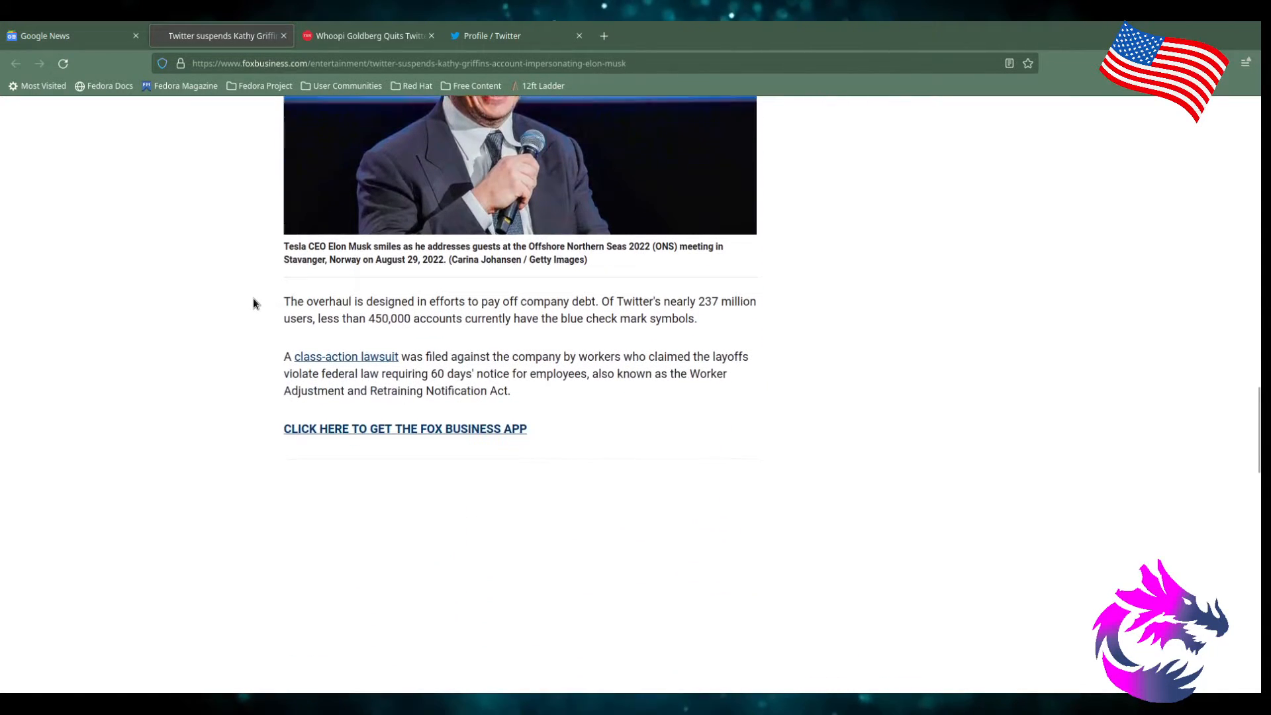
pyautogui.scroll(3)
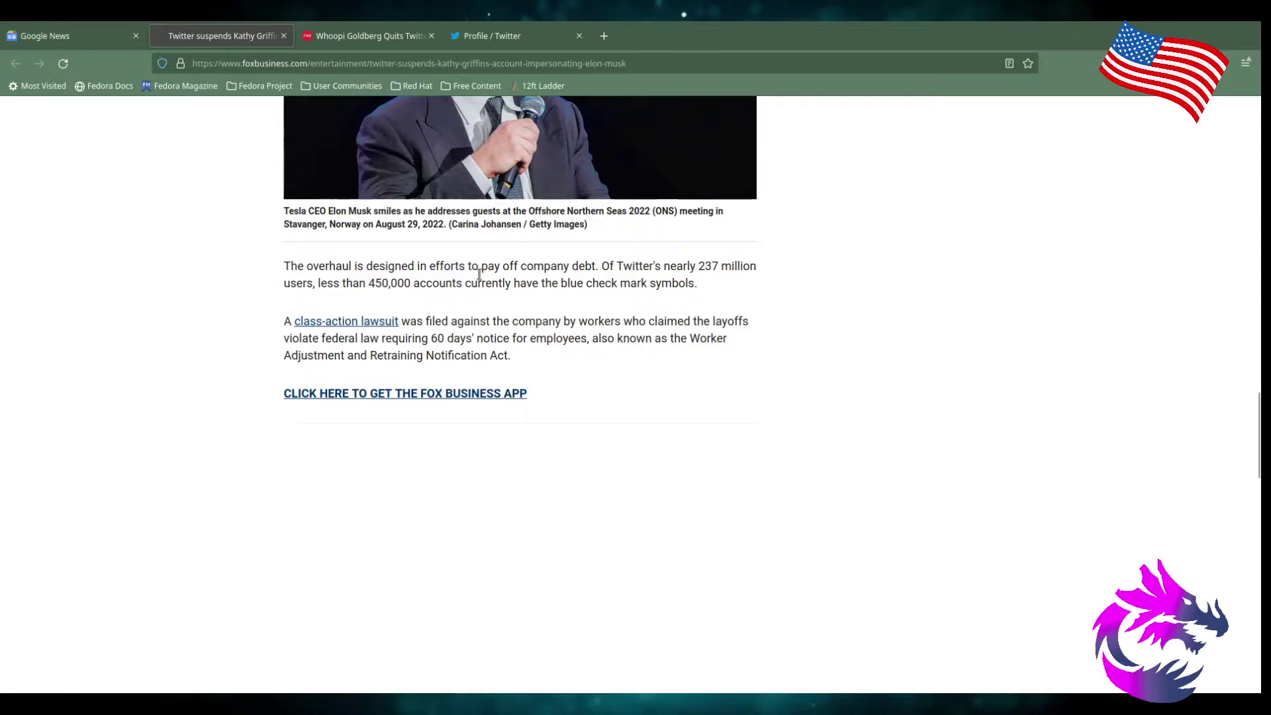
pyautogui.moveTo(673, 280)
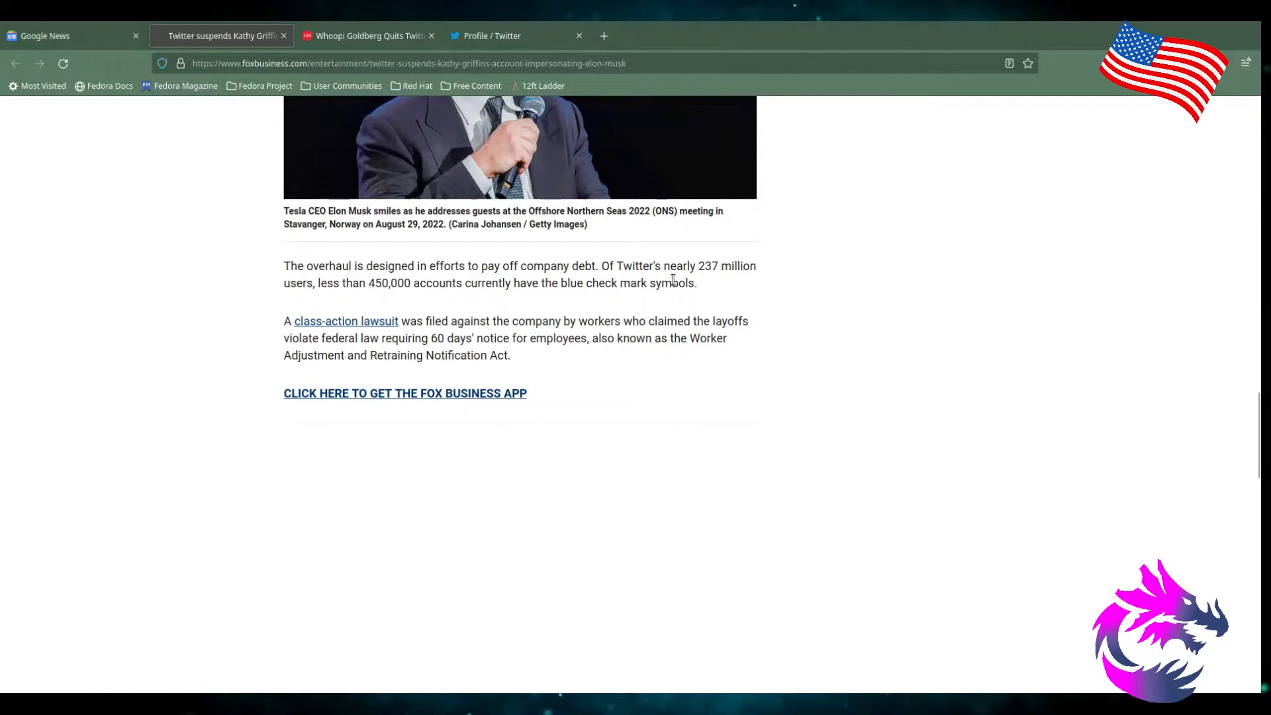
pyautogui.moveTo(756, 296)
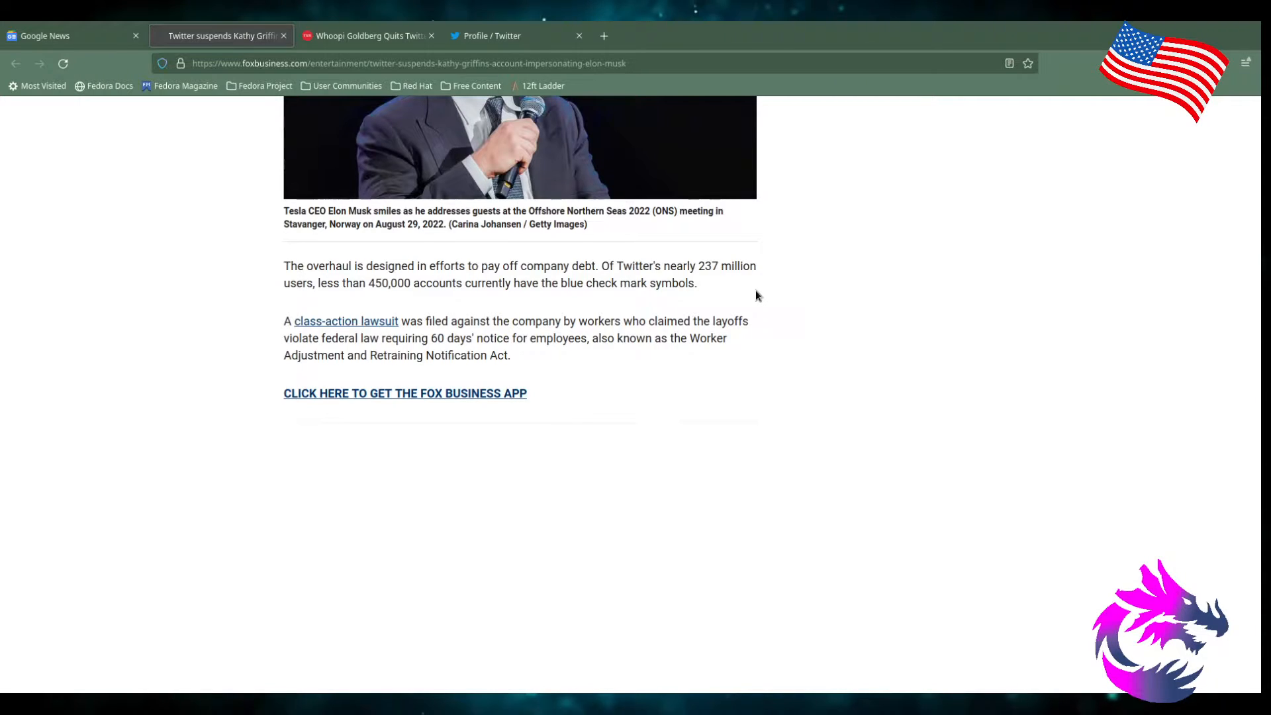
pyautogui.moveTo(579, 299)
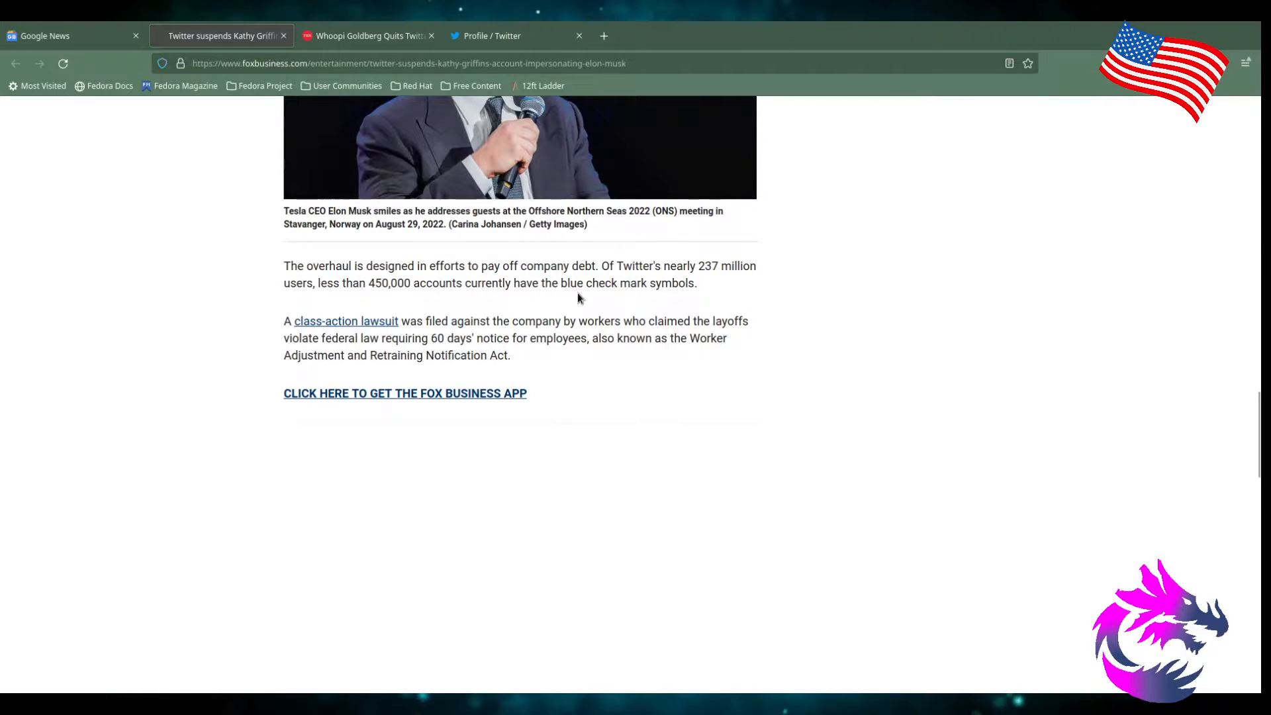
pyautogui.moveTo(736, 302)
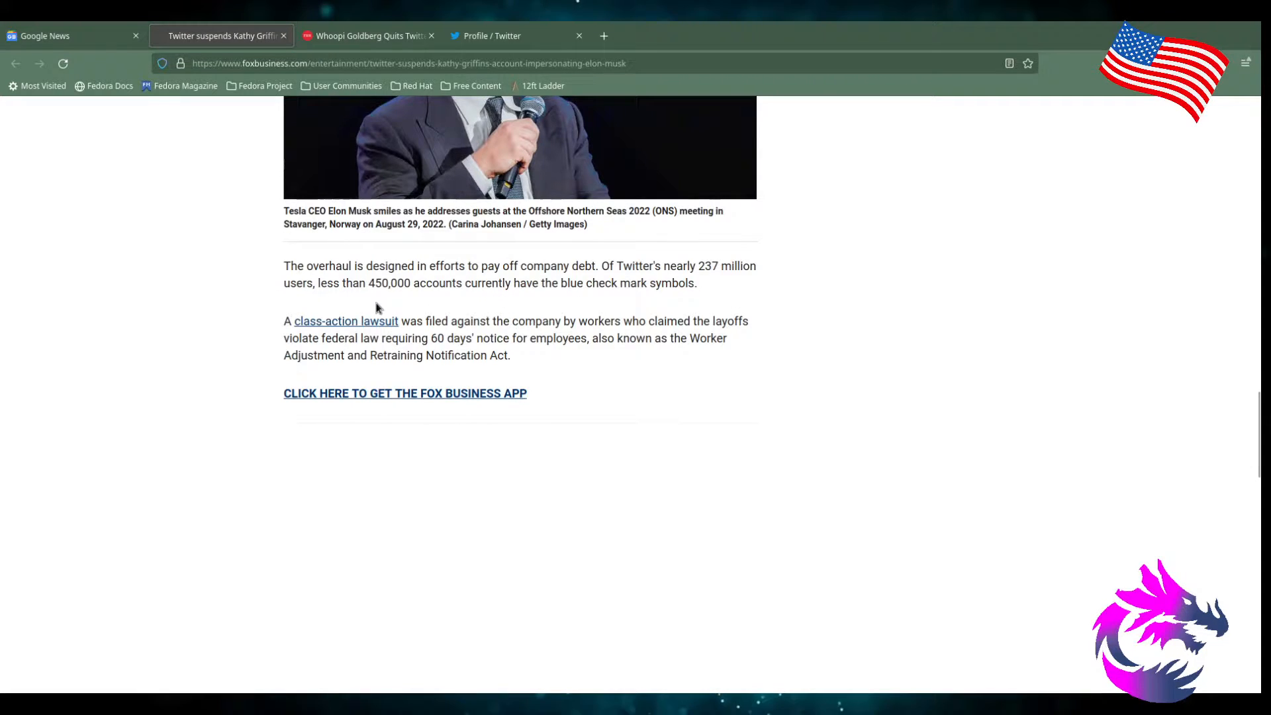
pyautogui.moveTo(416, 284)
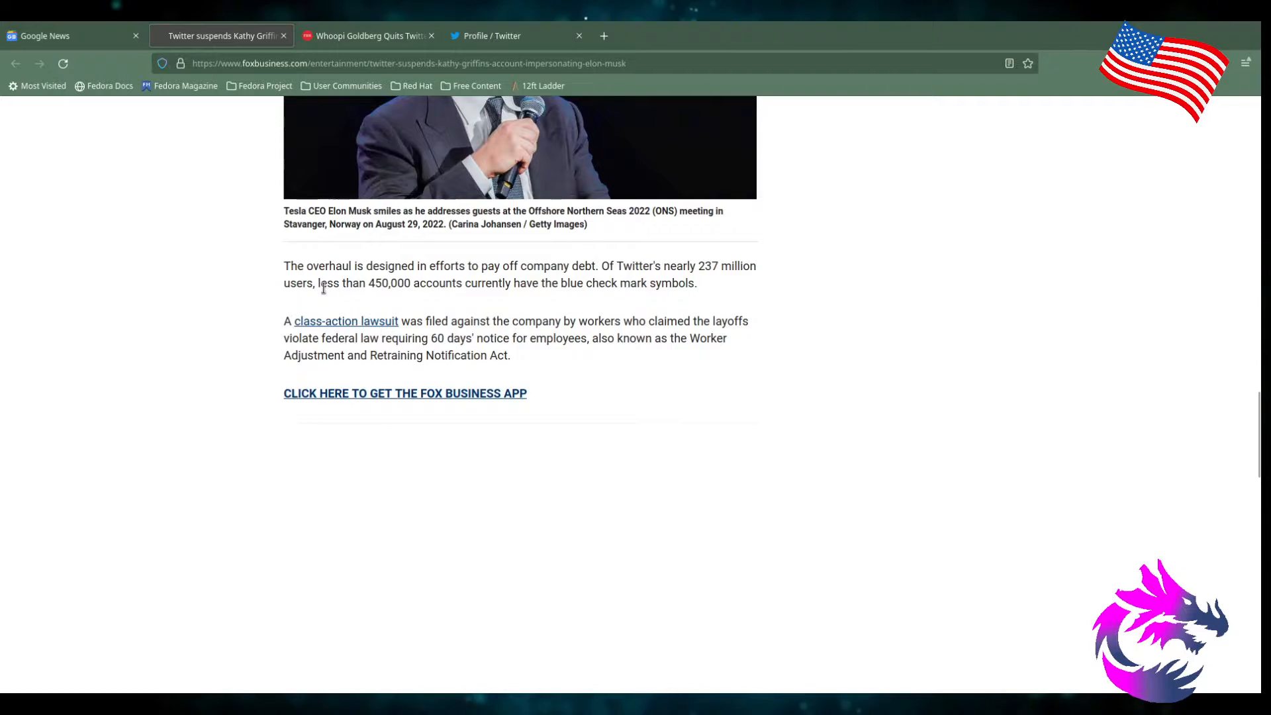
pyautogui.moveTo(472, 336)
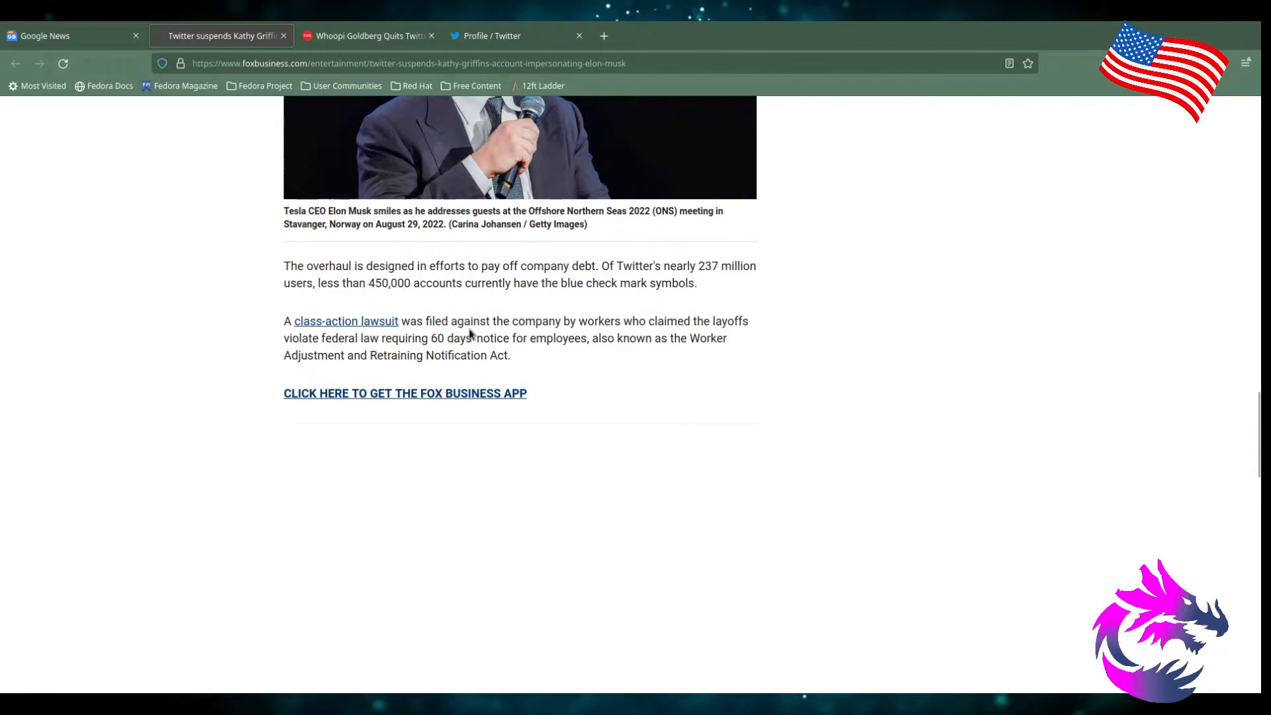
pyautogui.moveTo(699, 337)
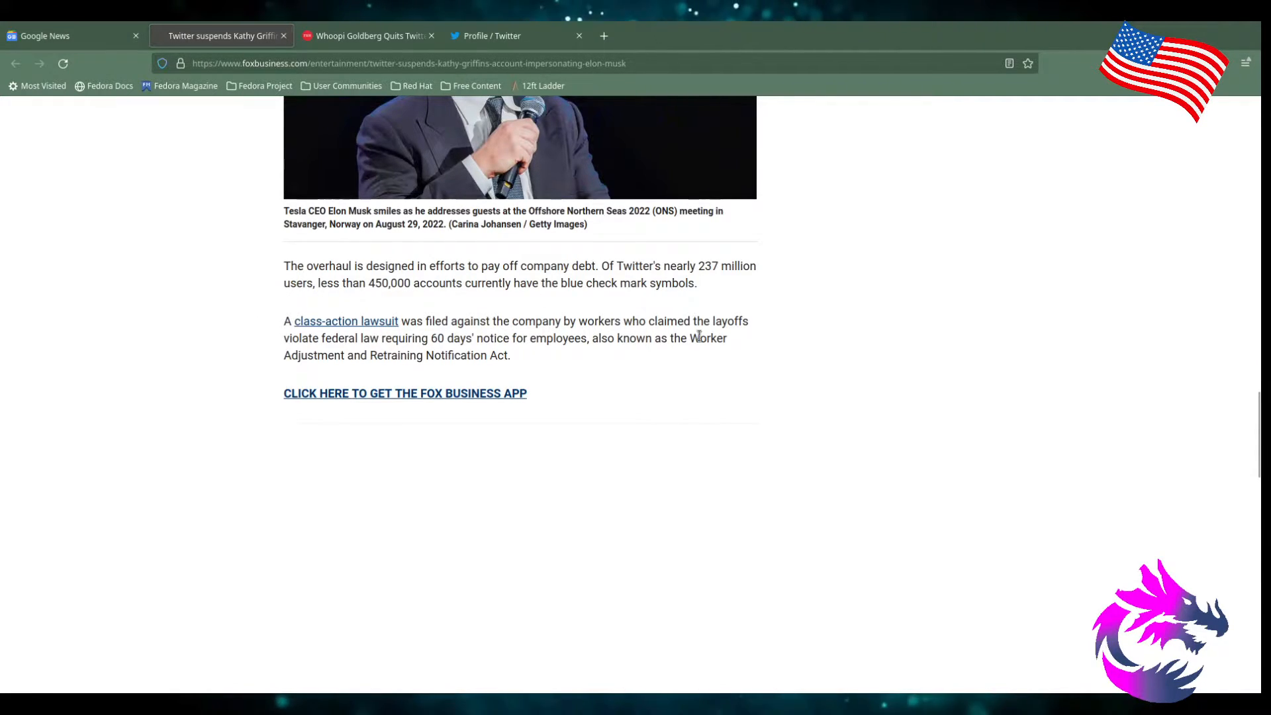
pyautogui.moveTo(381, 350)
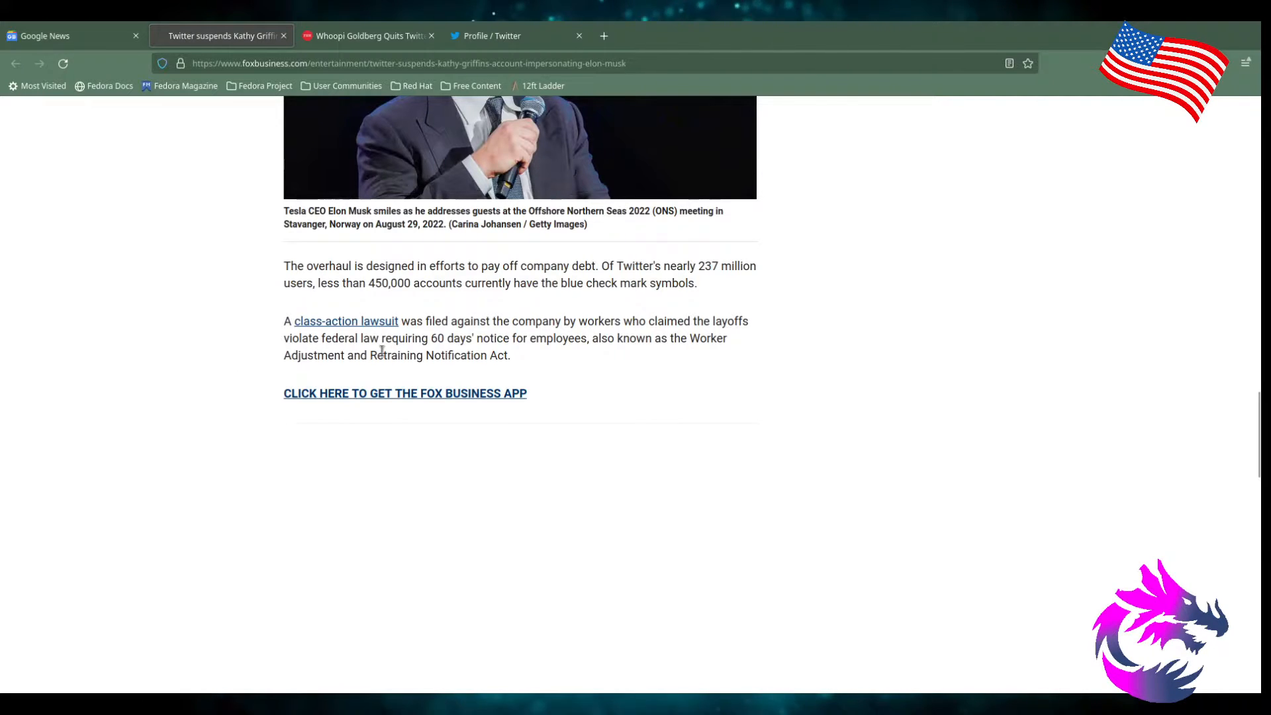
pyautogui.moveTo(599, 357)
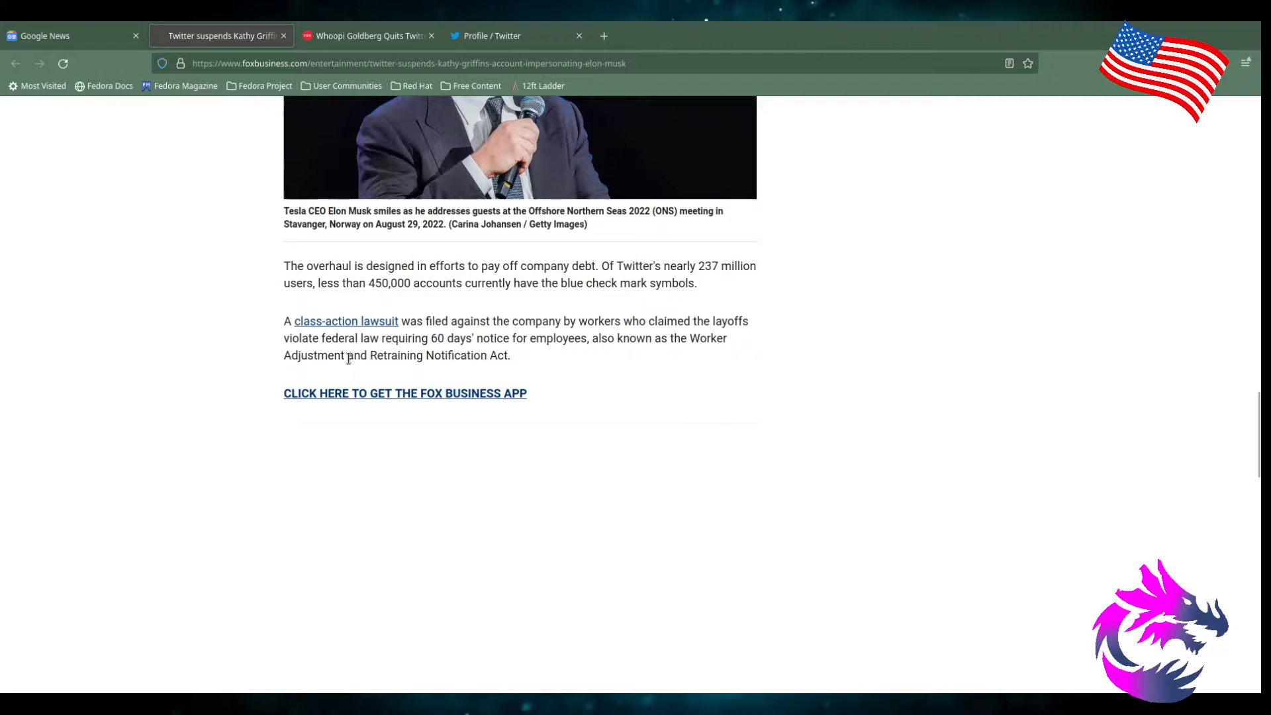
pyautogui.moveTo(445, 368)
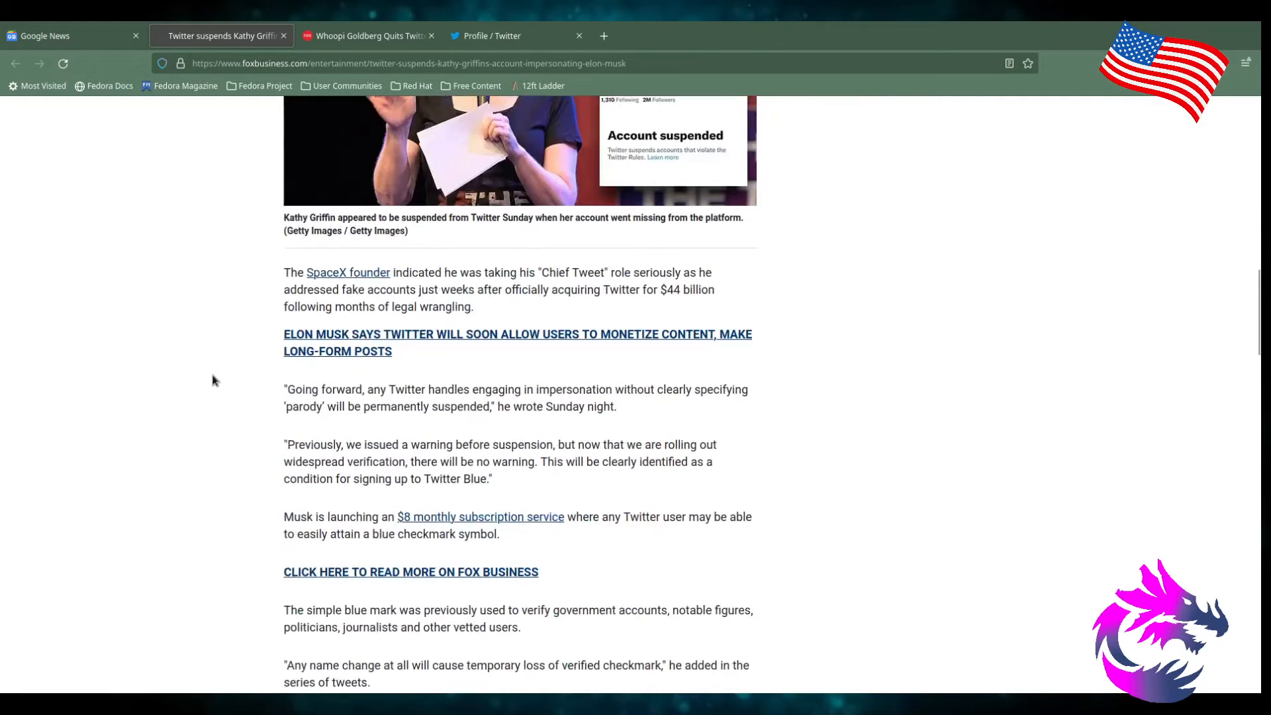
# - Scroll up to the Kathy Griffin suspended-account photo below the Gigi Hadid headline
pyautogui.scroll(3)
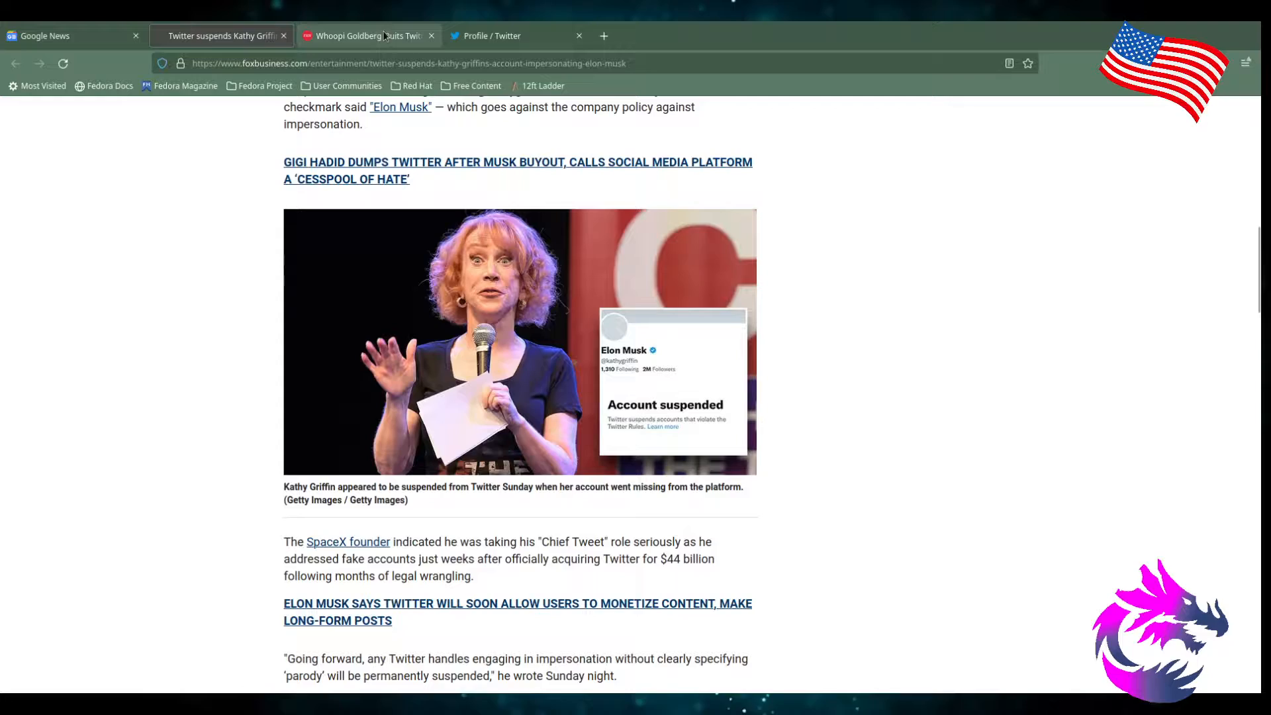
# - Switch to the Whoopi Goldberg tab and scroll up to the Musk video and introduction
pyautogui.click(365, 36)
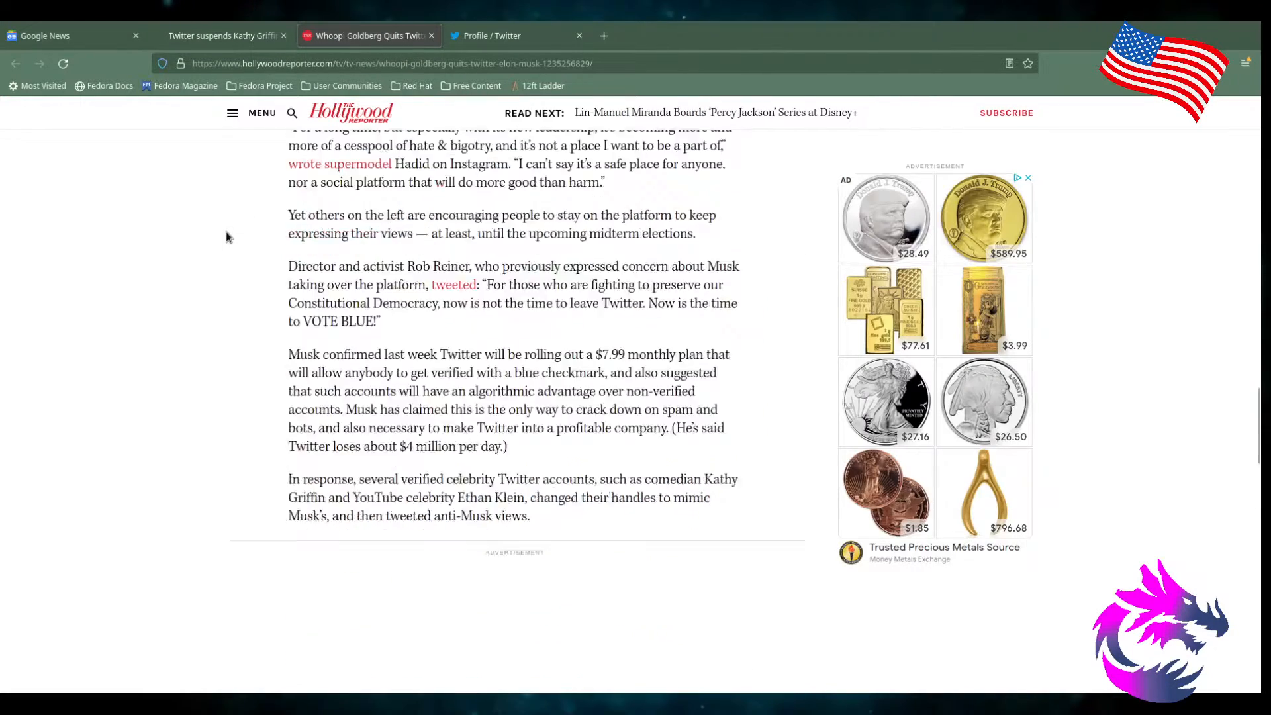
pyautogui.scroll(3)
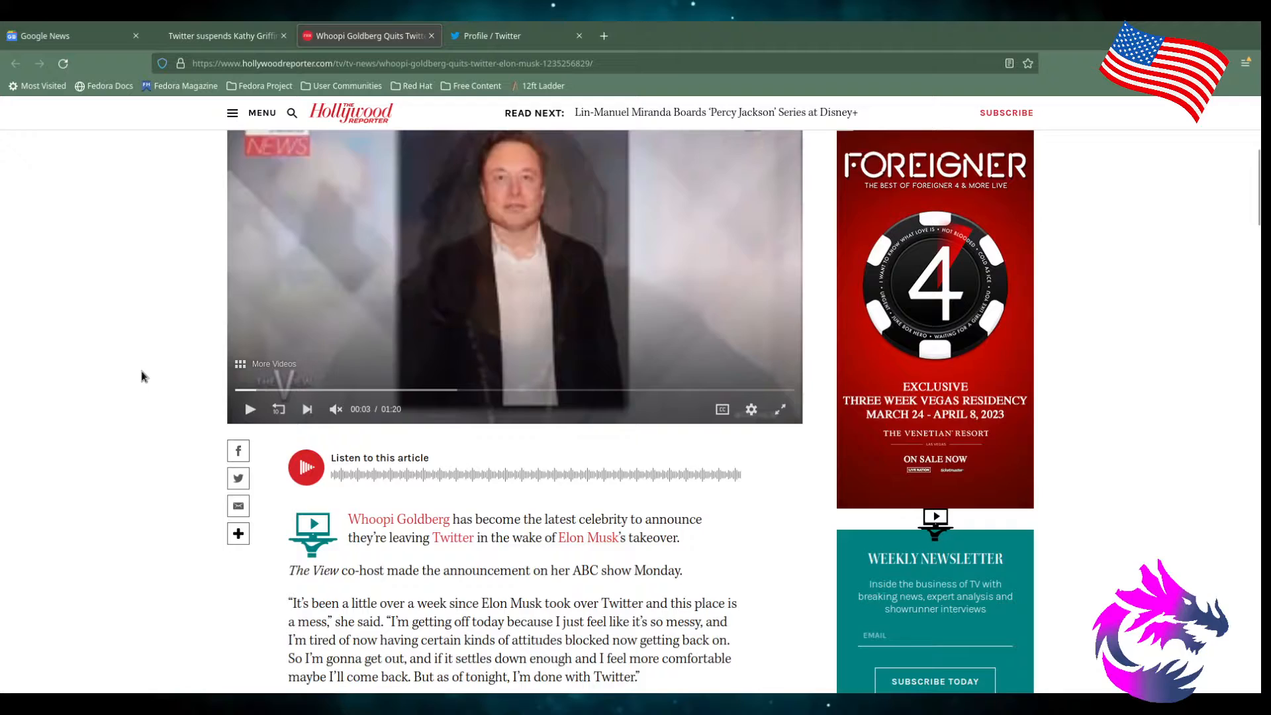
# - Scroll to Goldberg's full quote, Related Stories, and the Musk whiplash and Griffin paragraph
pyautogui.scroll(-3)
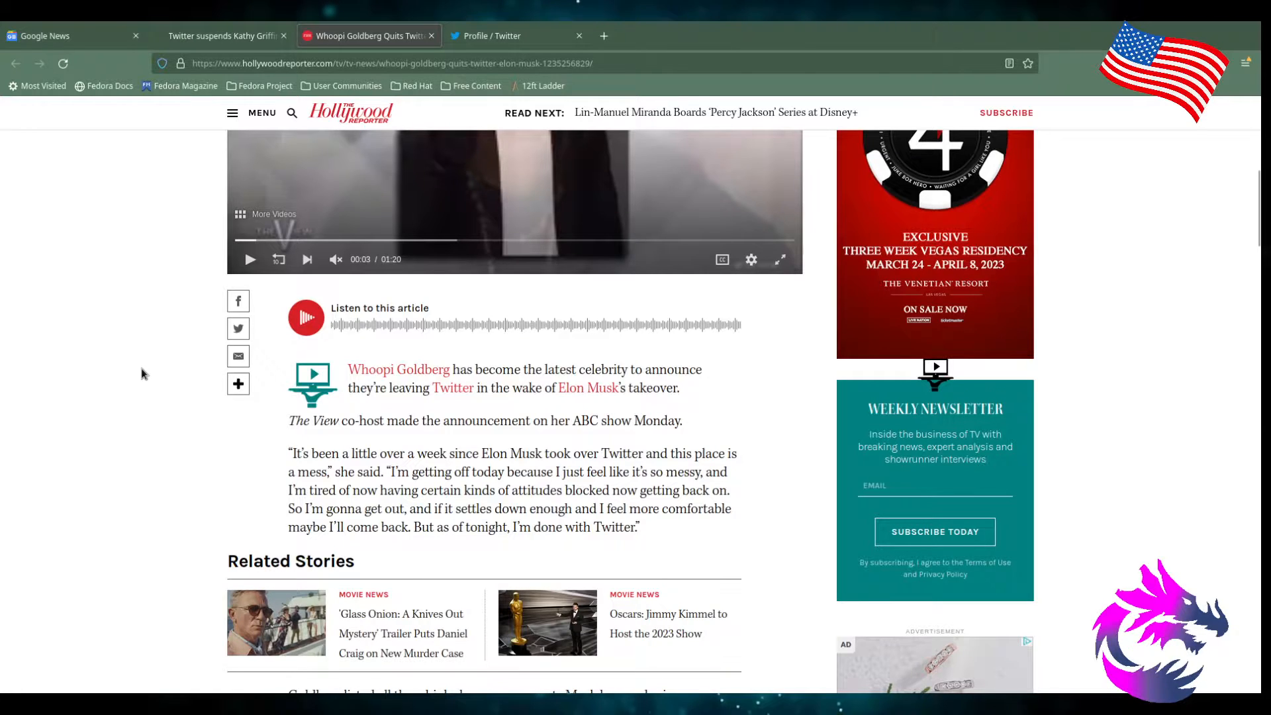
pyautogui.scroll(-3)
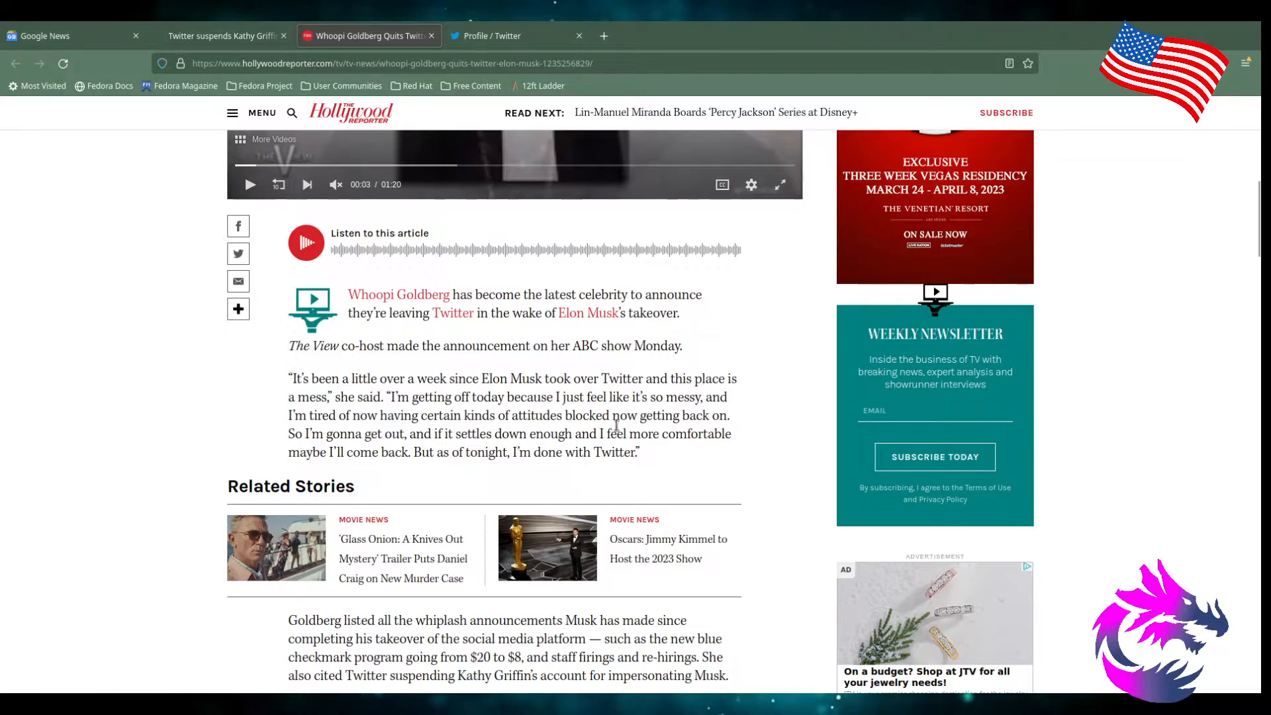
pyautogui.moveTo(307, 436)
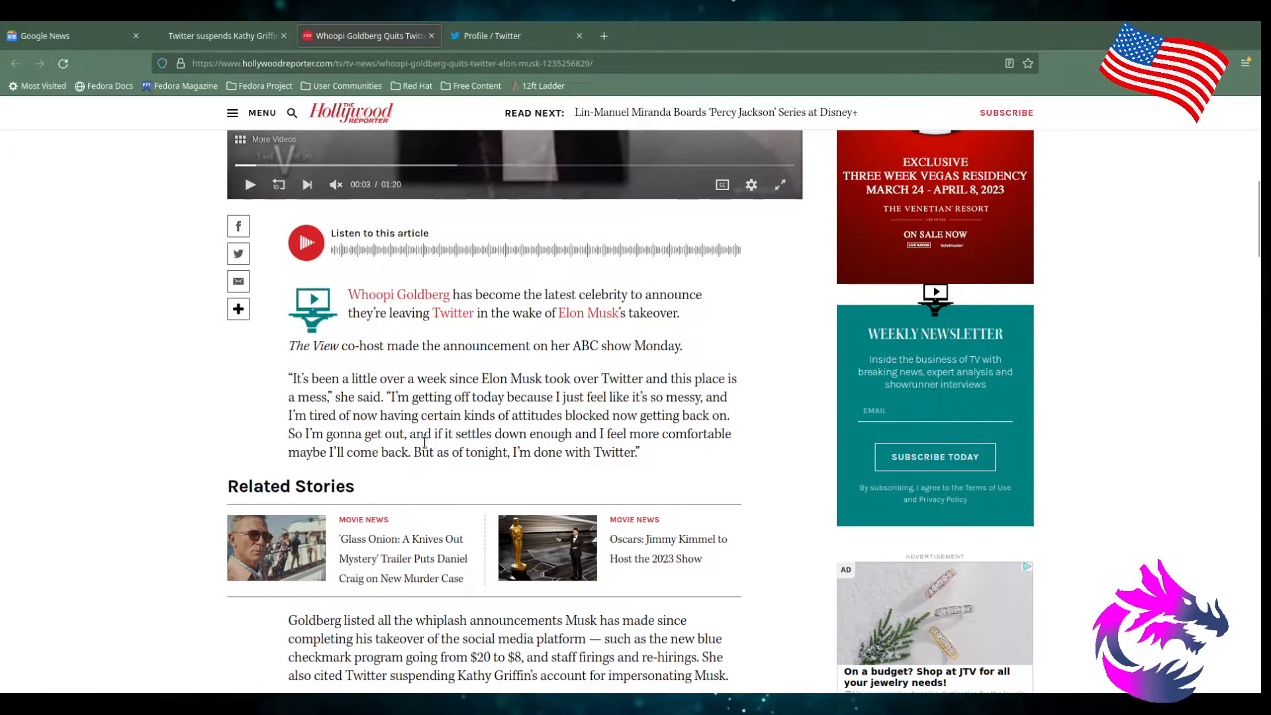
pyautogui.moveTo(705, 444)
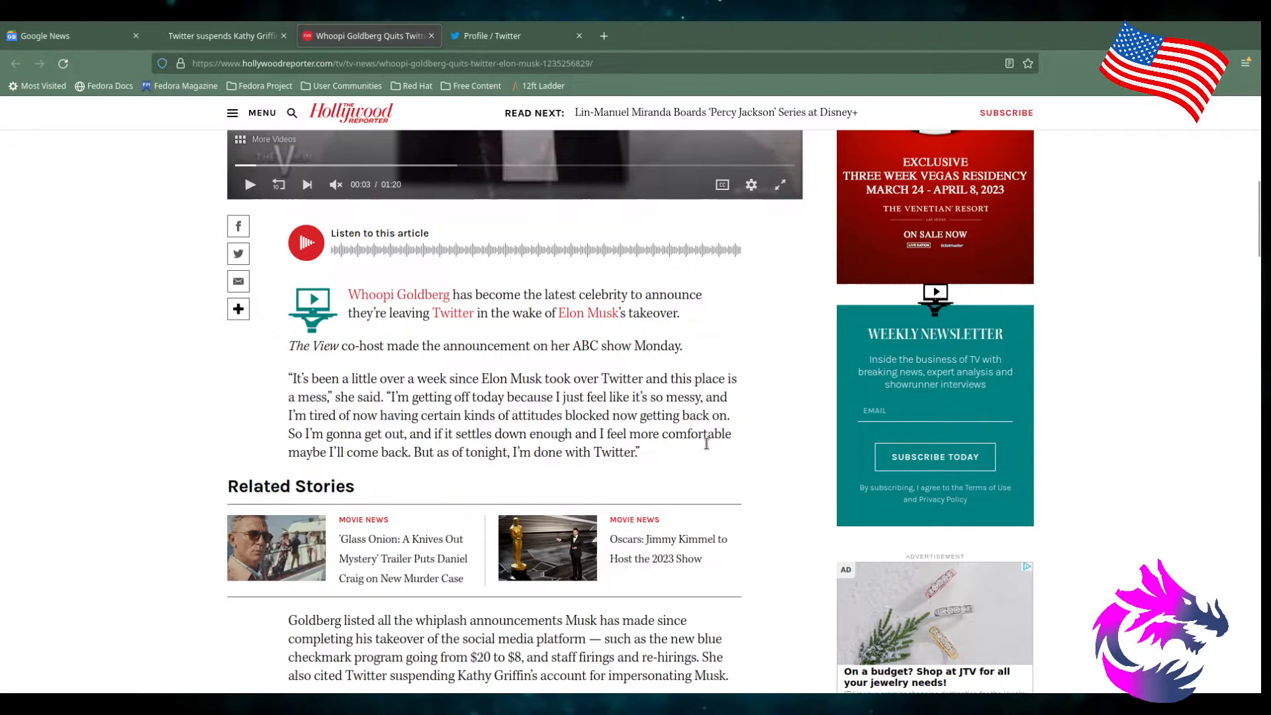
pyautogui.moveTo(224, 454)
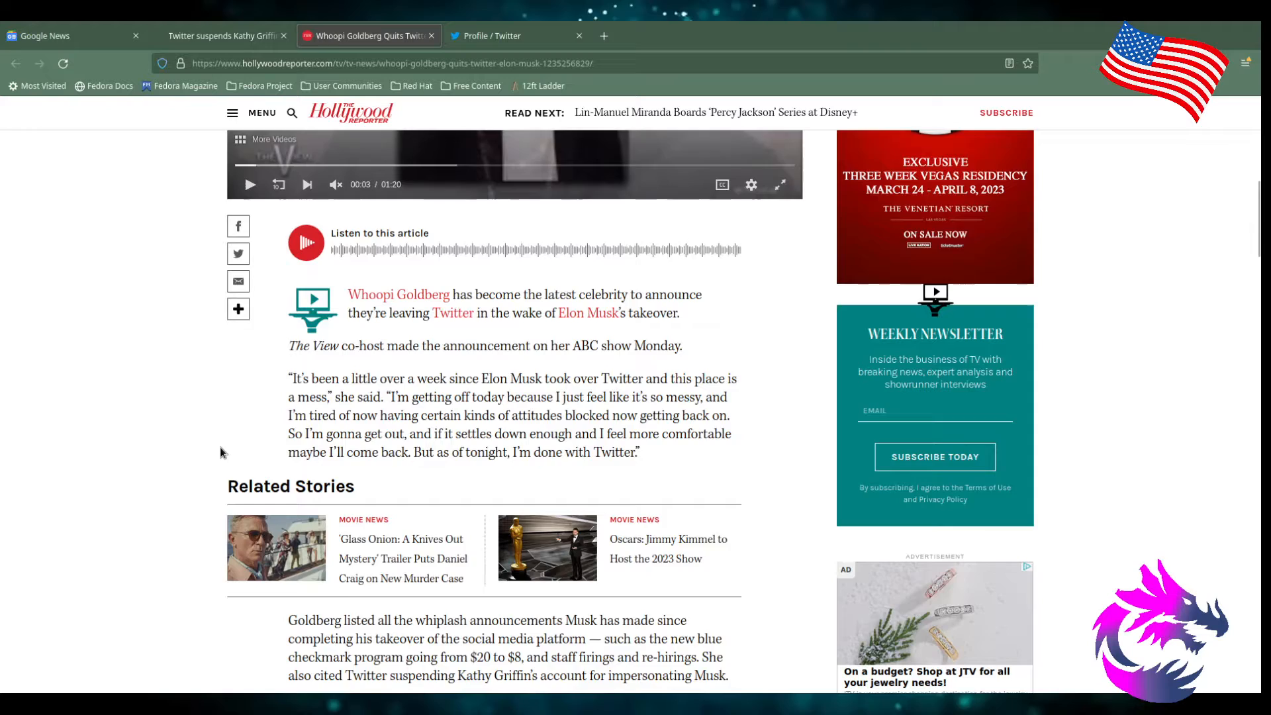
# - Scroll past Related Stories to The View's embedded tweet and Goldberg's free-speech quote
pyautogui.scroll(-3)
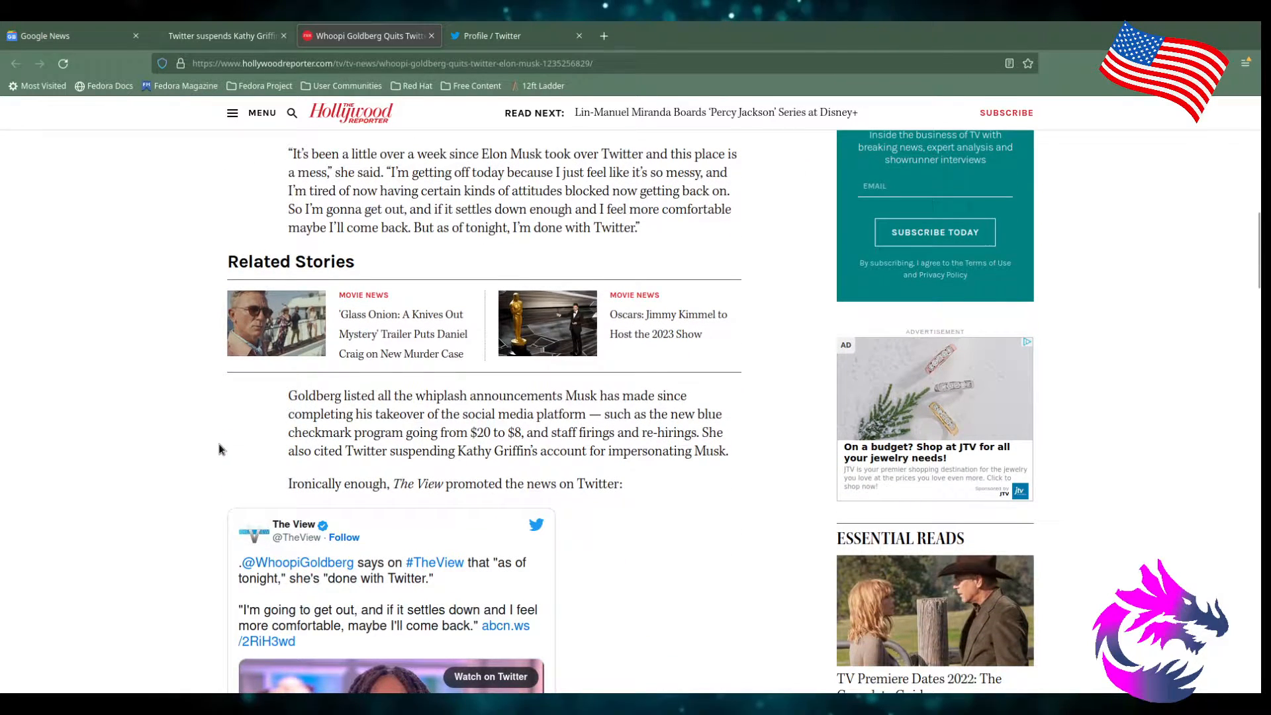
pyautogui.scroll(-3)
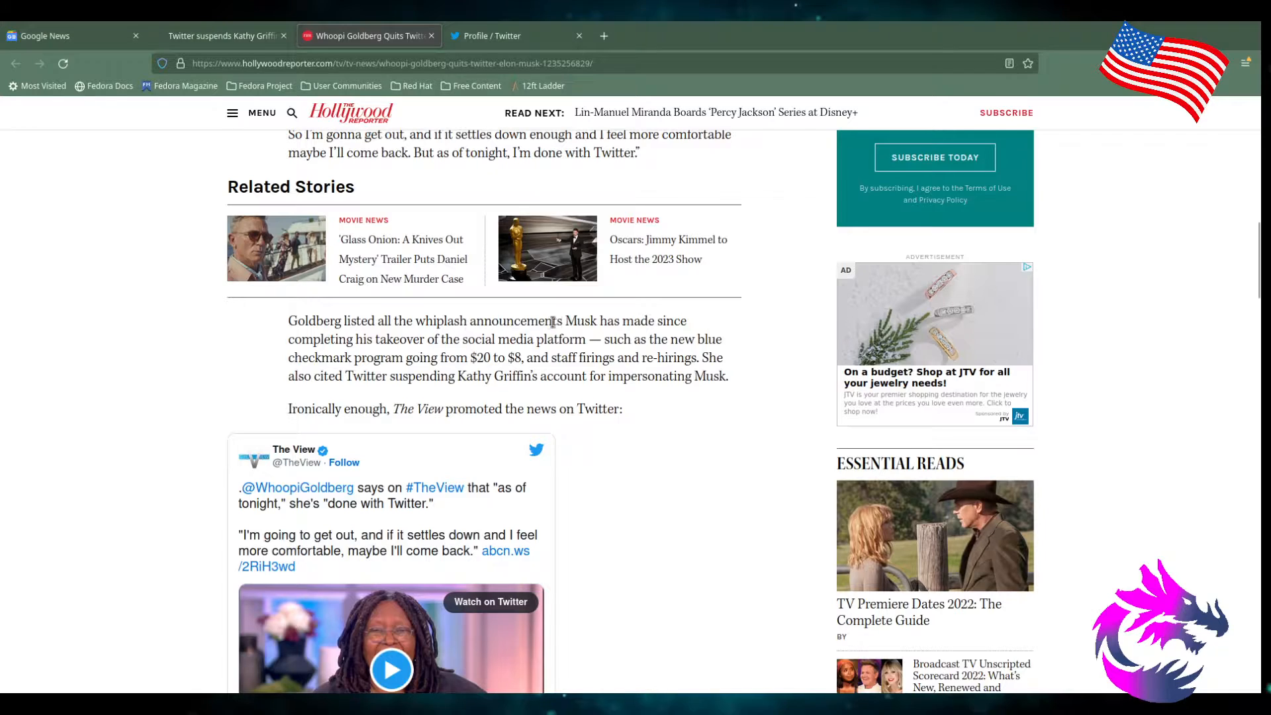
pyautogui.moveTo(325, 347)
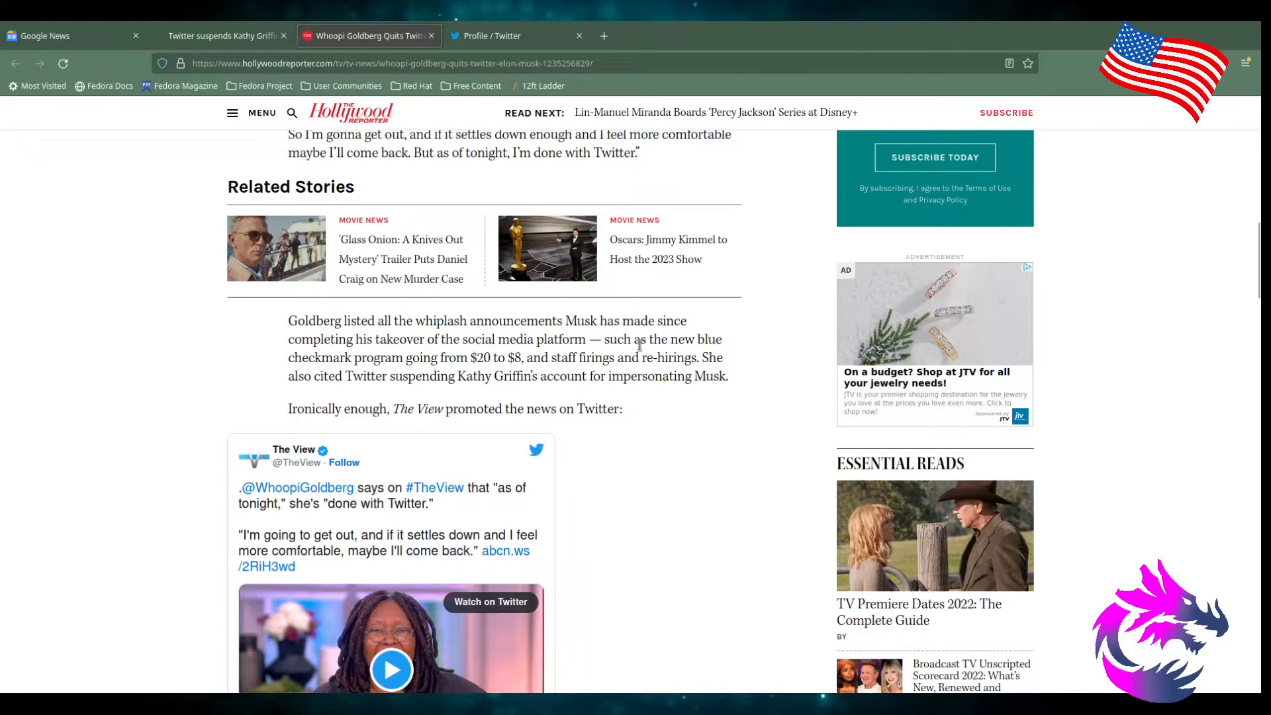
pyautogui.moveTo(365, 371)
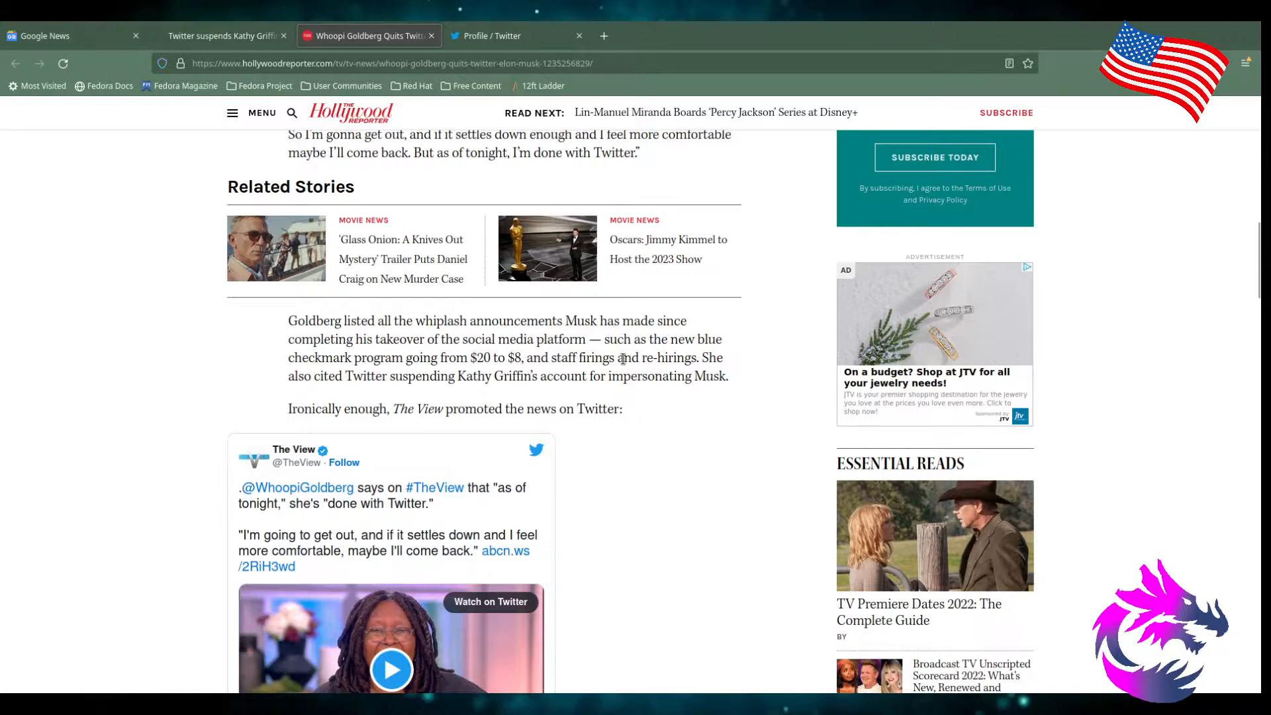
pyautogui.moveTo(322, 384)
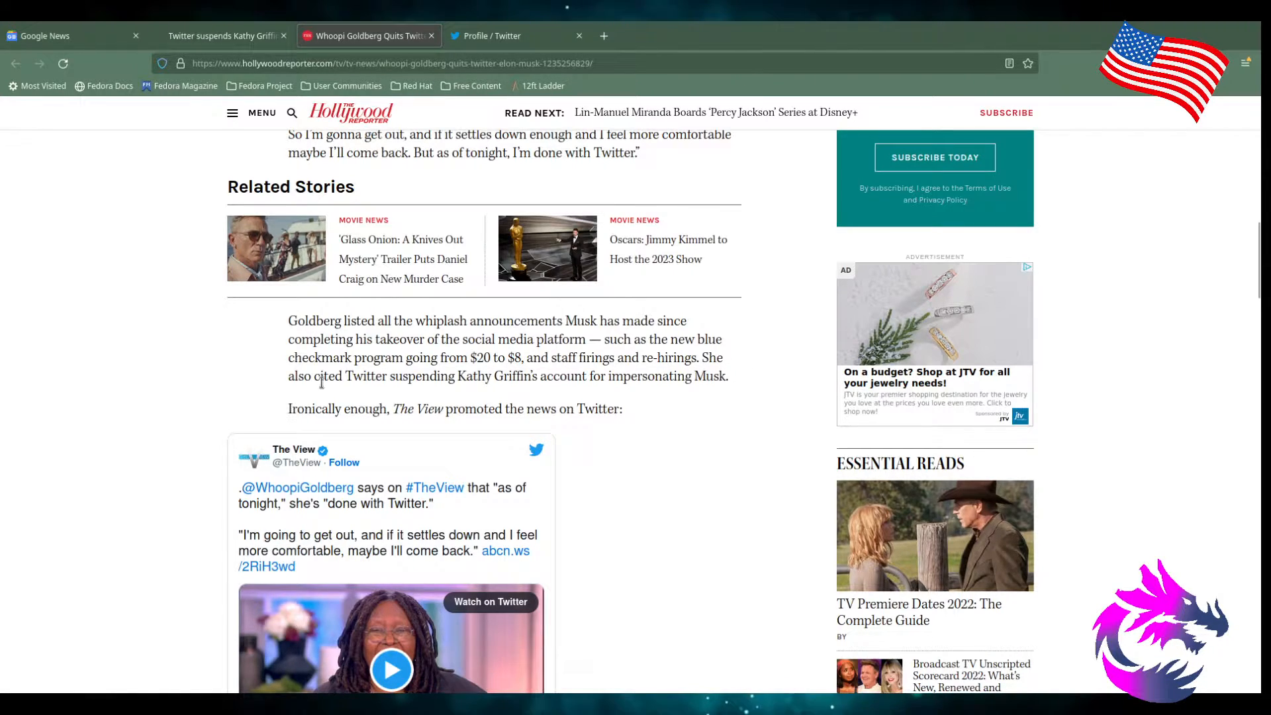
pyautogui.moveTo(201, 372)
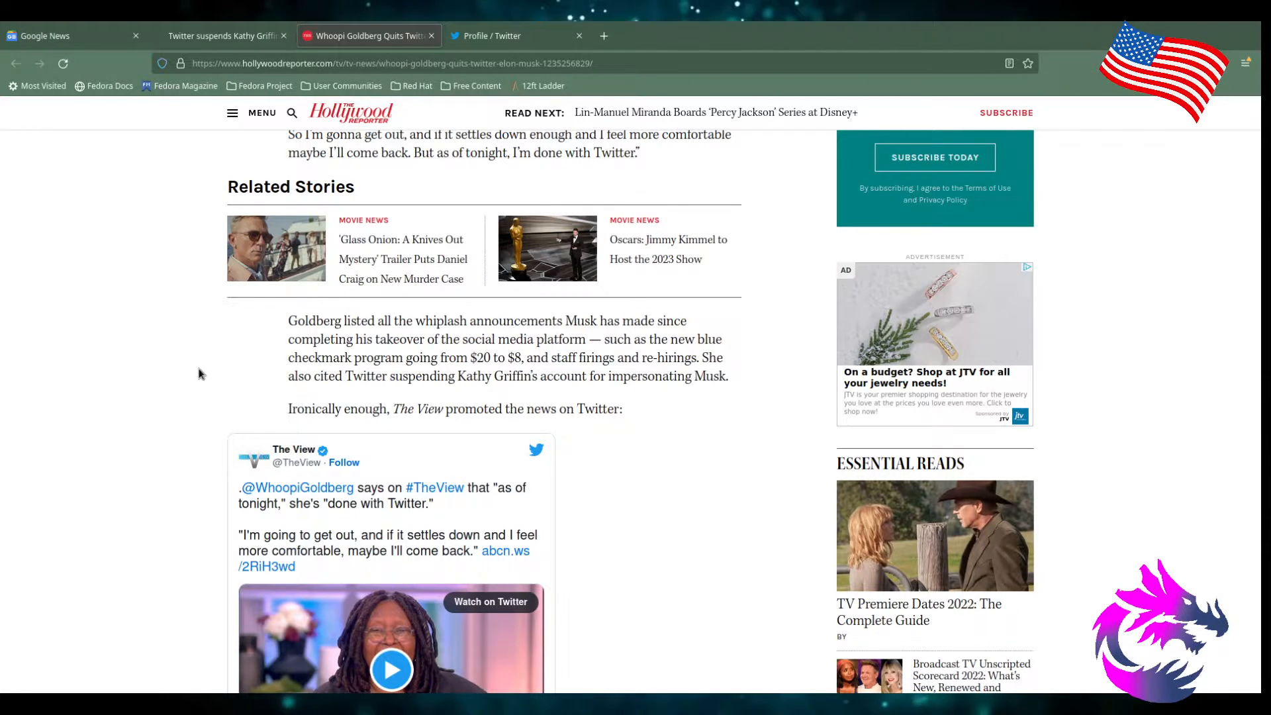
pyautogui.scroll(-3)
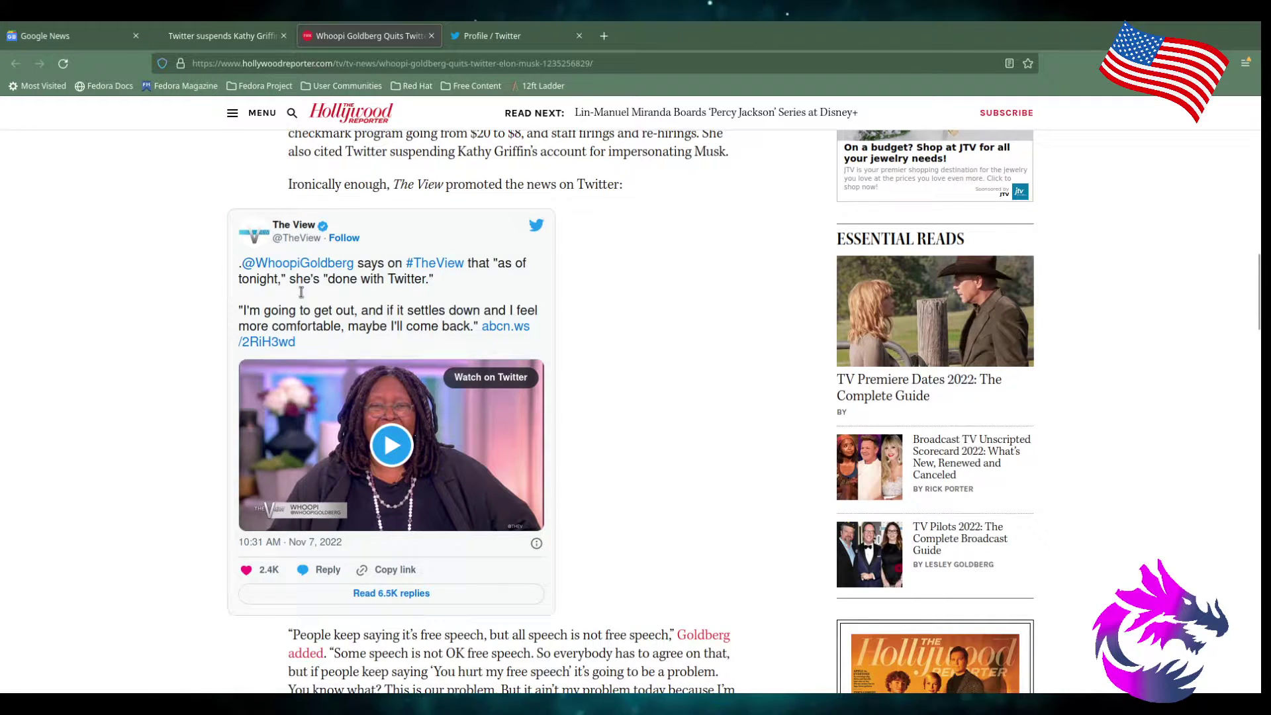
pyautogui.moveTo(181, 325)
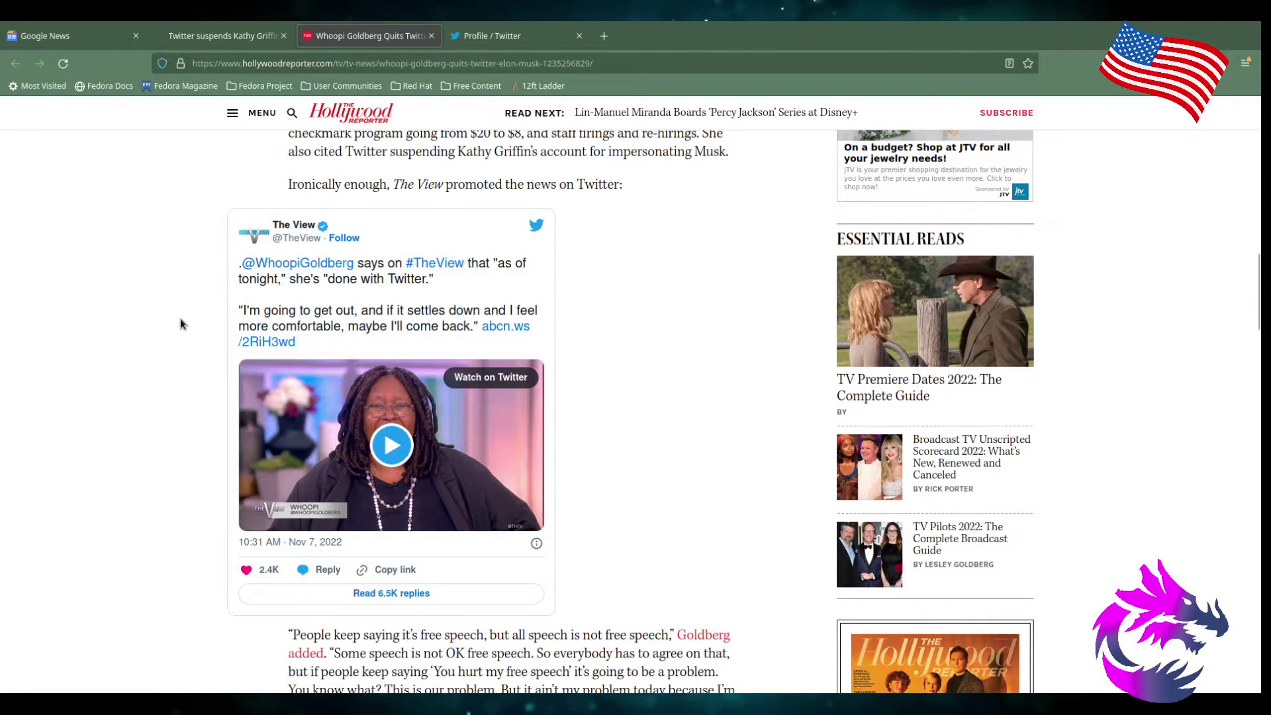
# - Scroll through Braxton's and Bareilles' quotes down to Hadid's Instagram statement
pyautogui.scroll(-3)
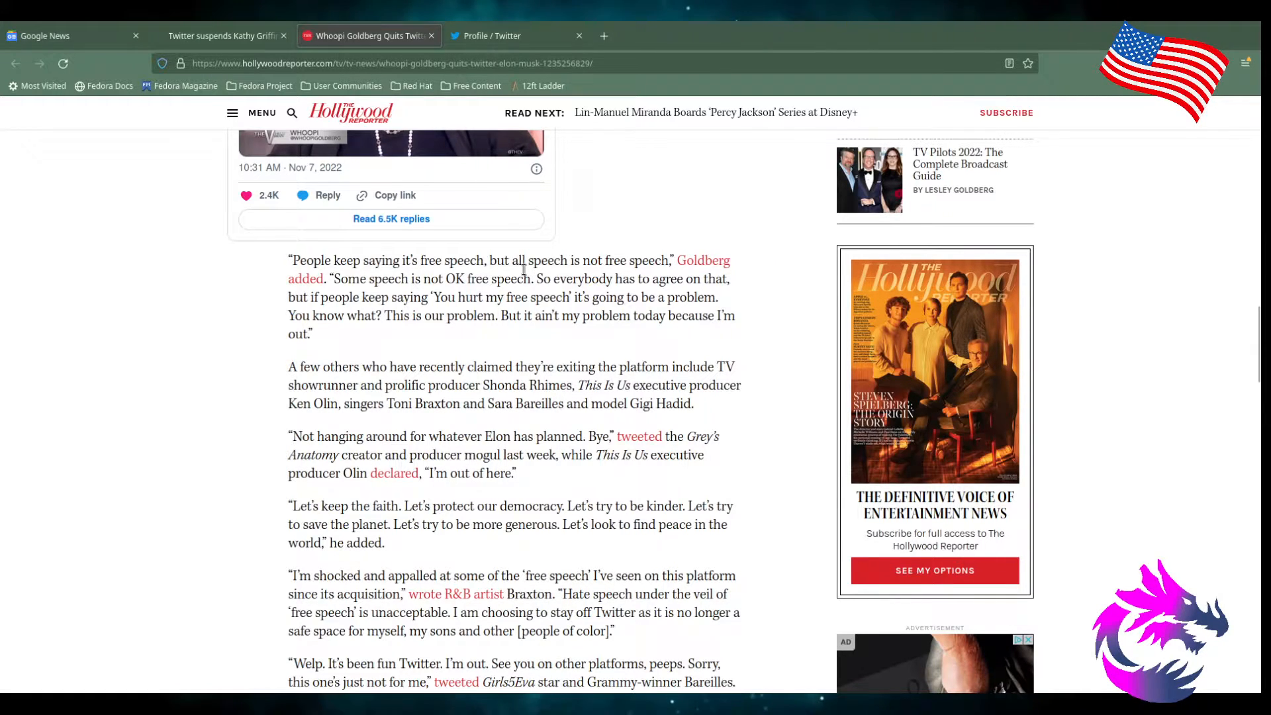
pyautogui.moveTo(360, 294)
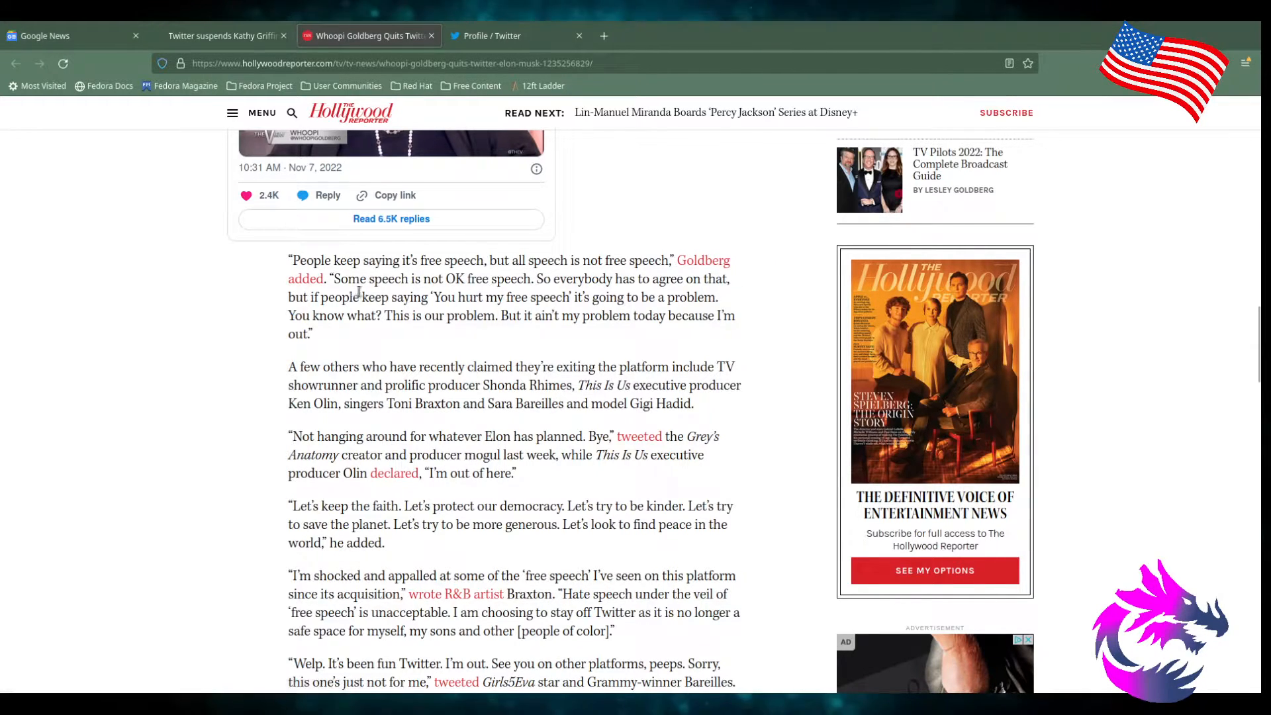
pyautogui.moveTo(543, 284)
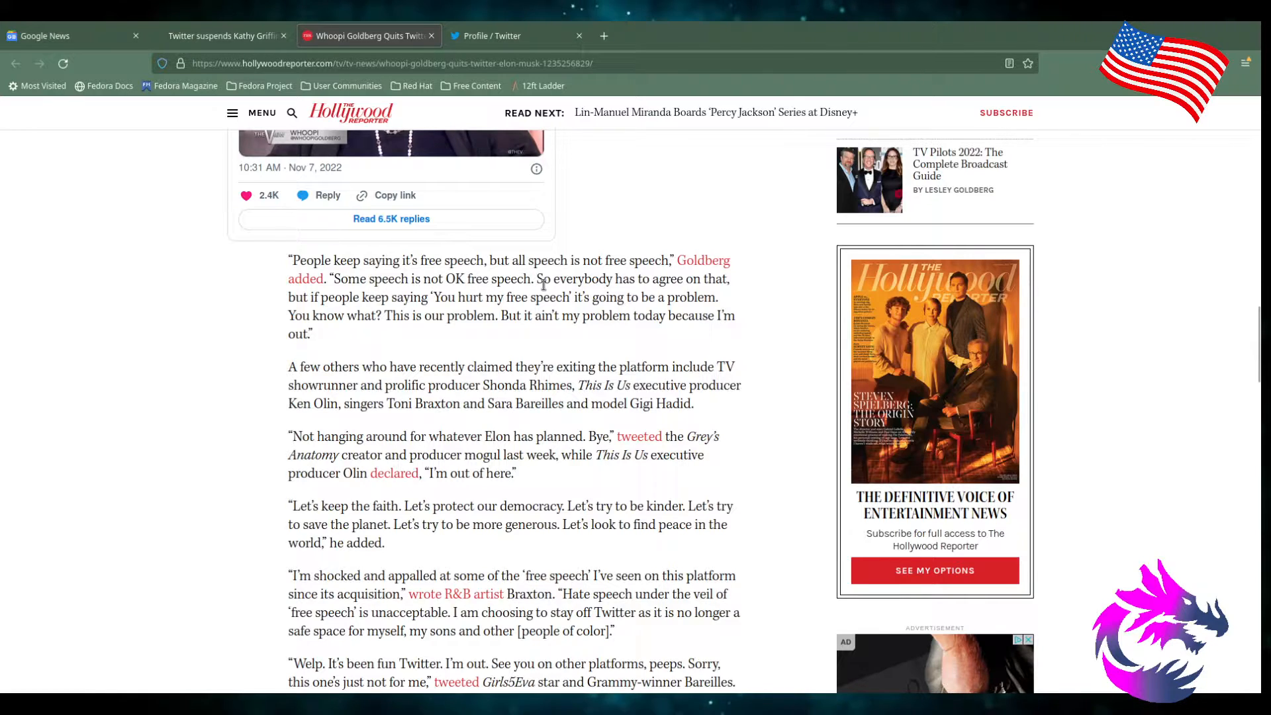
pyautogui.moveTo(312, 315)
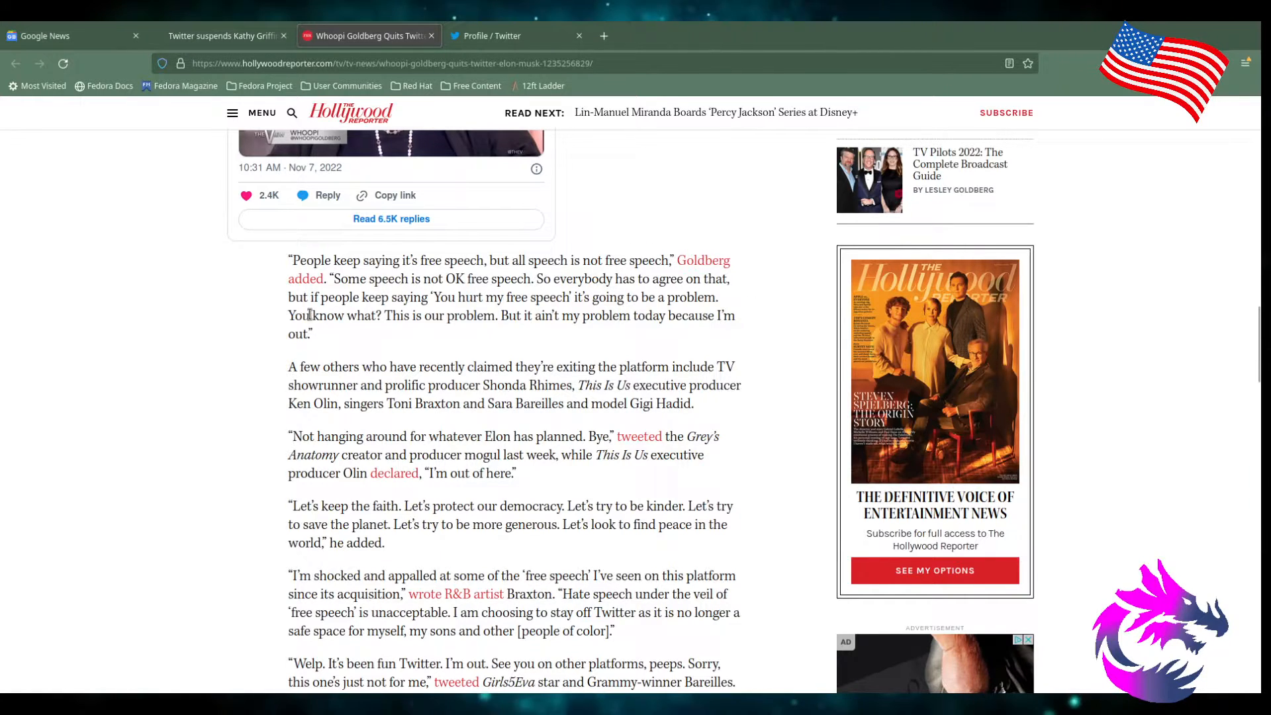
pyautogui.moveTo(445, 308)
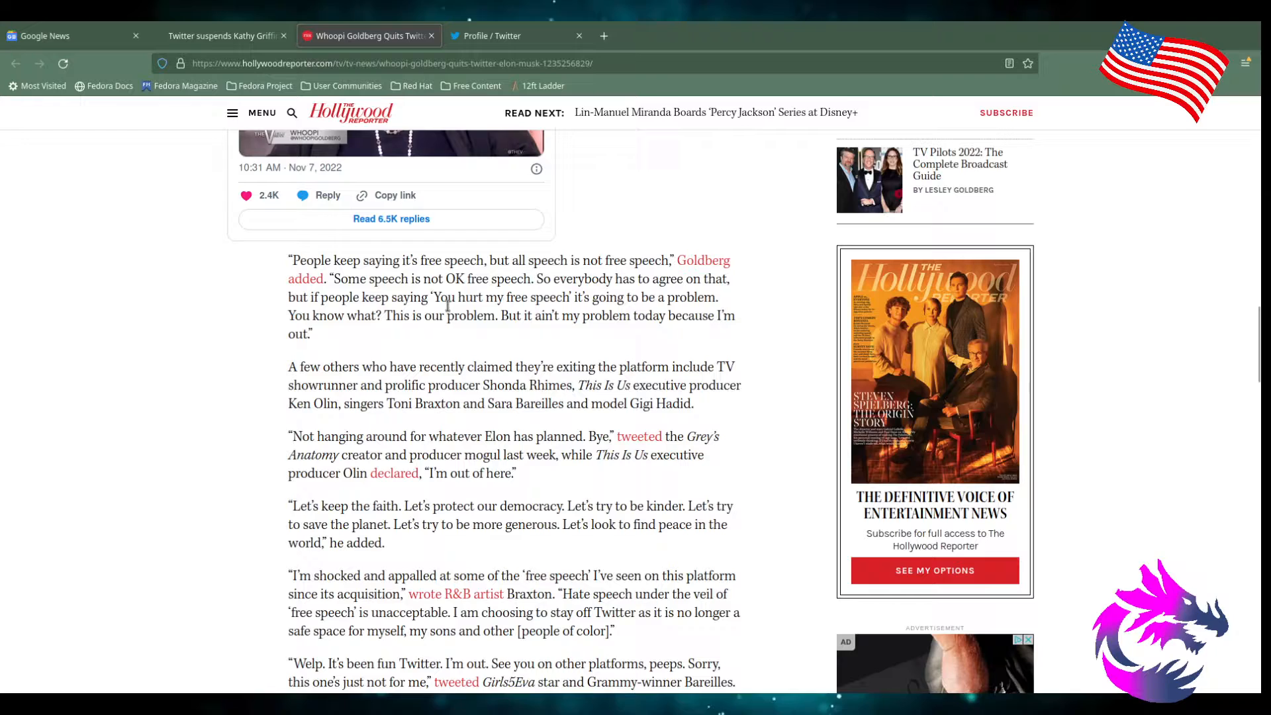
pyautogui.moveTo(598, 308)
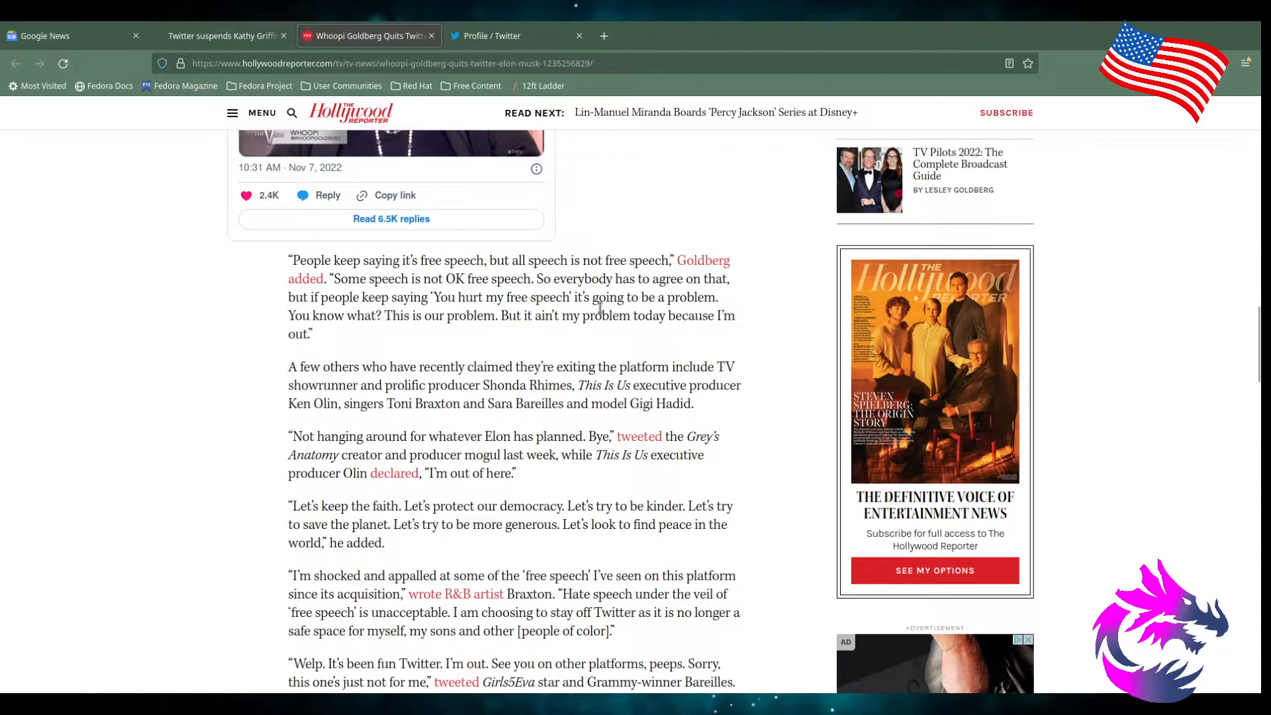
pyautogui.moveTo(356, 335)
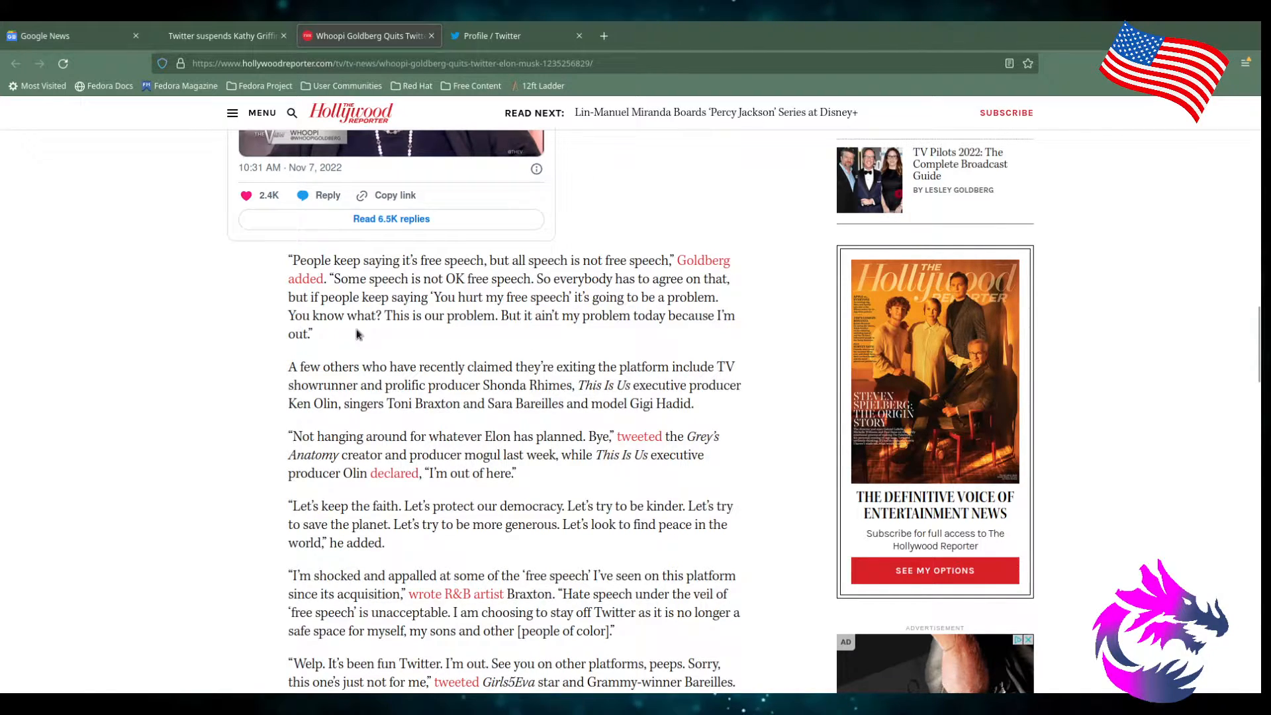
pyautogui.moveTo(521, 331)
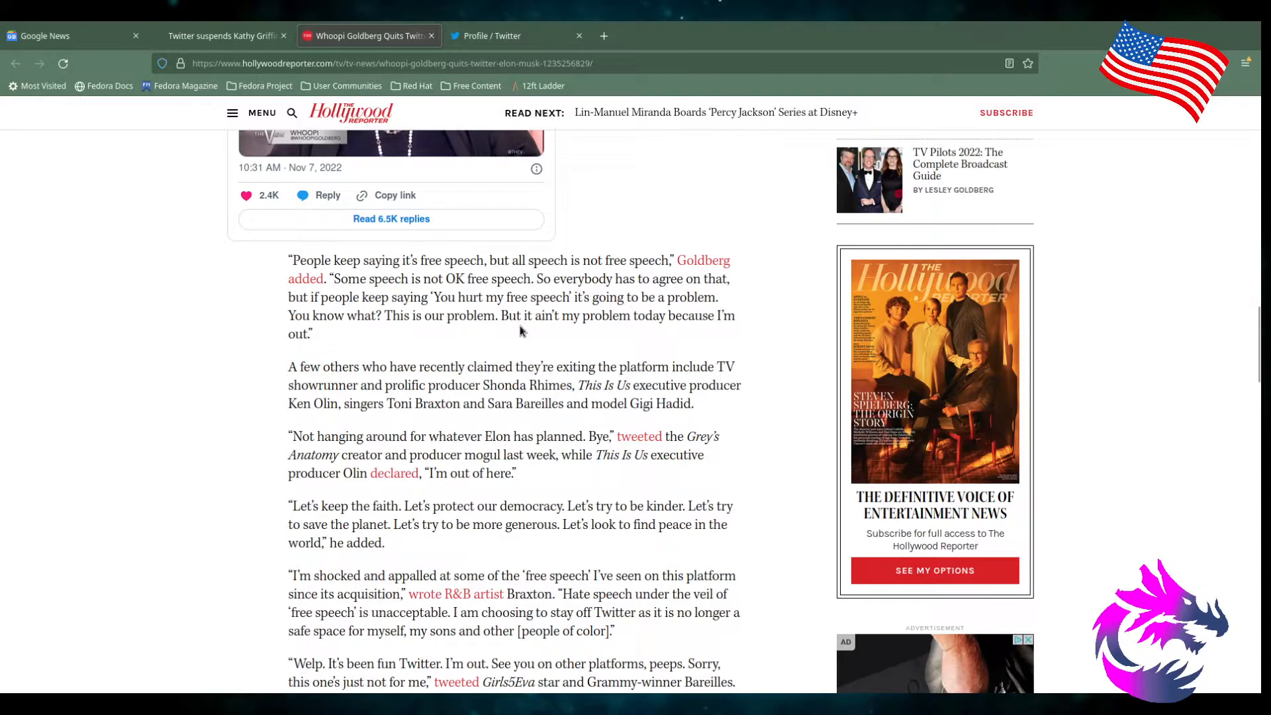
pyautogui.moveTo(298, 390)
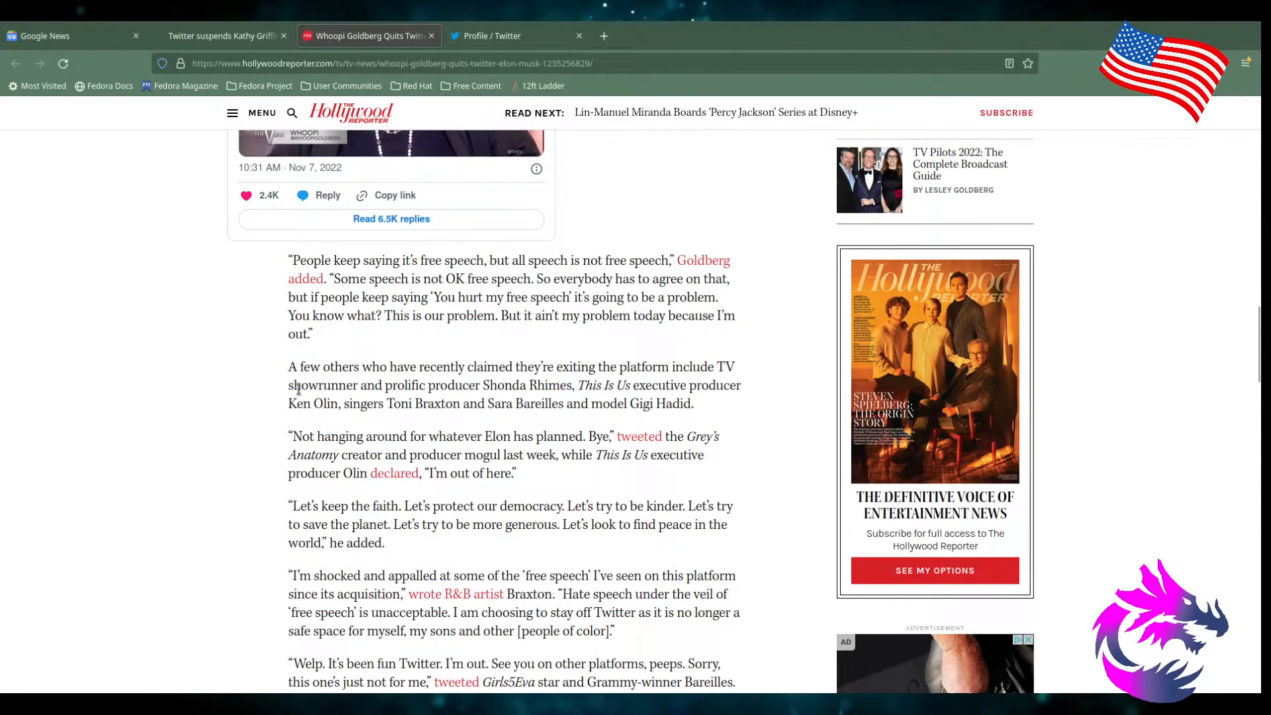
pyautogui.moveTo(220, 416)
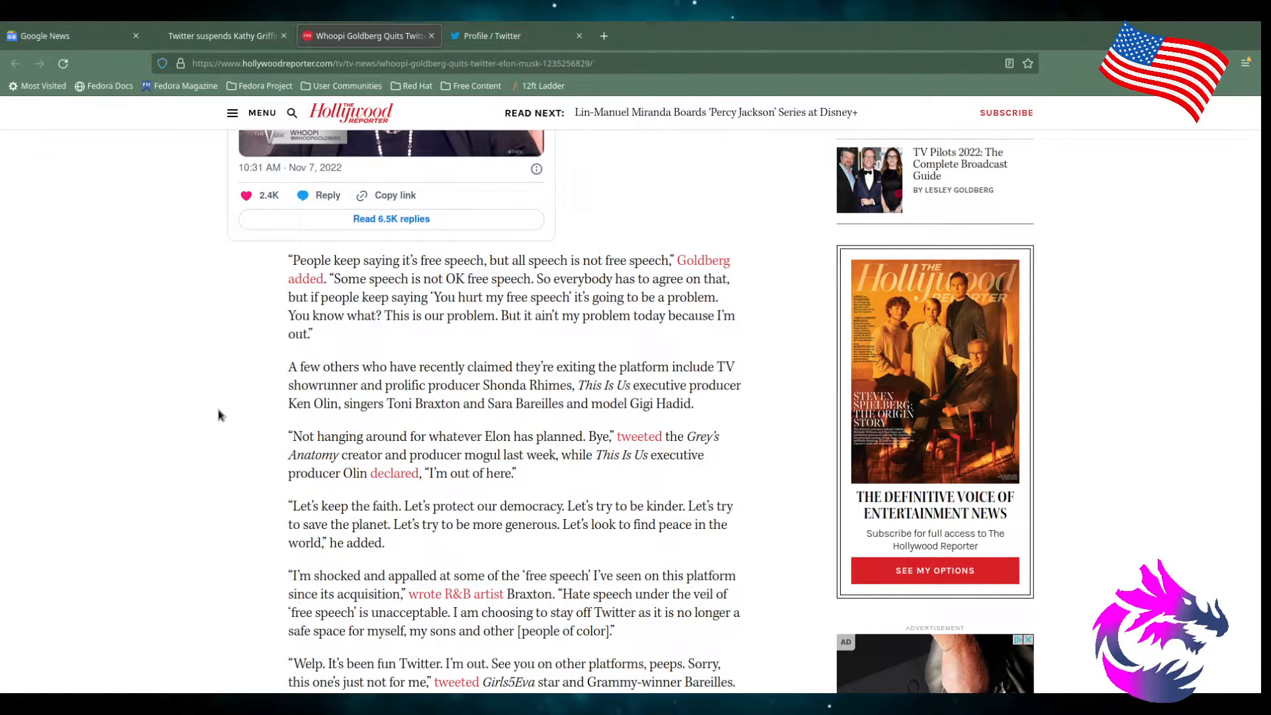
pyautogui.moveTo(374, 419)
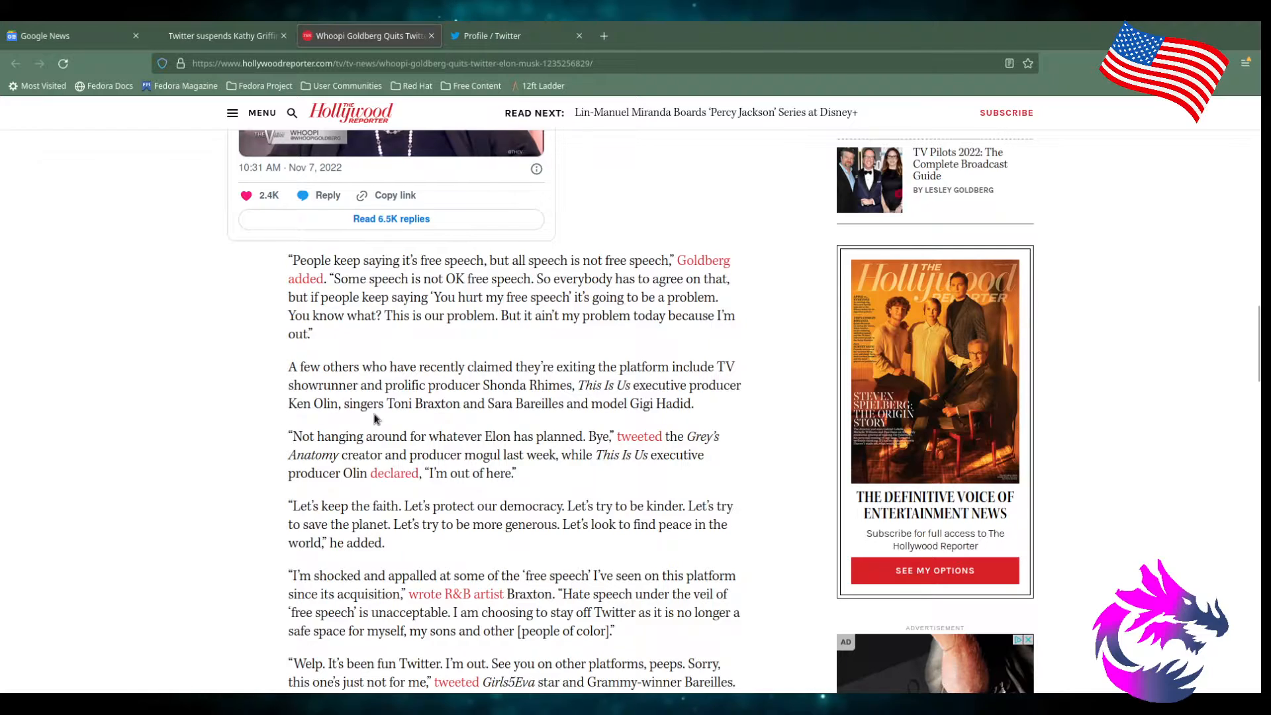
pyautogui.moveTo(541, 411)
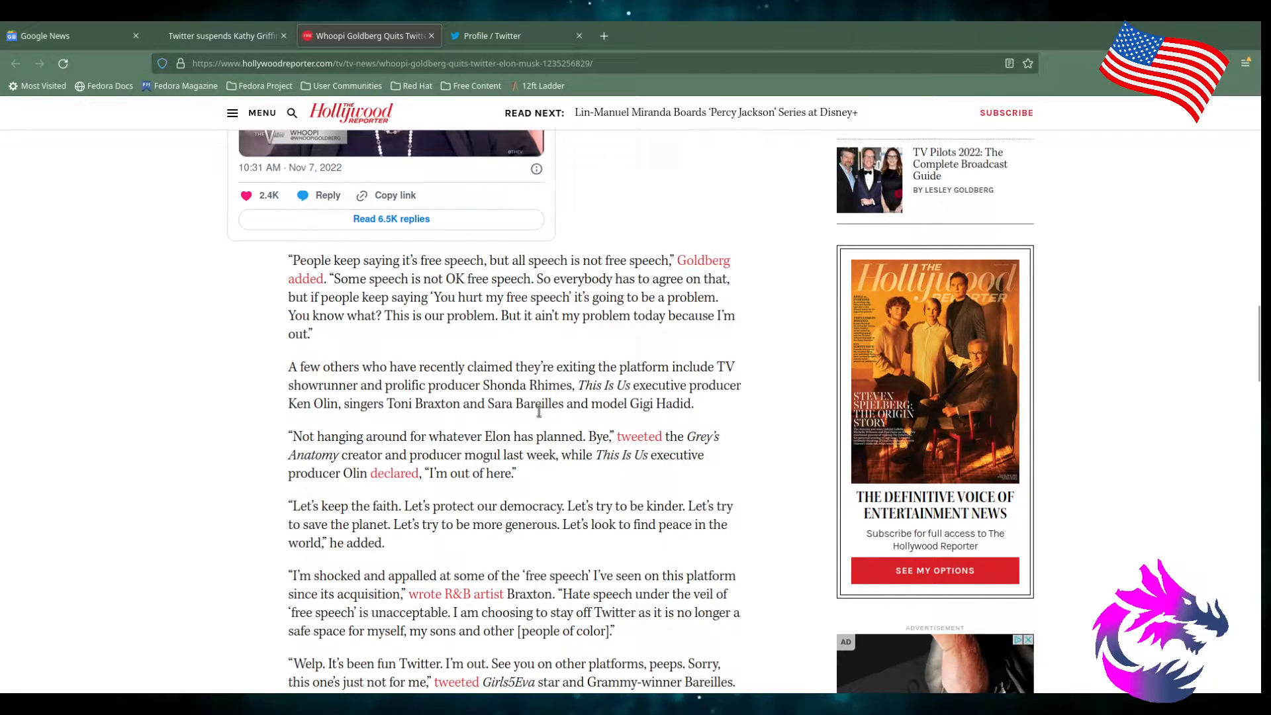
pyautogui.moveTo(580, 419)
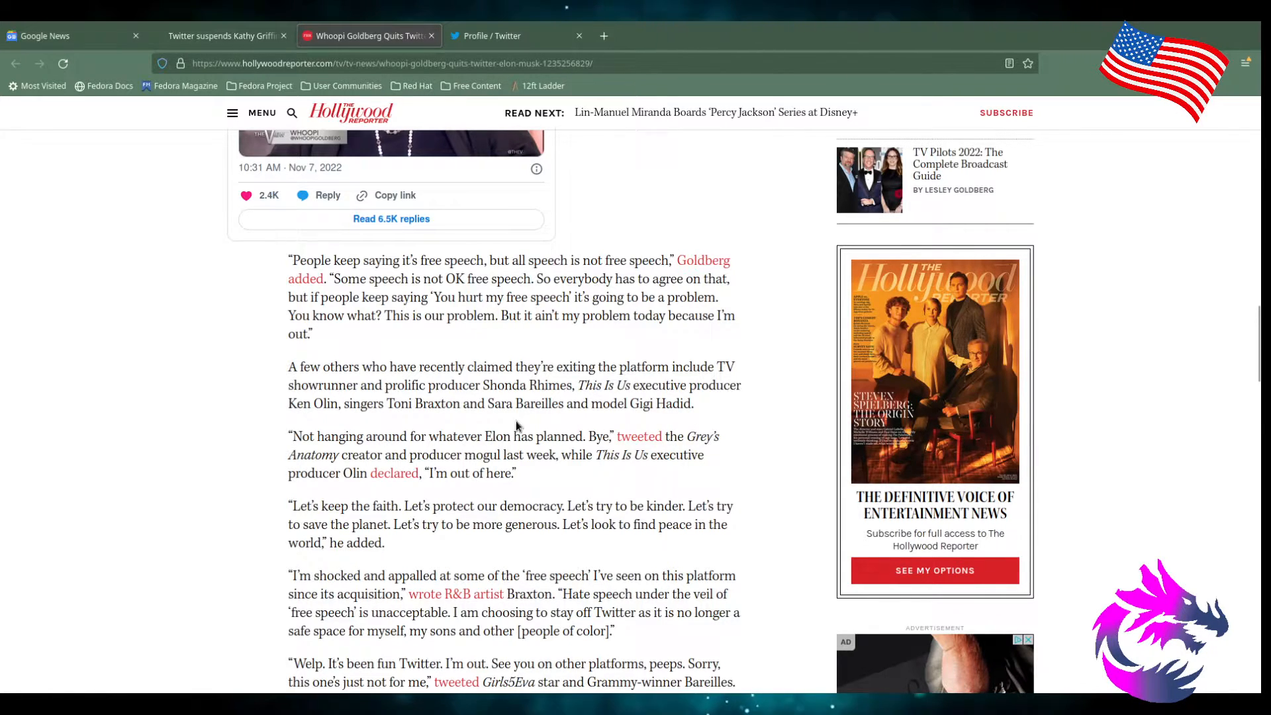
pyautogui.scroll(-3)
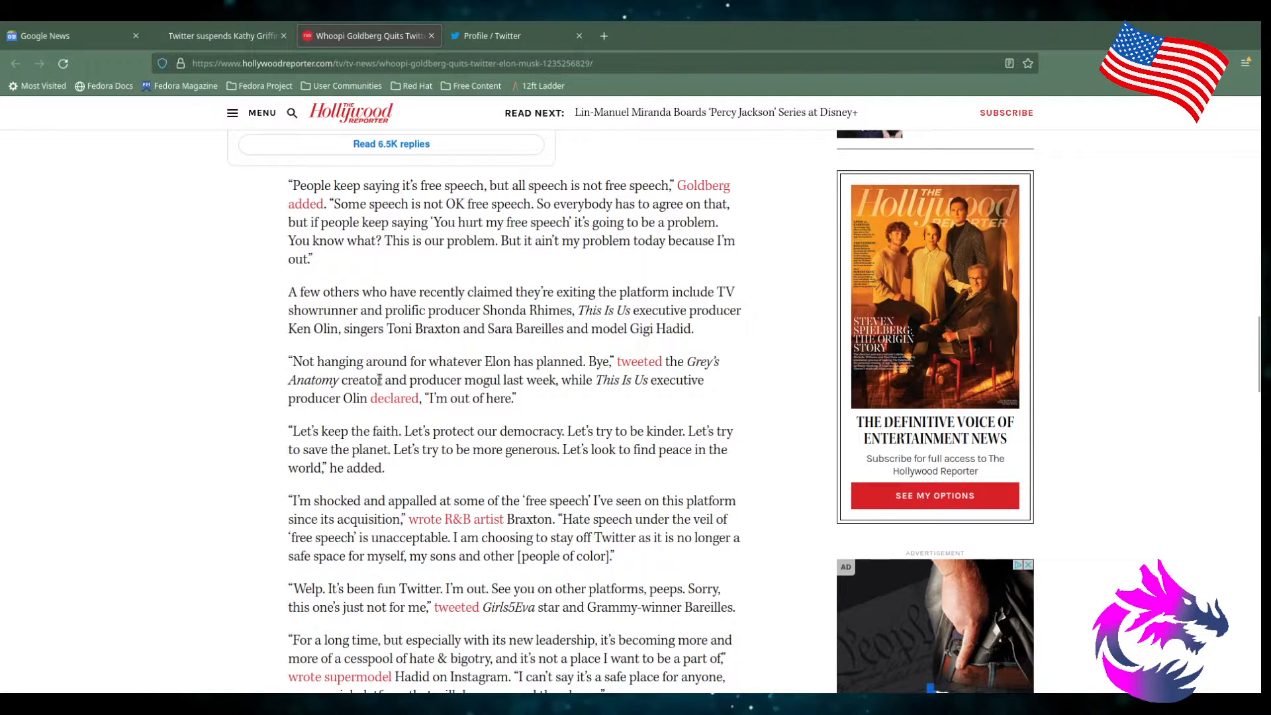
pyautogui.moveTo(416, 372)
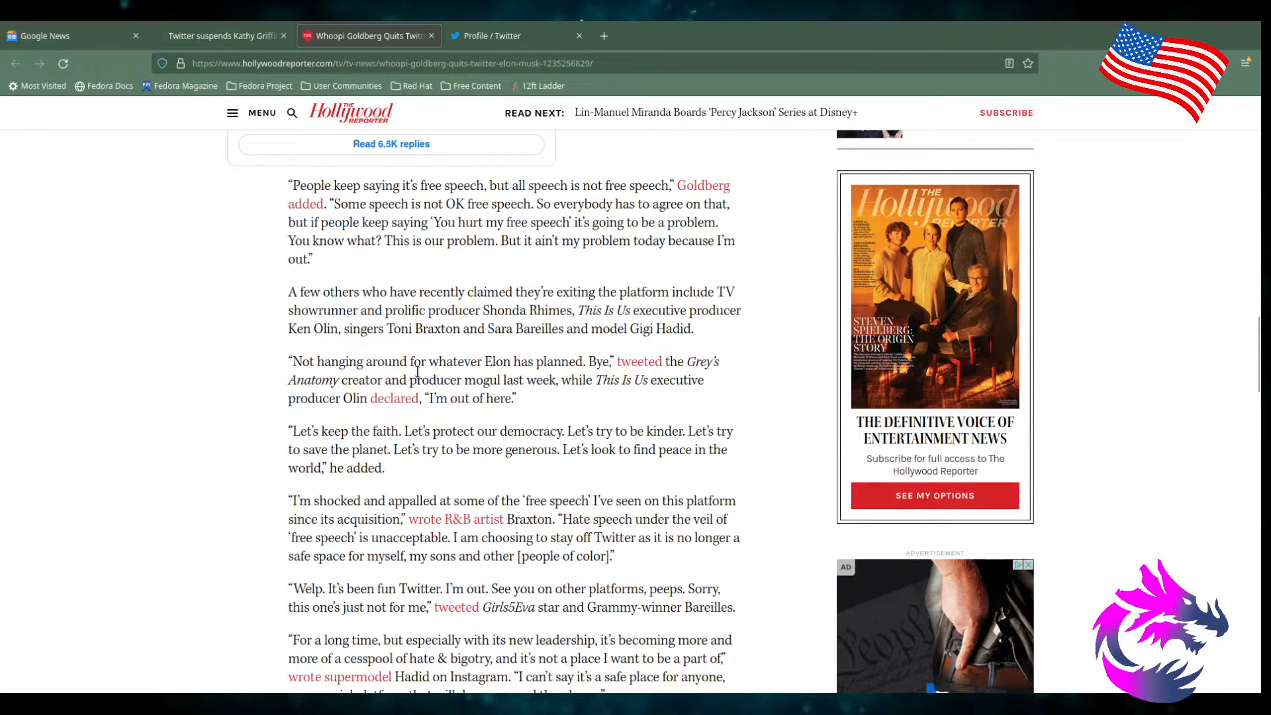
pyautogui.moveTo(737, 379)
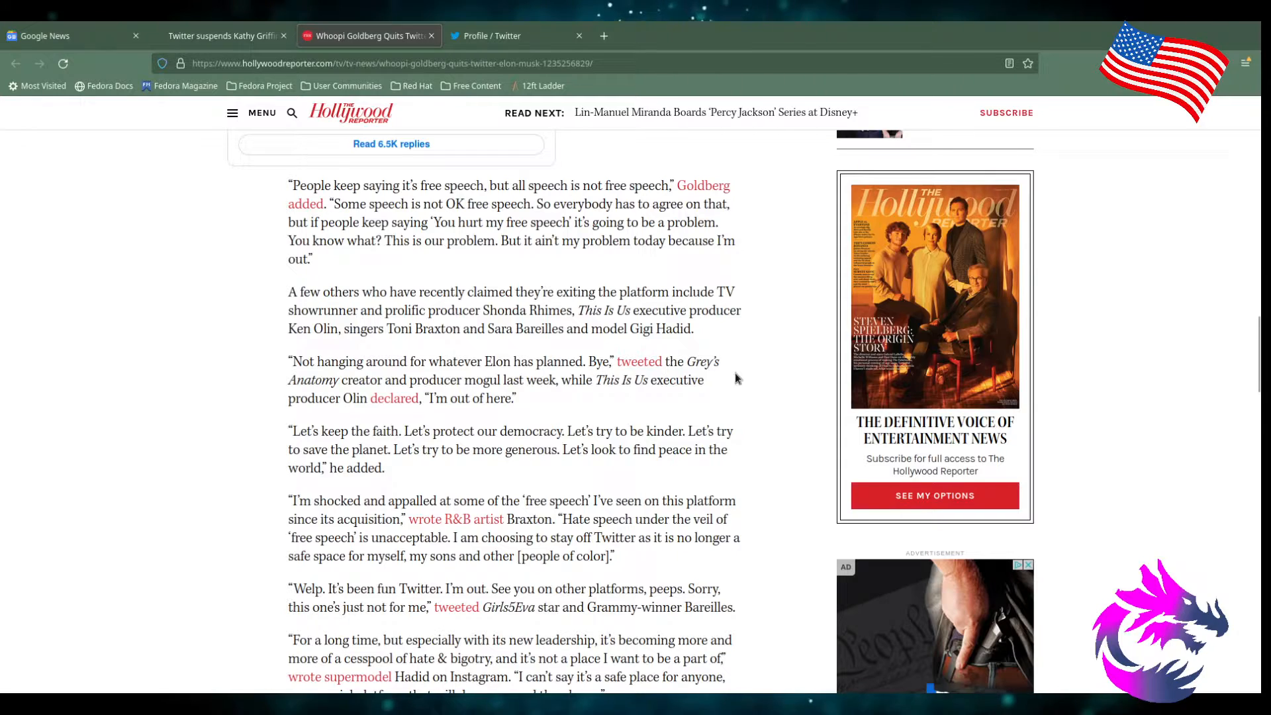
pyautogui.moveTo(474, 393)
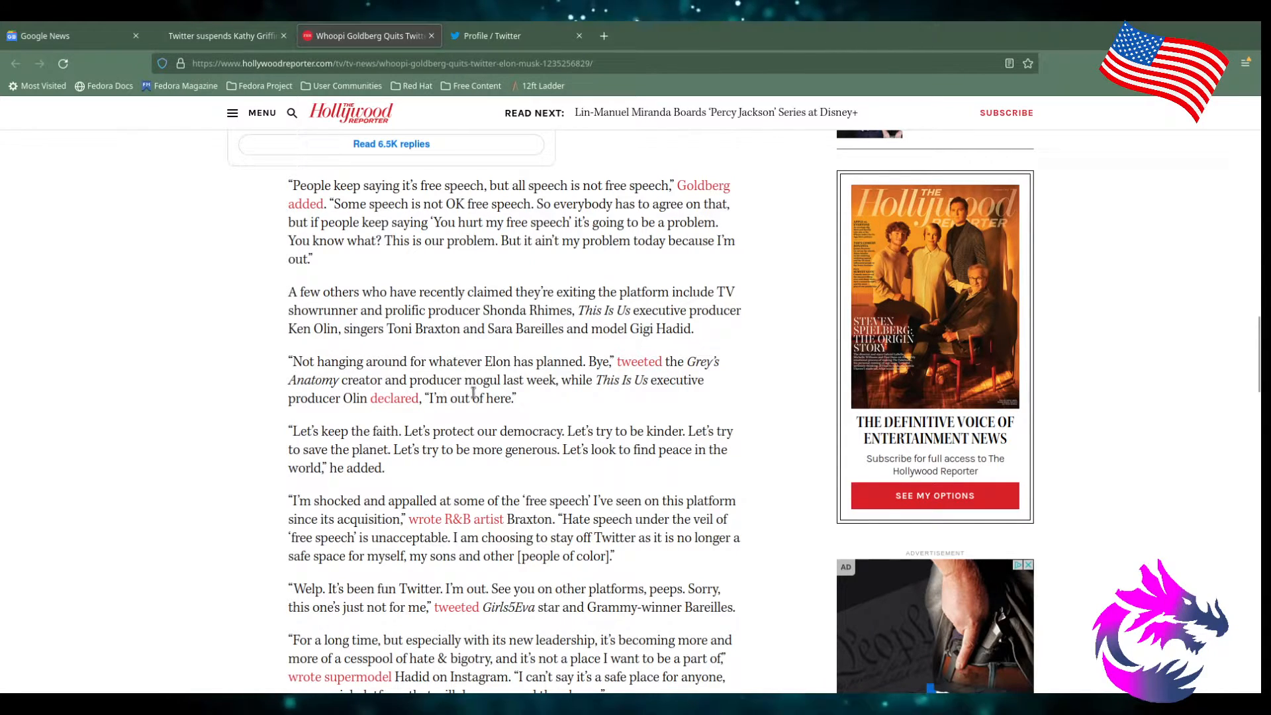
pyautogui.moveTo(592, 397)
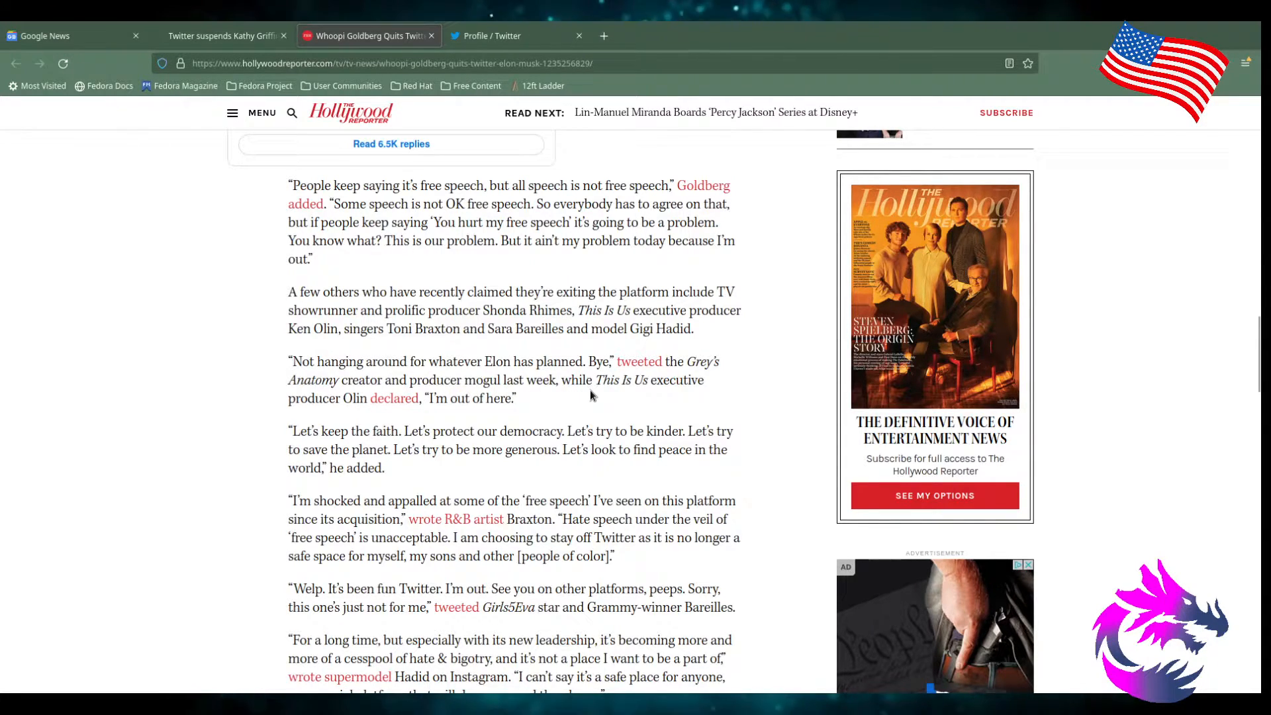
pyautogui.moveTo(300, 418)
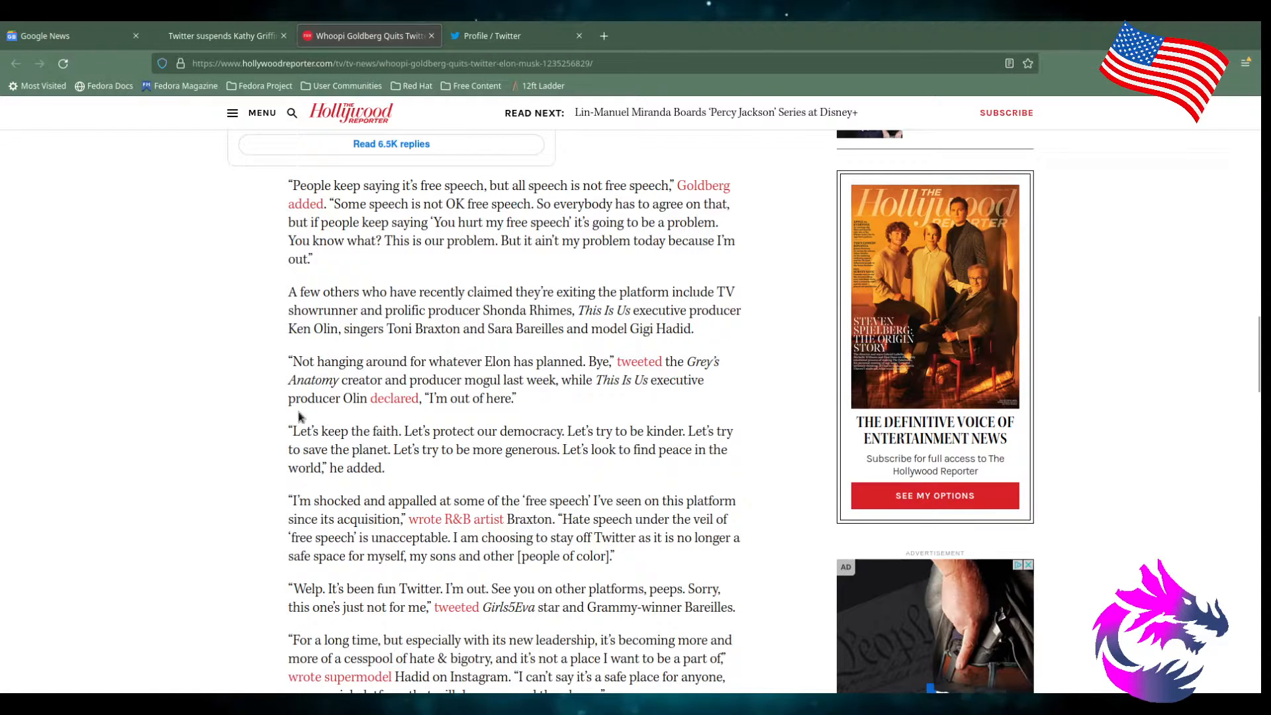
pyautogui.moveTo(275, 456)
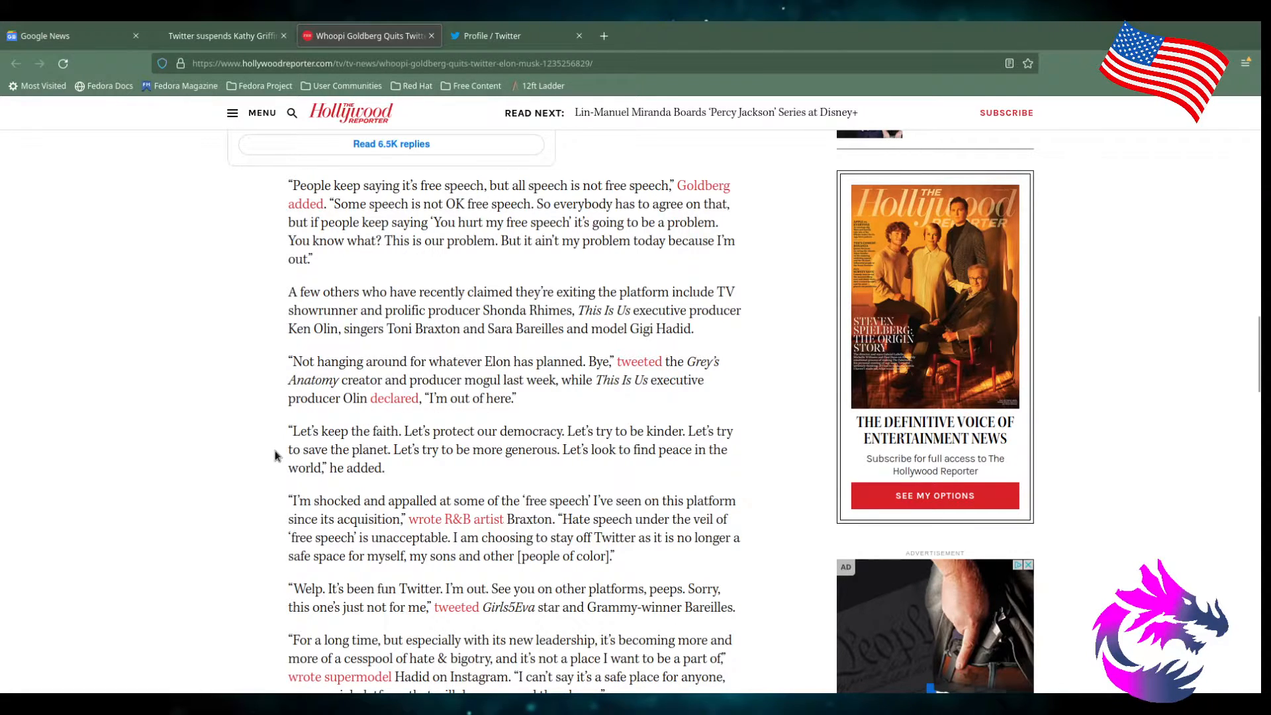
# - Scroll past Hadid's statement to Rob Reiner's tweet and Musk's $7.99 blue-checkmark plan
pyautogui.scroll(-3)
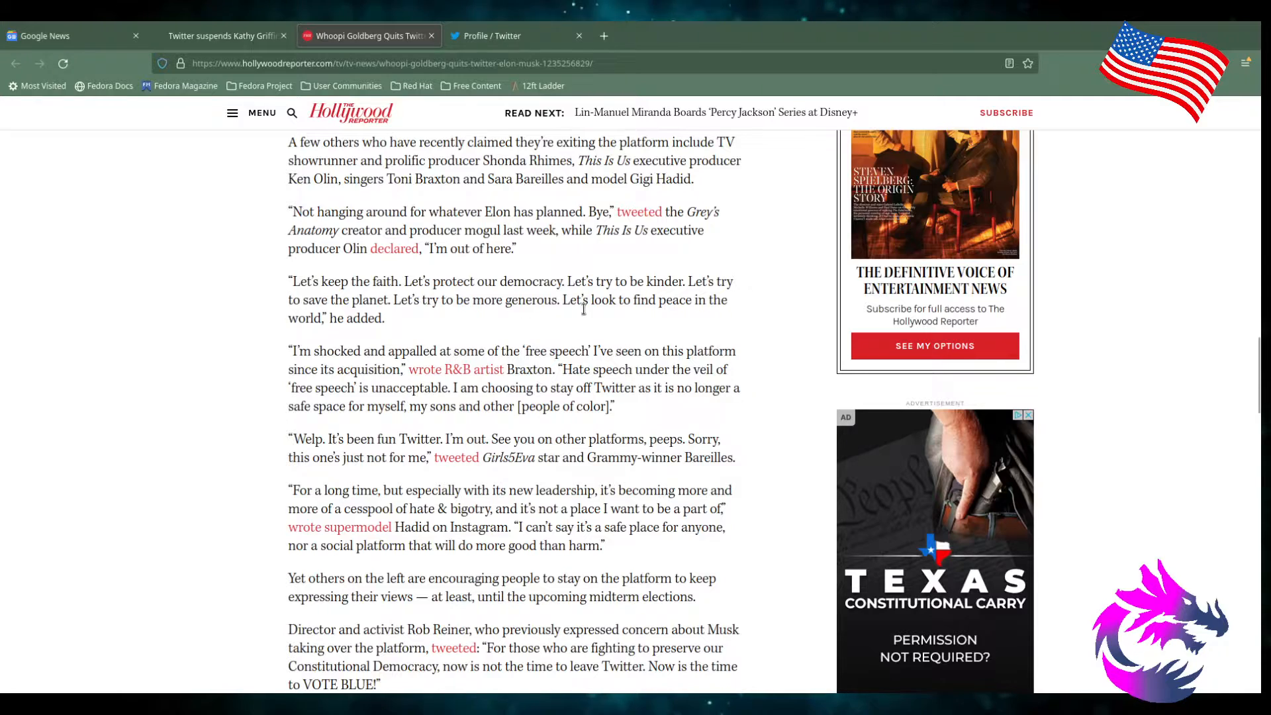
pyautogui.moveTo(241, 382)
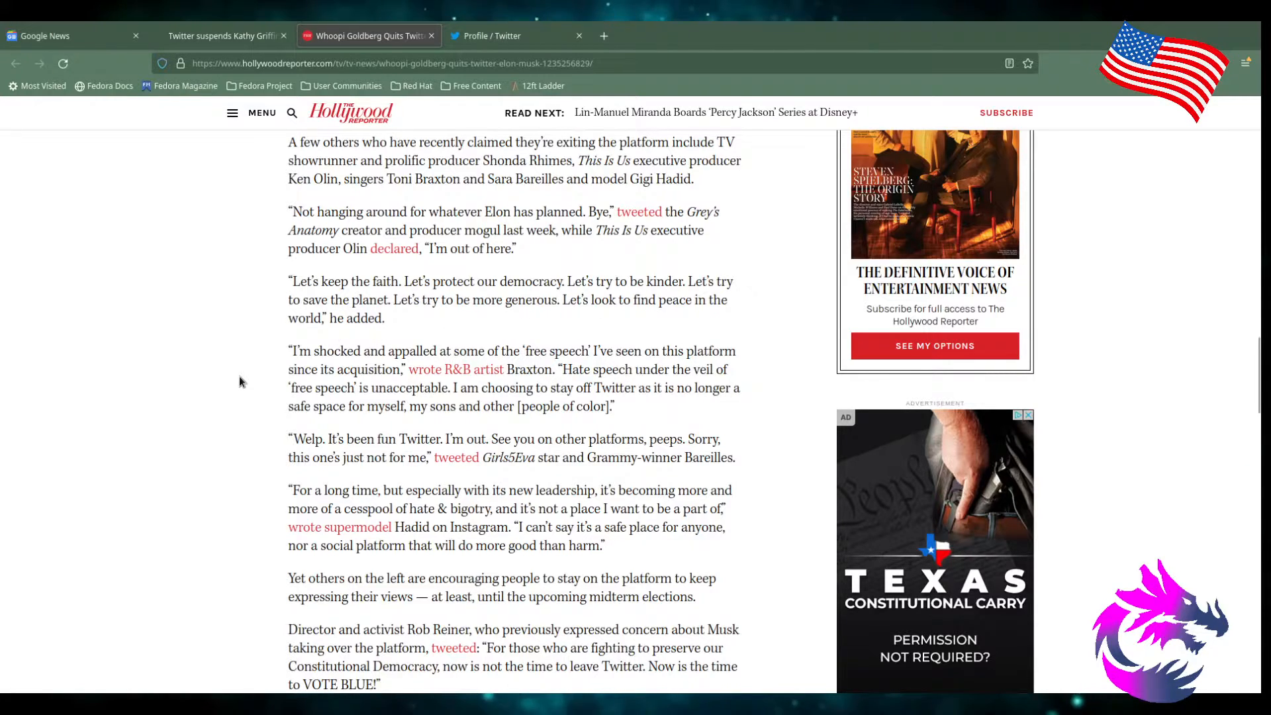
pyautogui.scroll(-3)
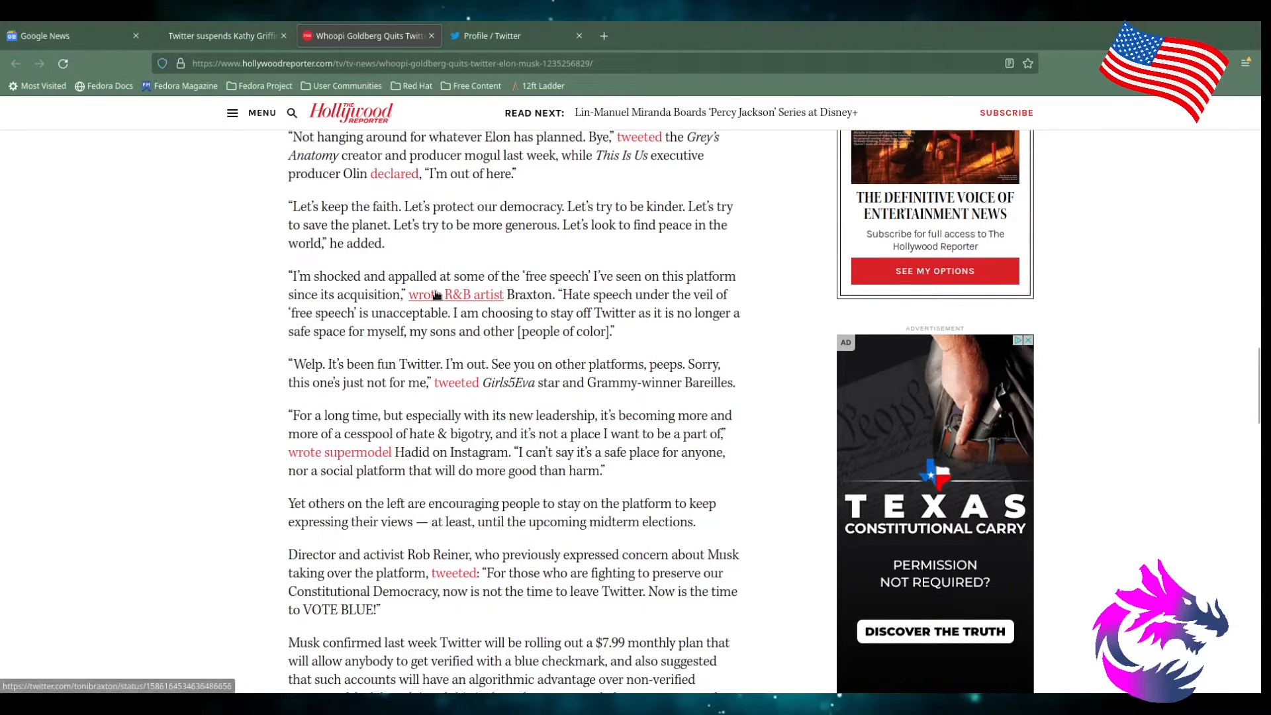
pyautogui.moveTo(804, 302)
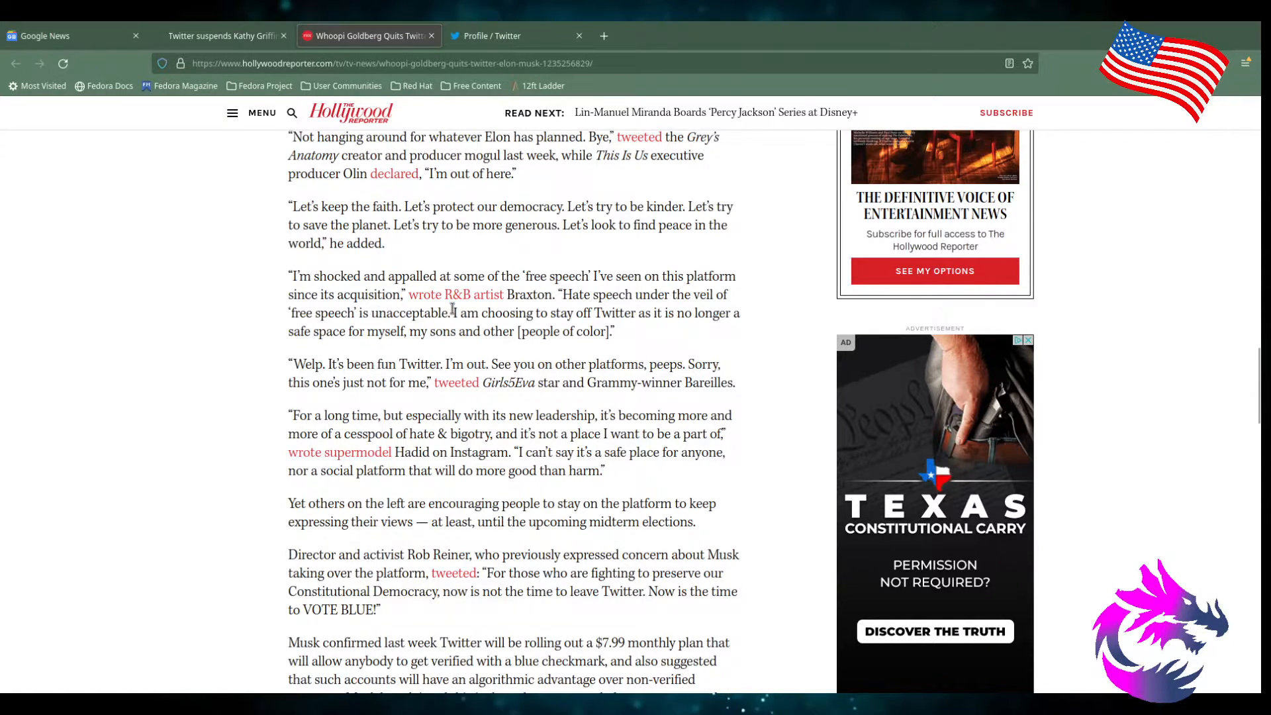
pyautogui.moveTo(582, 302)
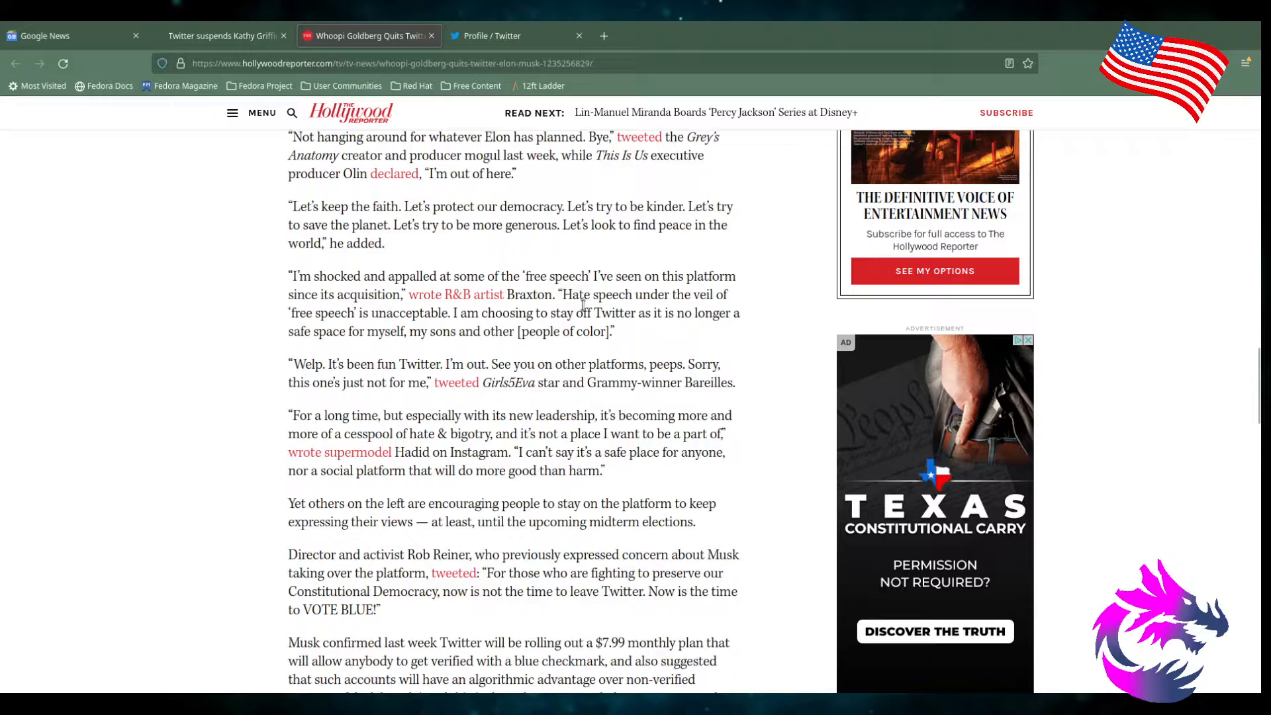
pyautogui.moveTo(337, 328)
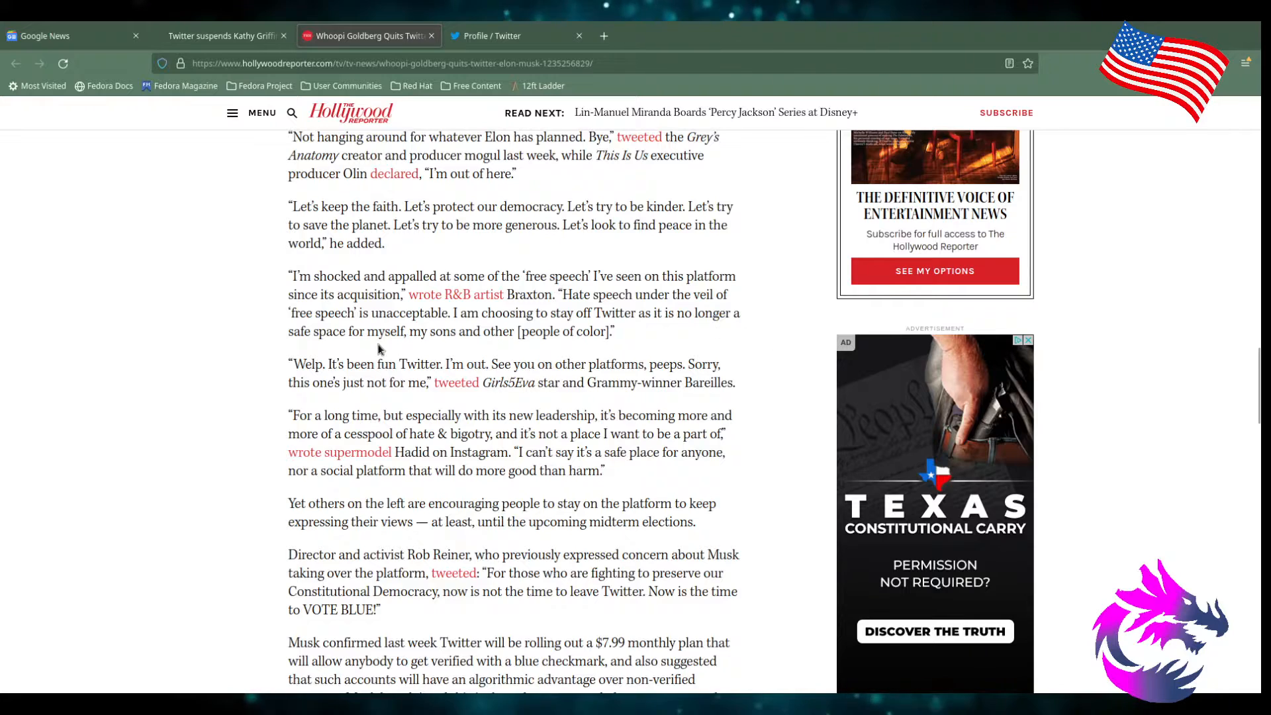
pyautogui.moveTo(494, 344)
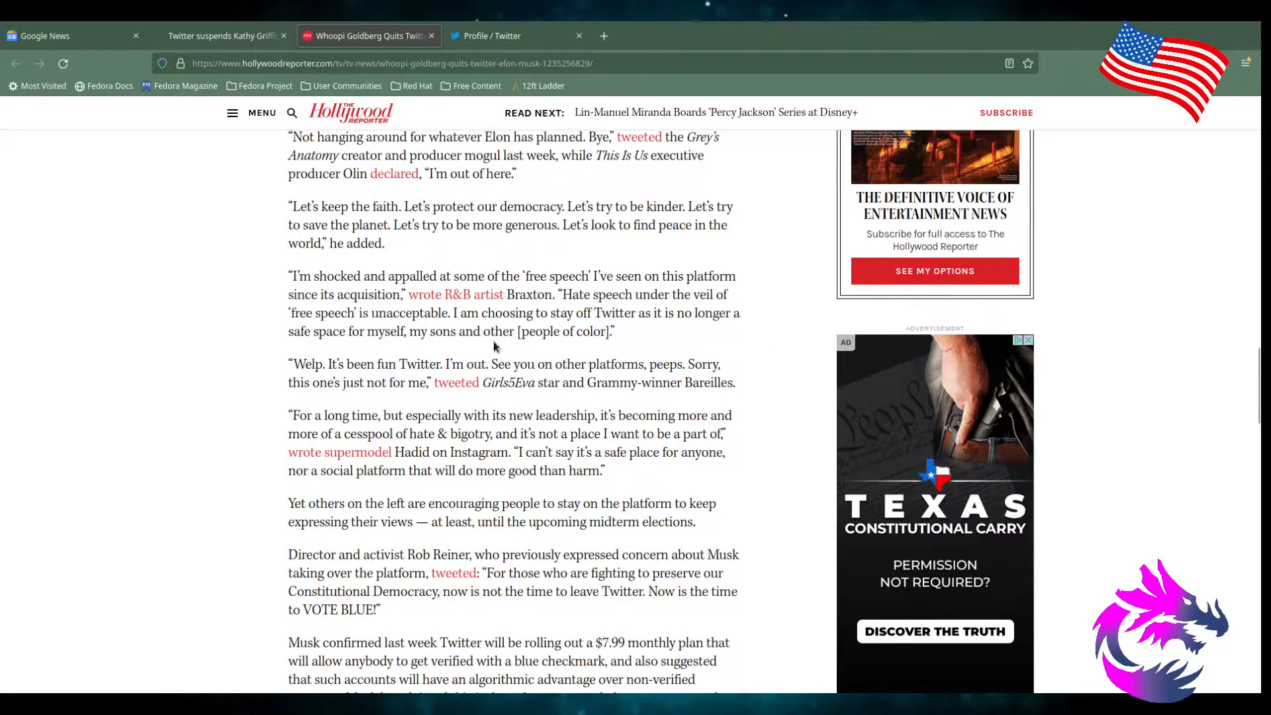
pyautogui.moveTo(111, 359)
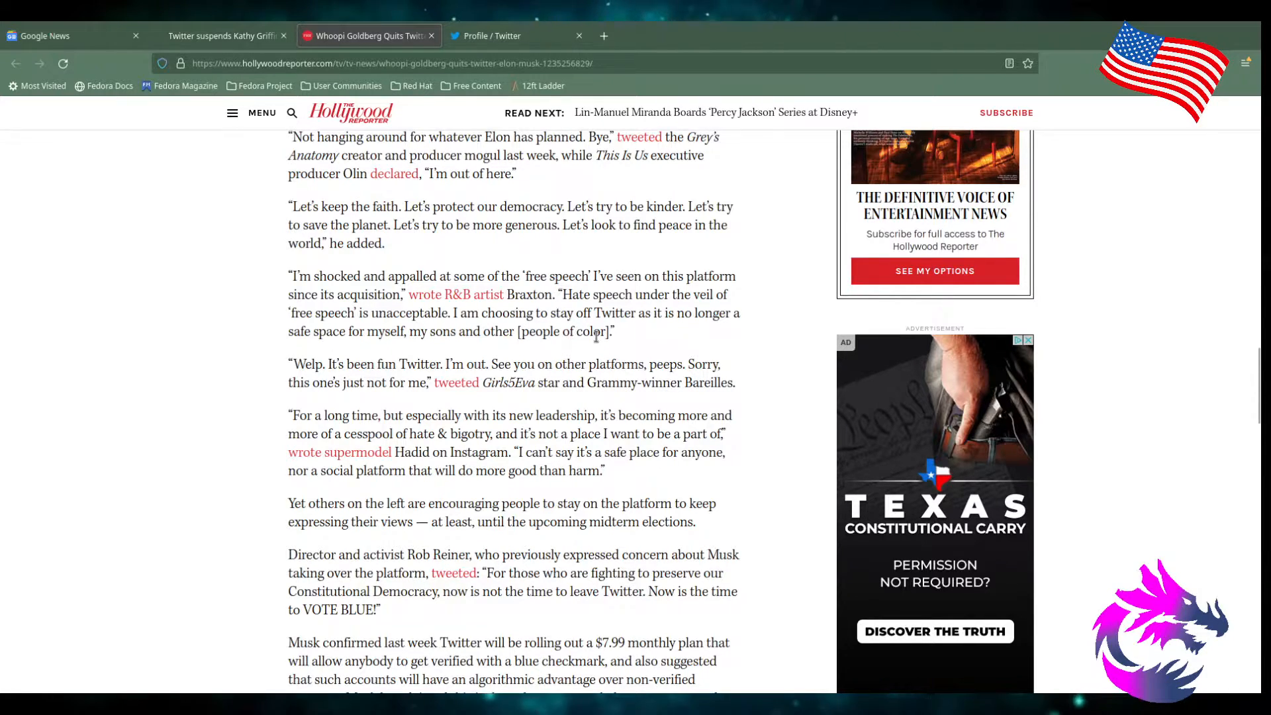
pyautogui.moveTo(746, 351)
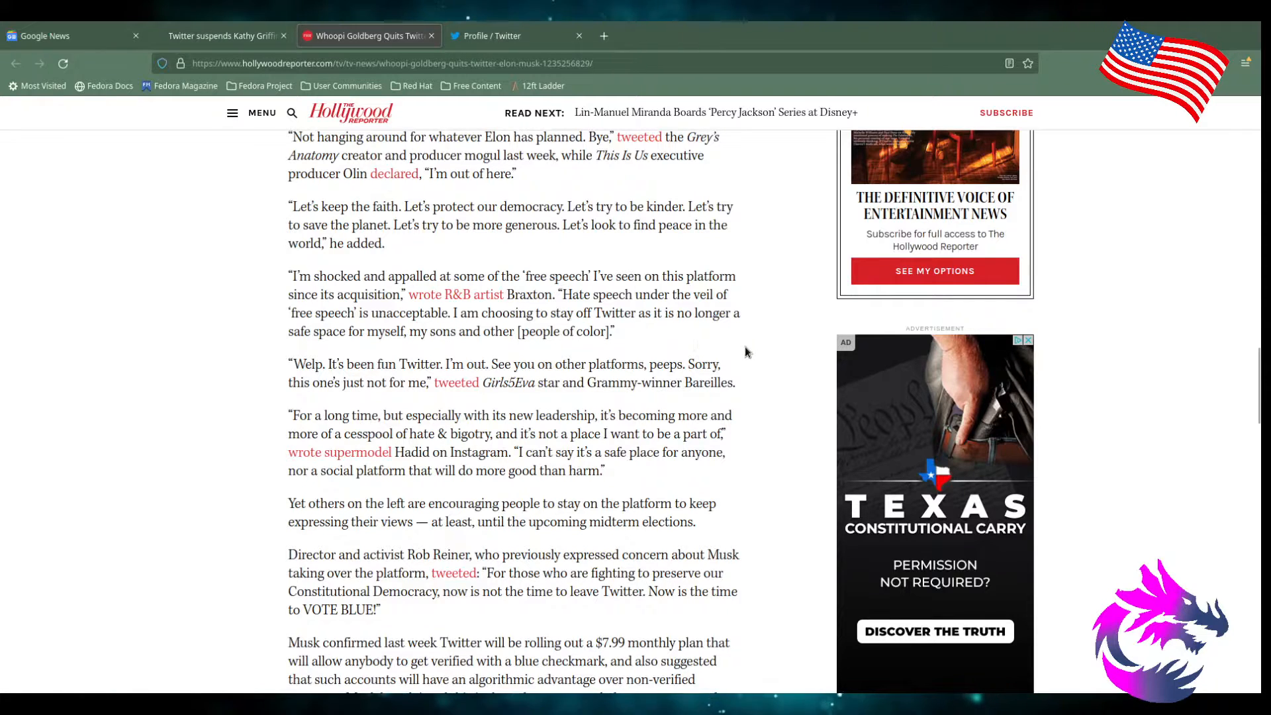
pyautogui.moveTo(324, 407)
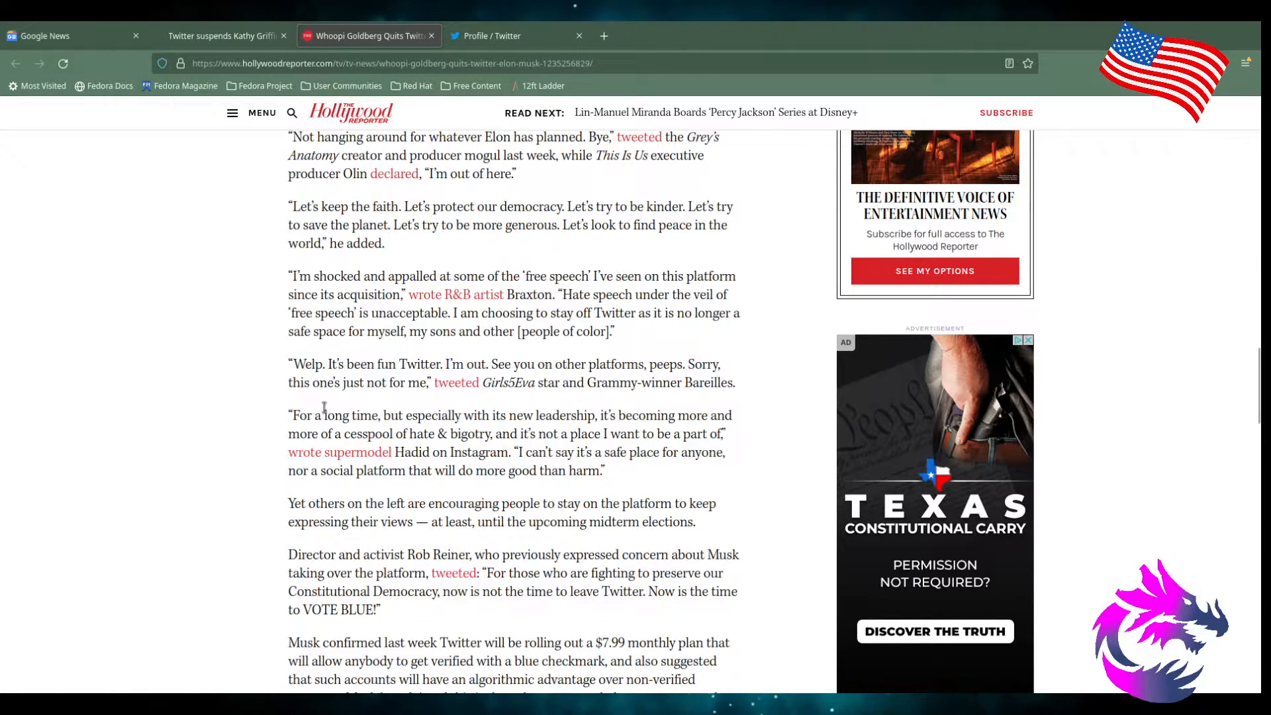
# - Scroll past Gigi Hadid's Instagram quote to the $7.99 verification plan paragraph
pyautogui.scroll(-3)
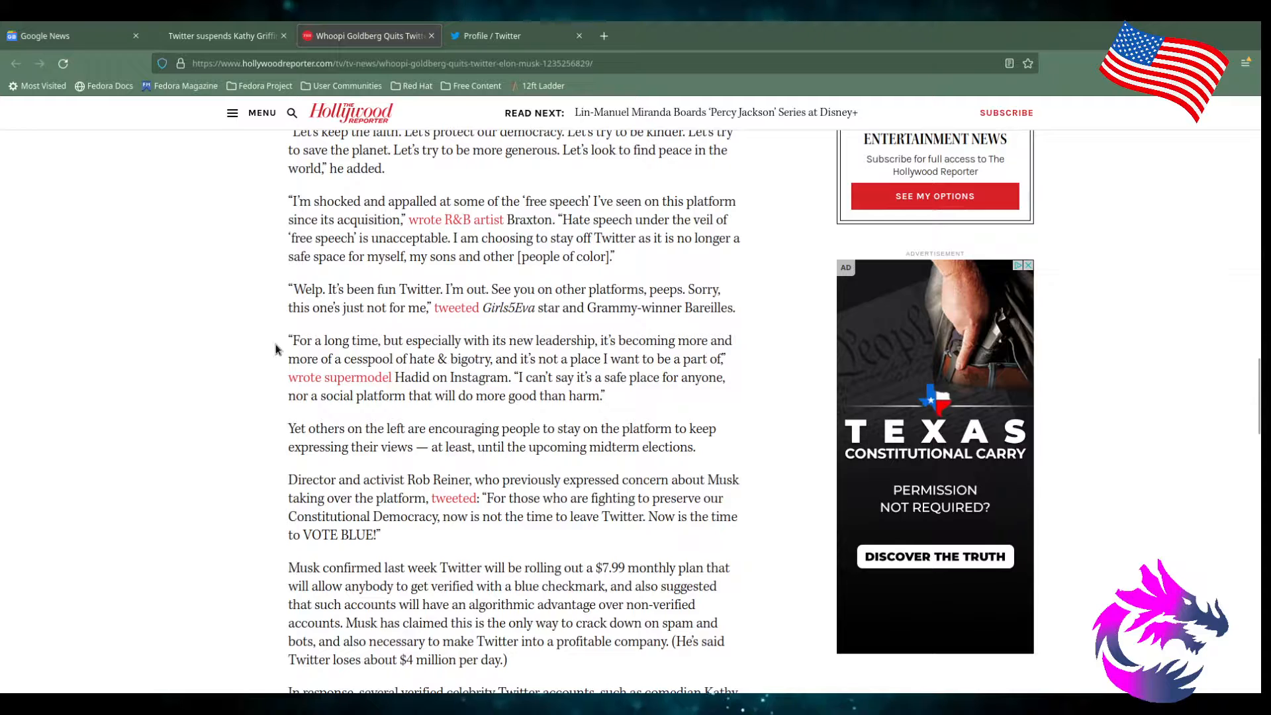
pyautogui.moveTo(460, 307)
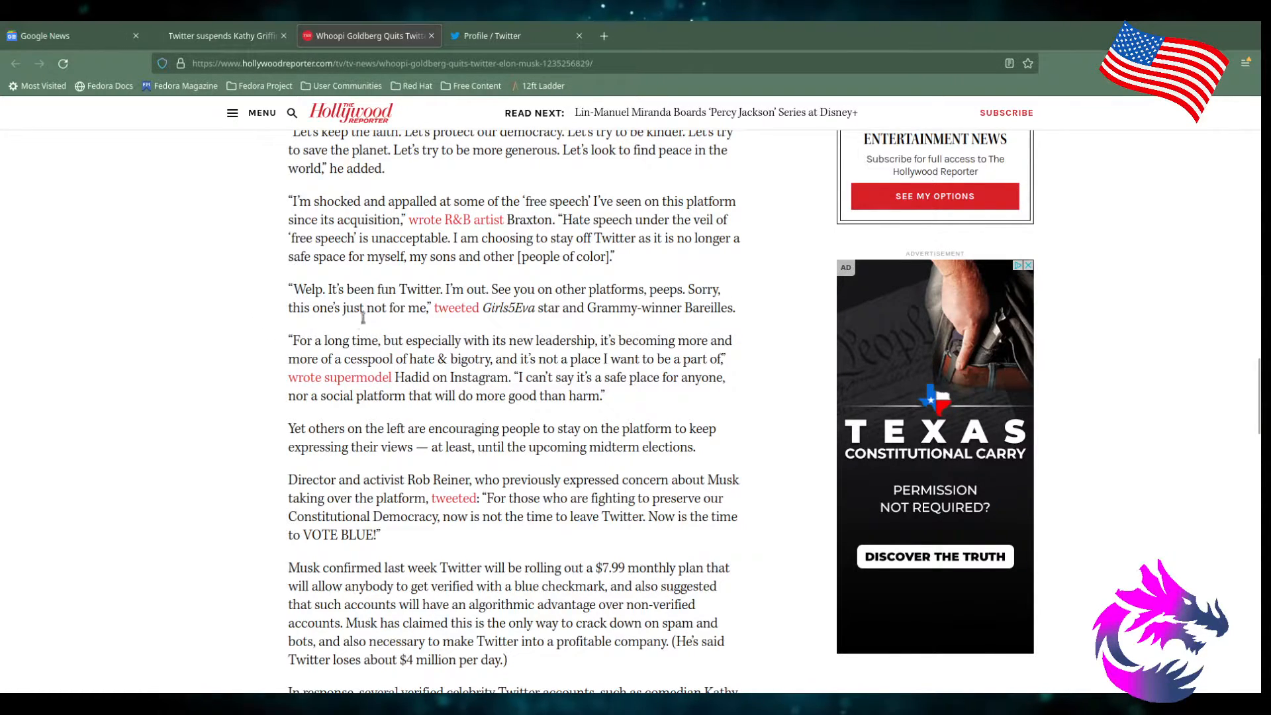
pyautogui.moveTo(490, 325)
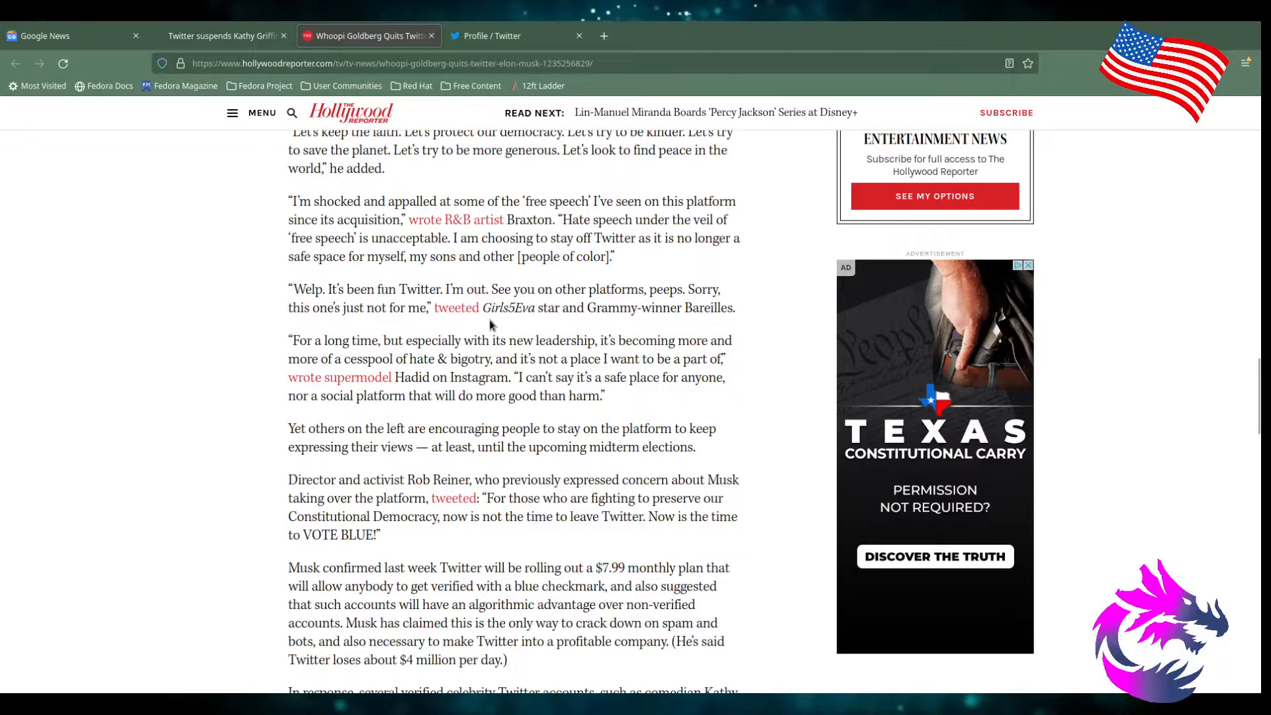
pyautogui.moveTo(512, 323)
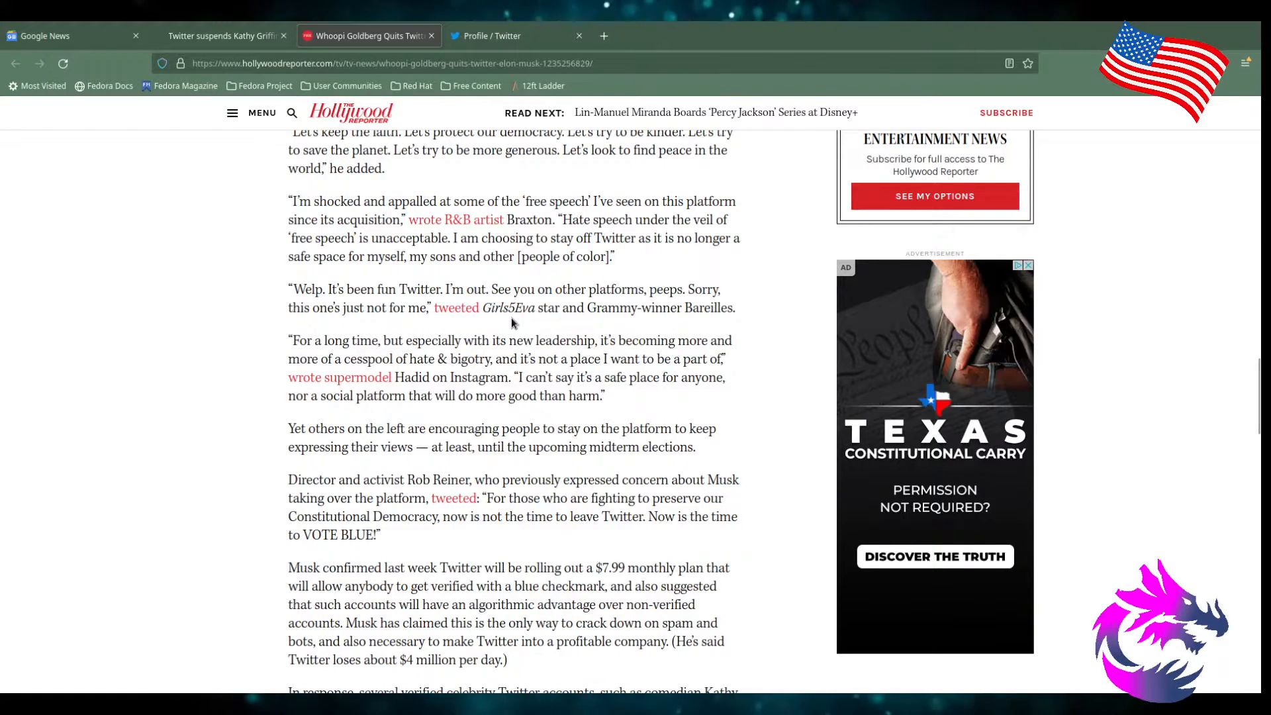
pyautogui.moveTo(705, 327)
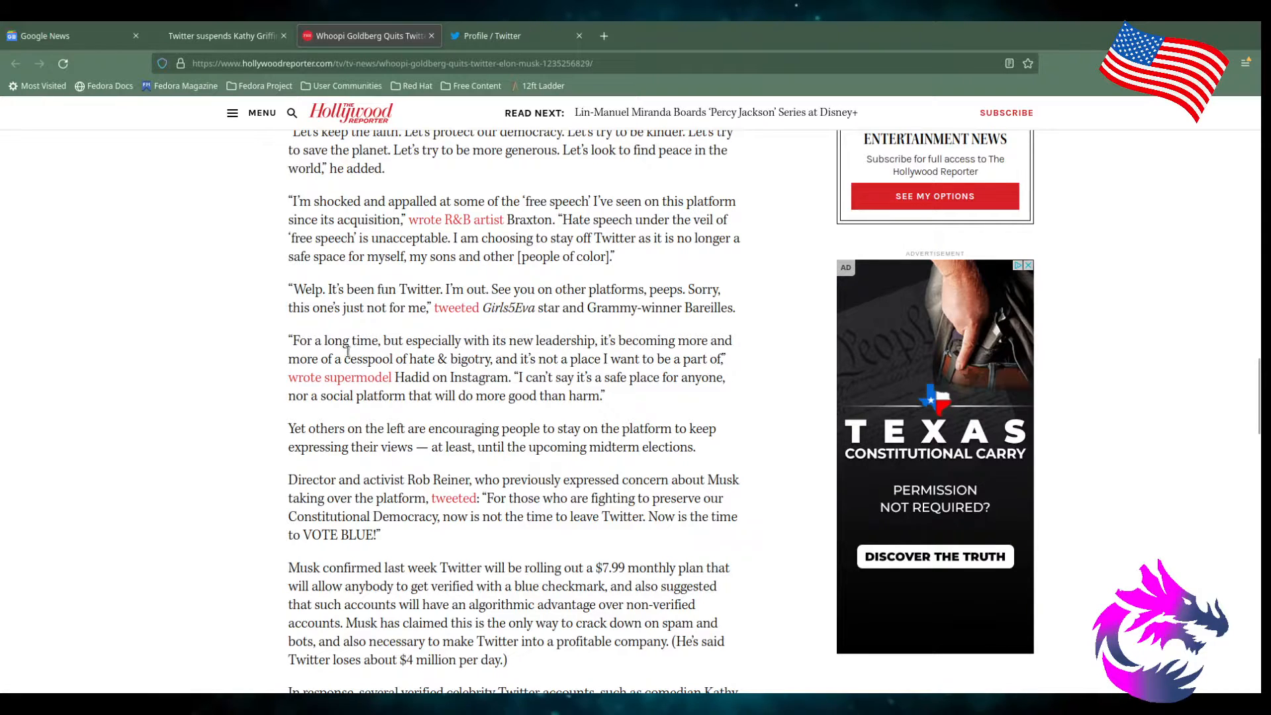
pyautogui.moveTo(694, 362)
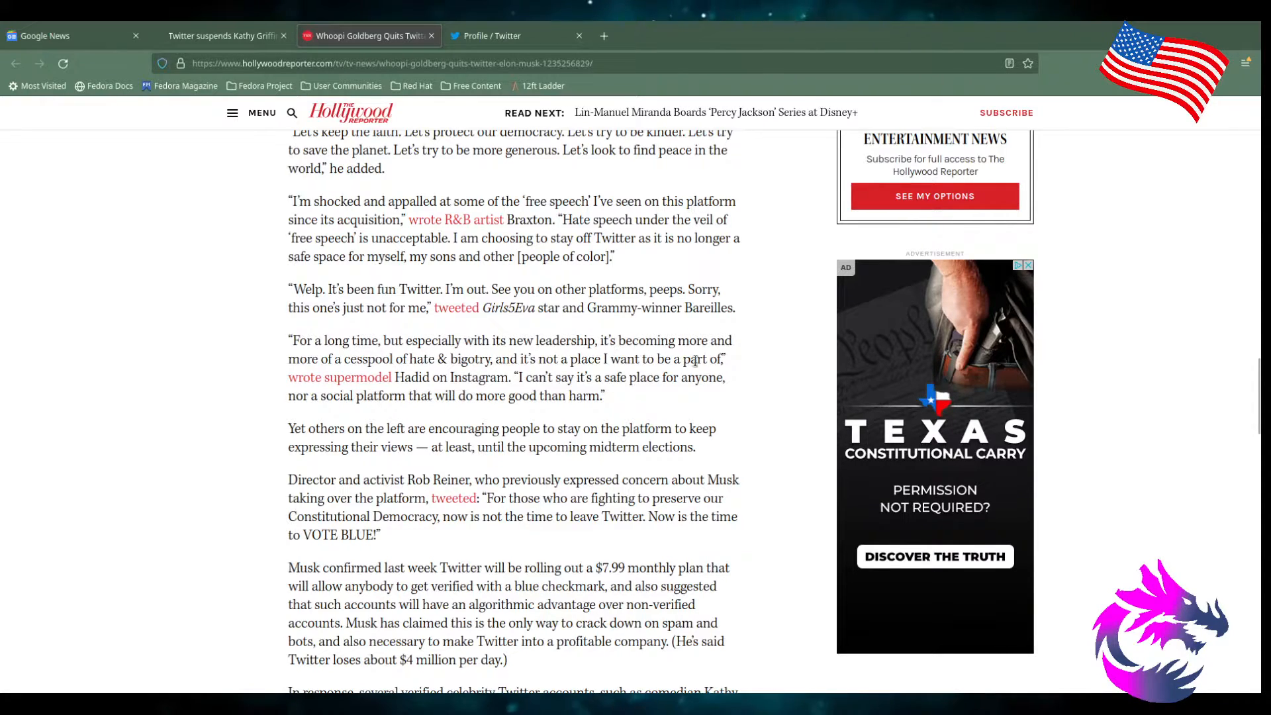
pyautogui.moveTo(447, 363)
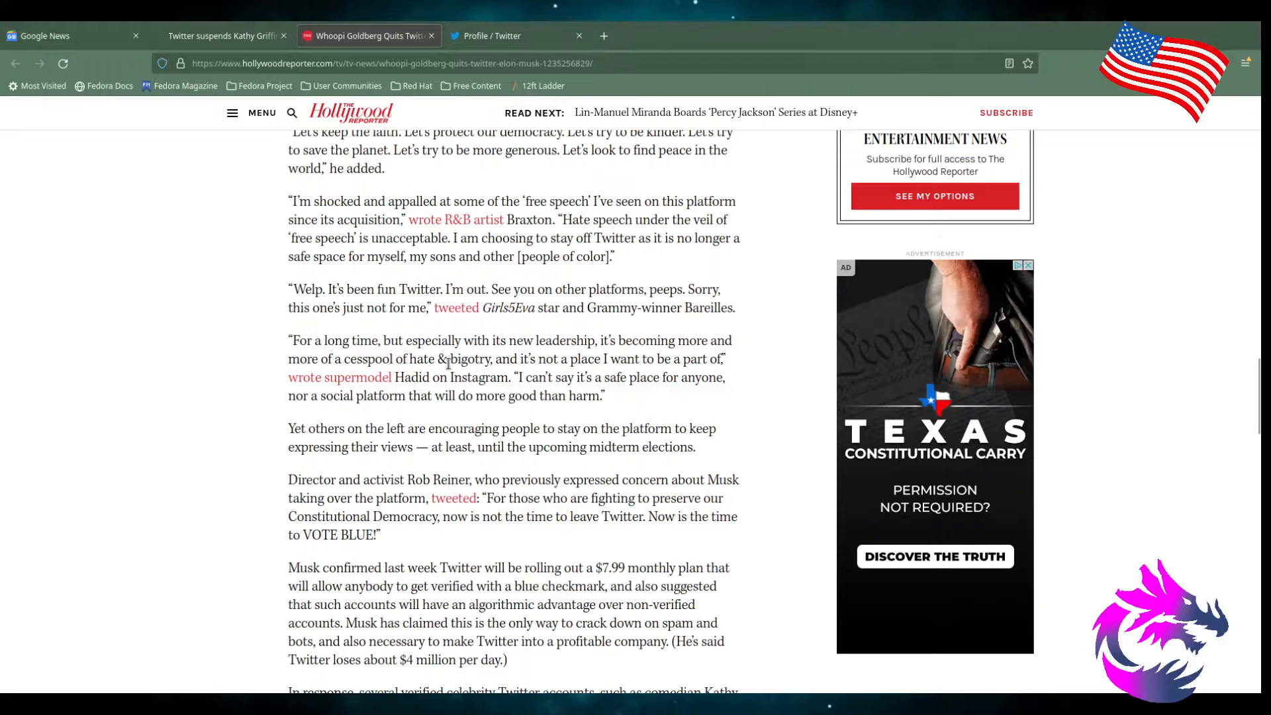
pyautogui.moveTo(560, 375)
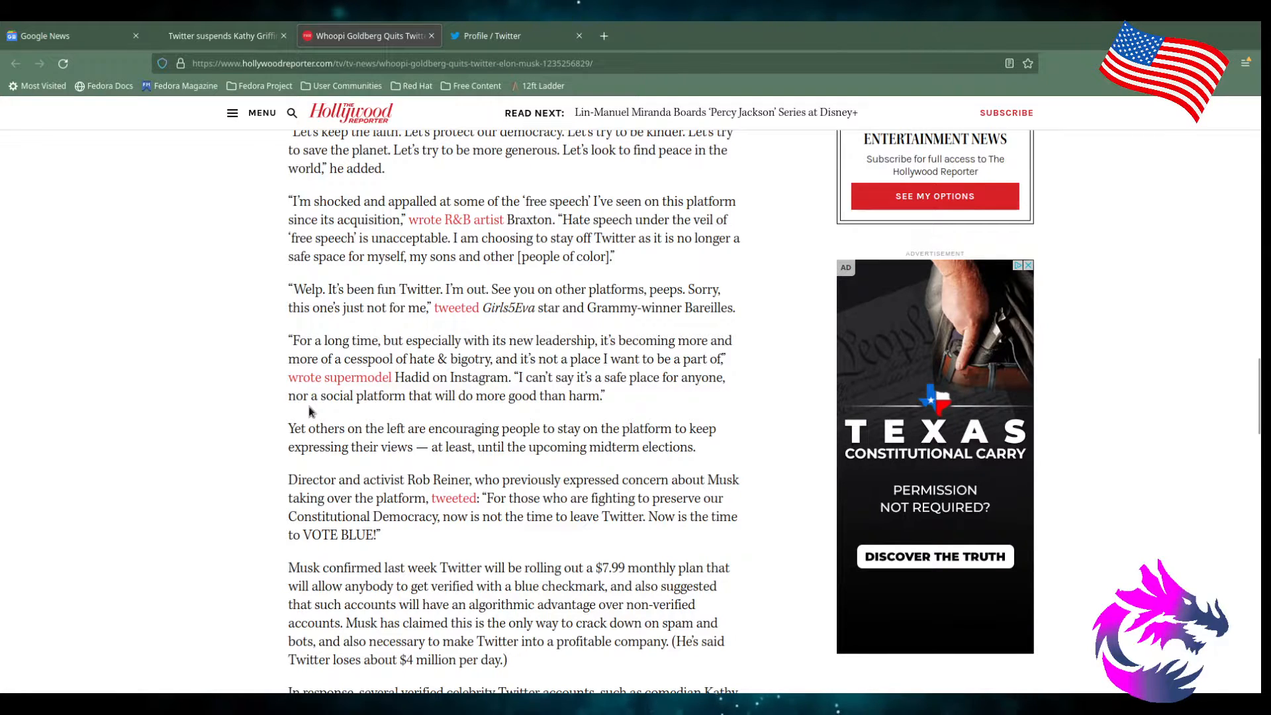
pyautogui.moveTo(521, 415)
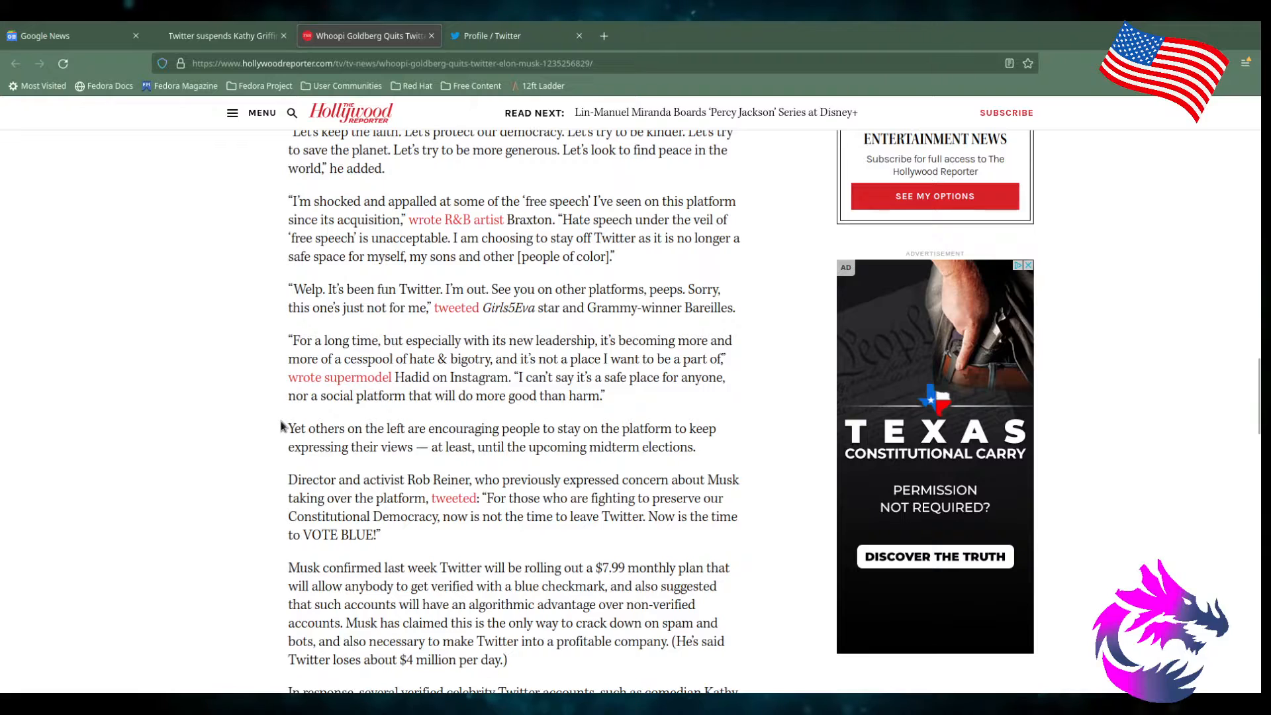
# - Scroll to the Kathy Griffin and Ethan Klein paragraph on mimicking Musk's handle
pyautogui.scroll(-3)
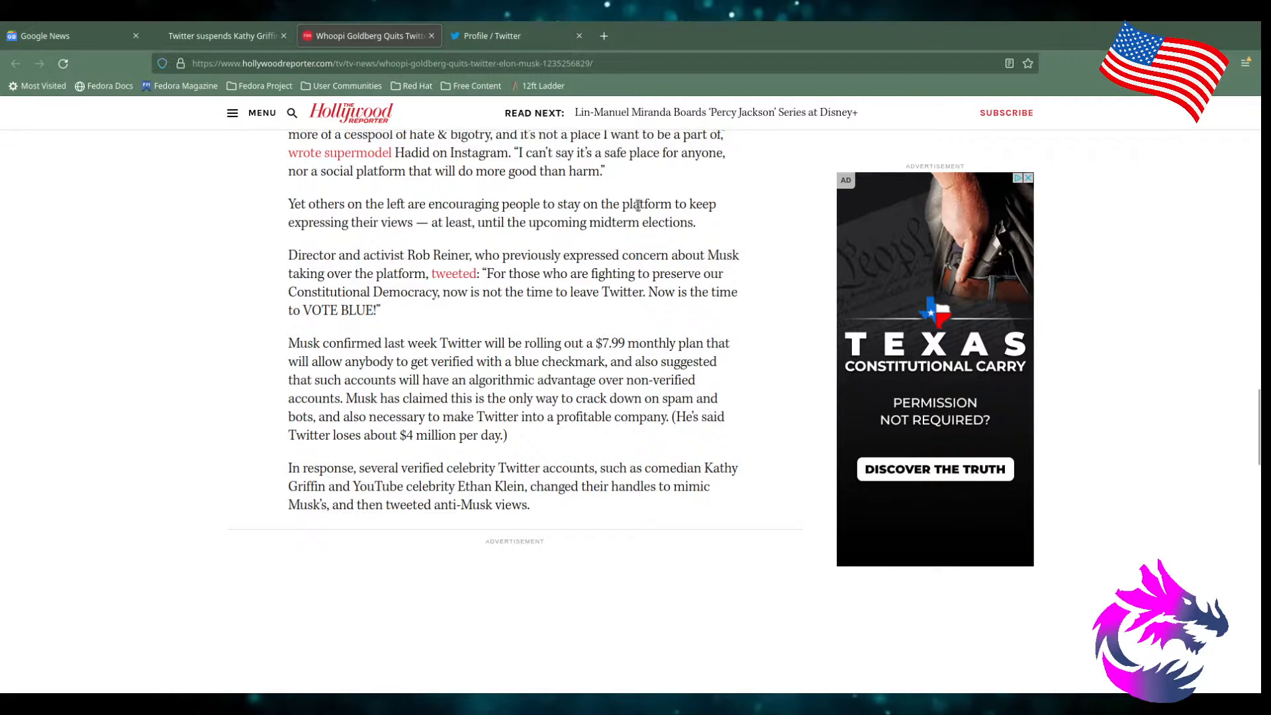
pyautogui.moveTo(434, 229)
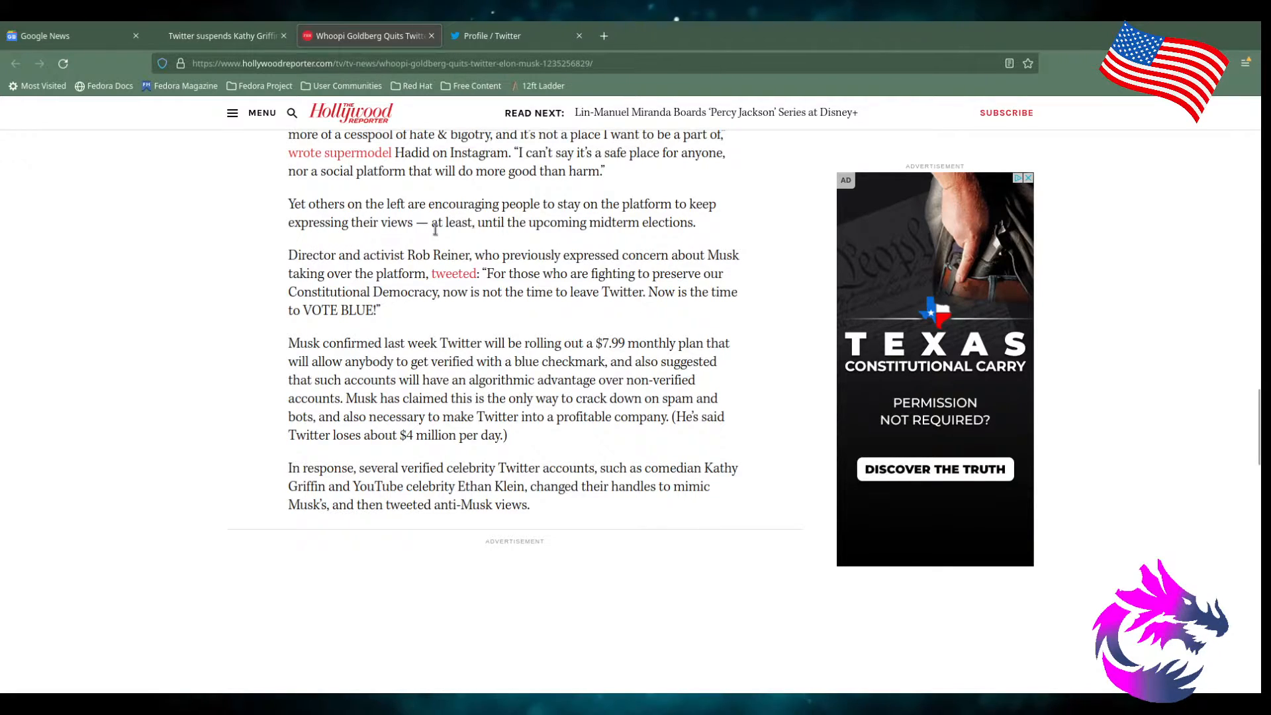
pyautogui.moveTo(581, 239)
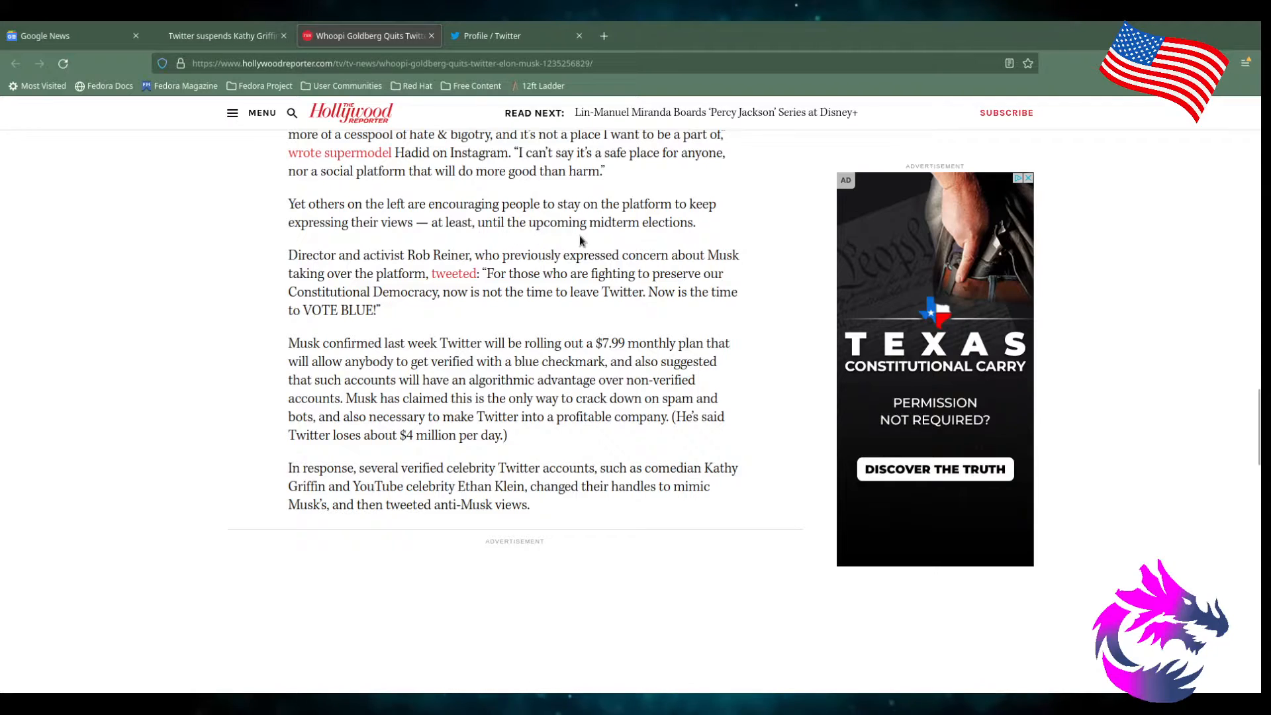
pyautogui.moveTo(339, 265)
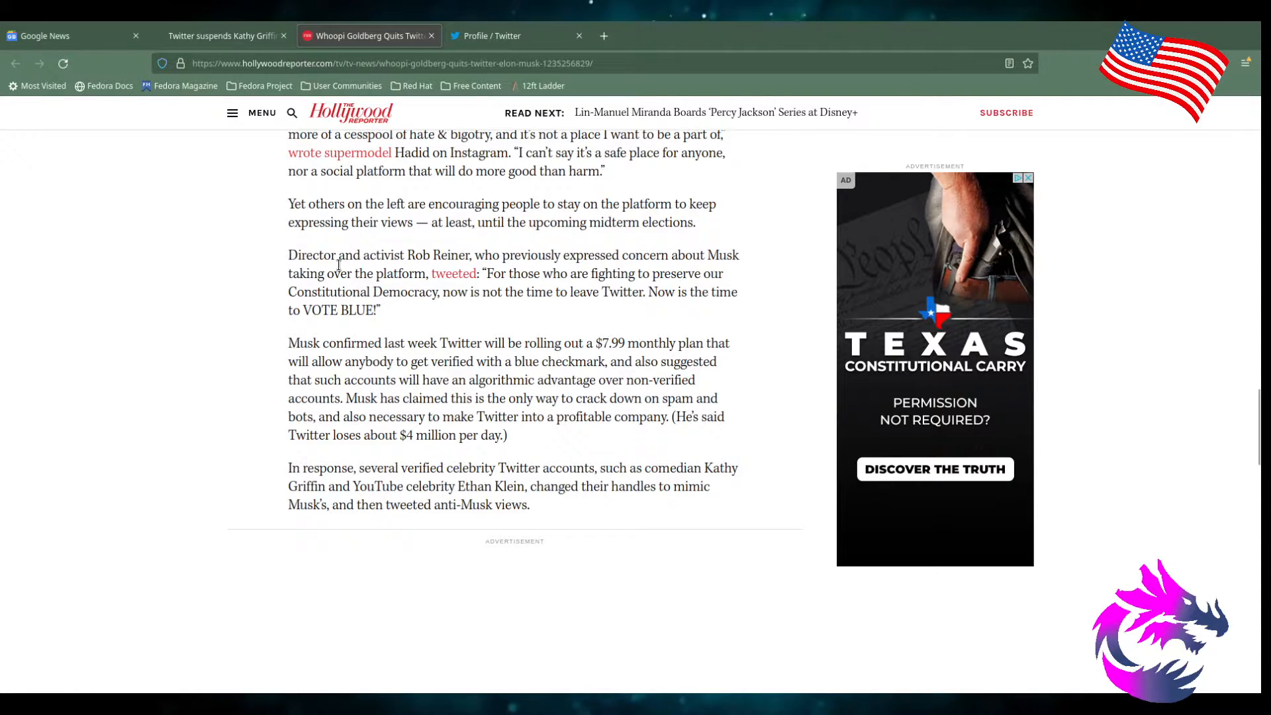
pyautogui.moveTo(627, 273)
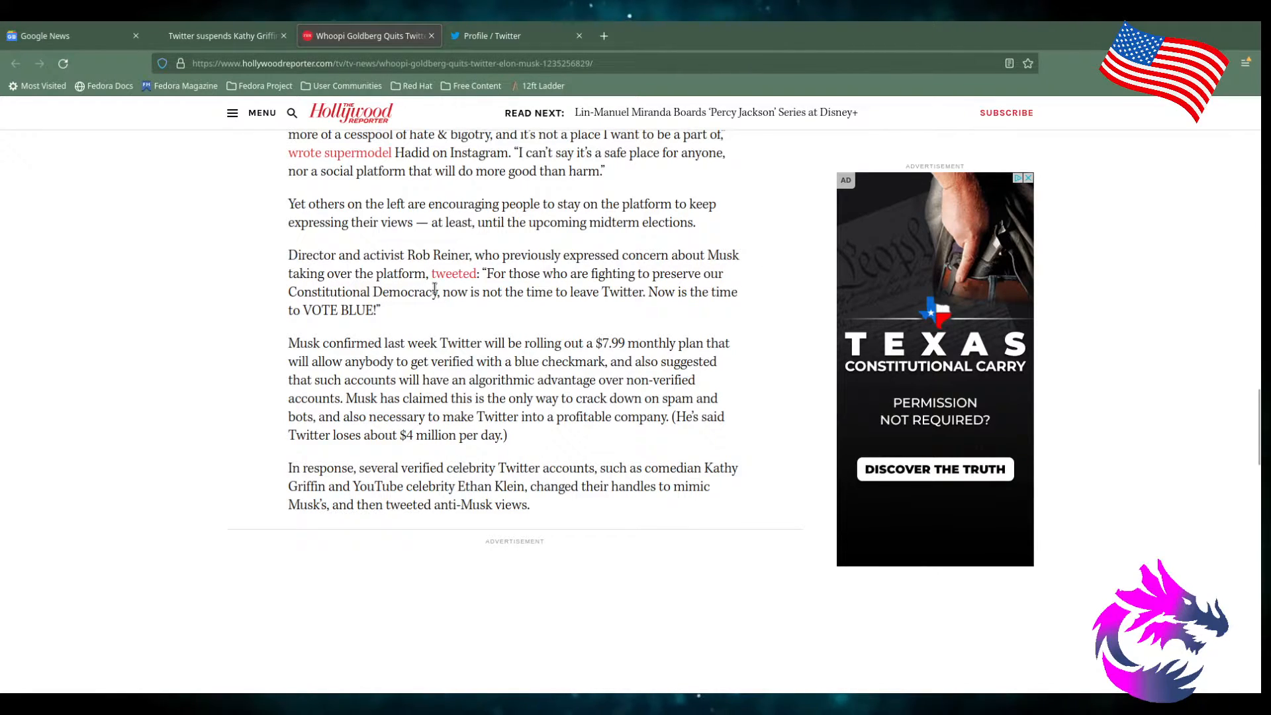
pyautogui.moveTo(454, 274)
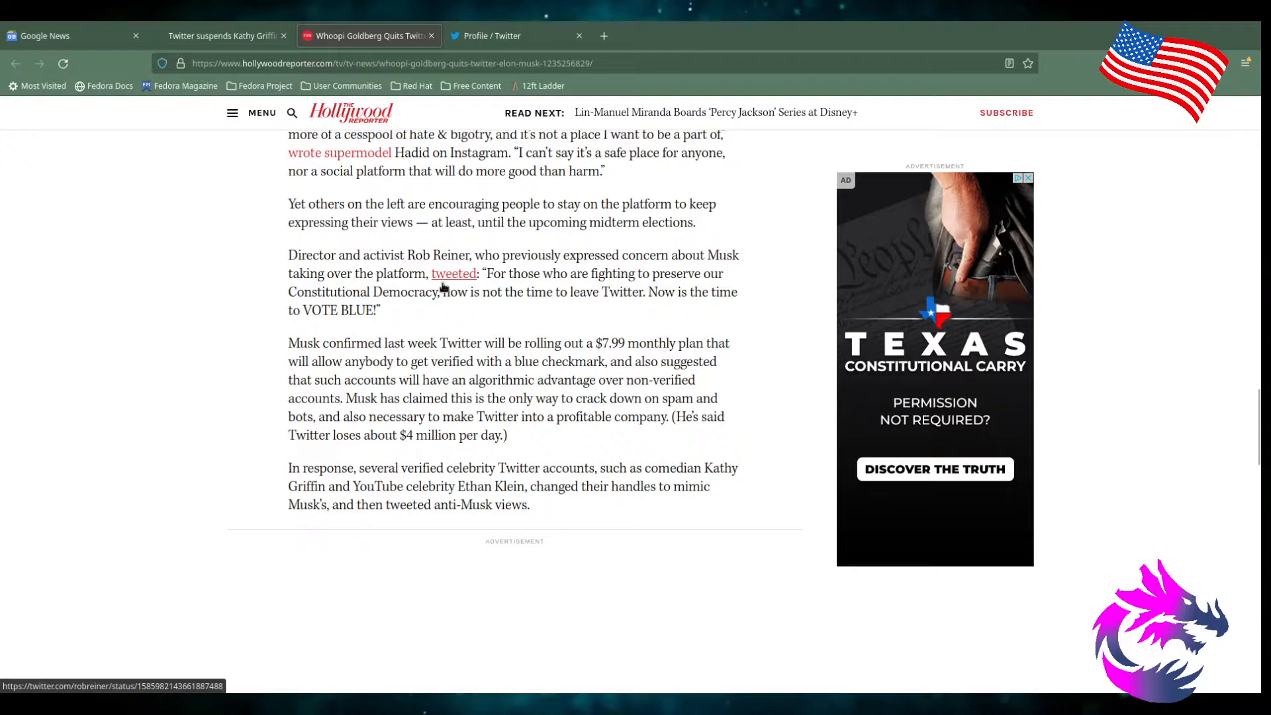
pyautogui.moveTo(662, 292)
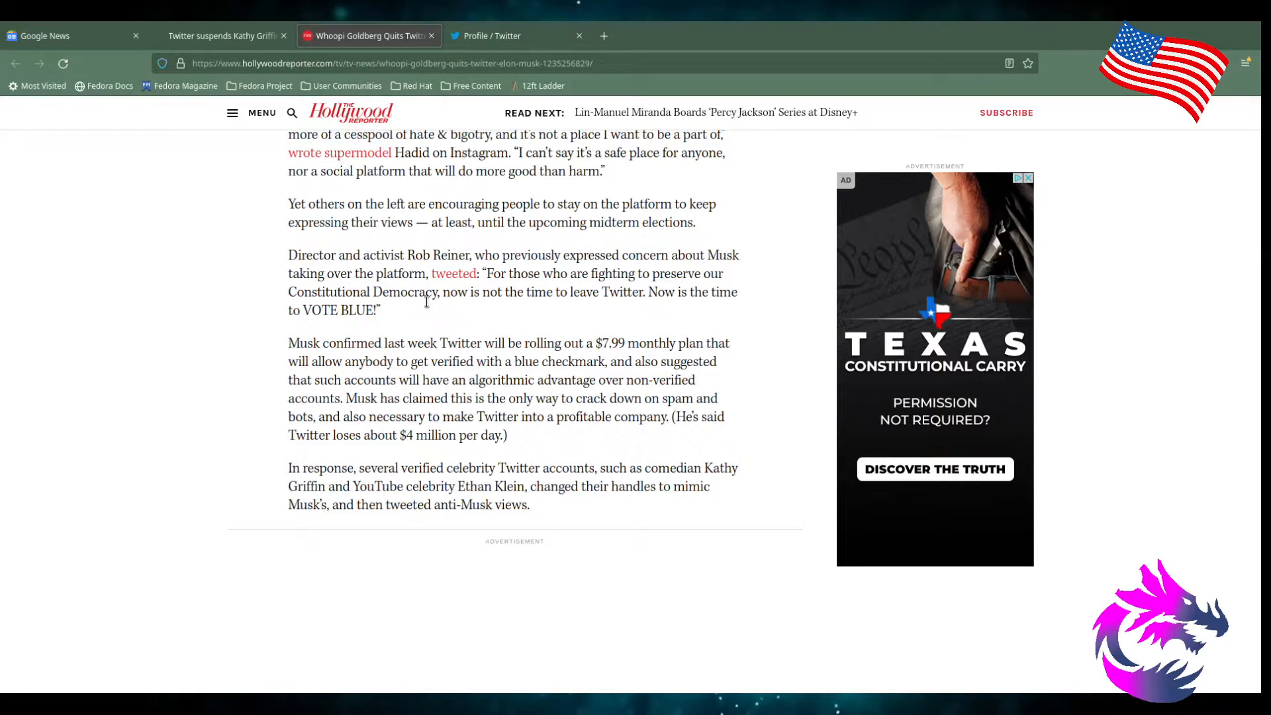
pyautogui.moveTo(560, 302)
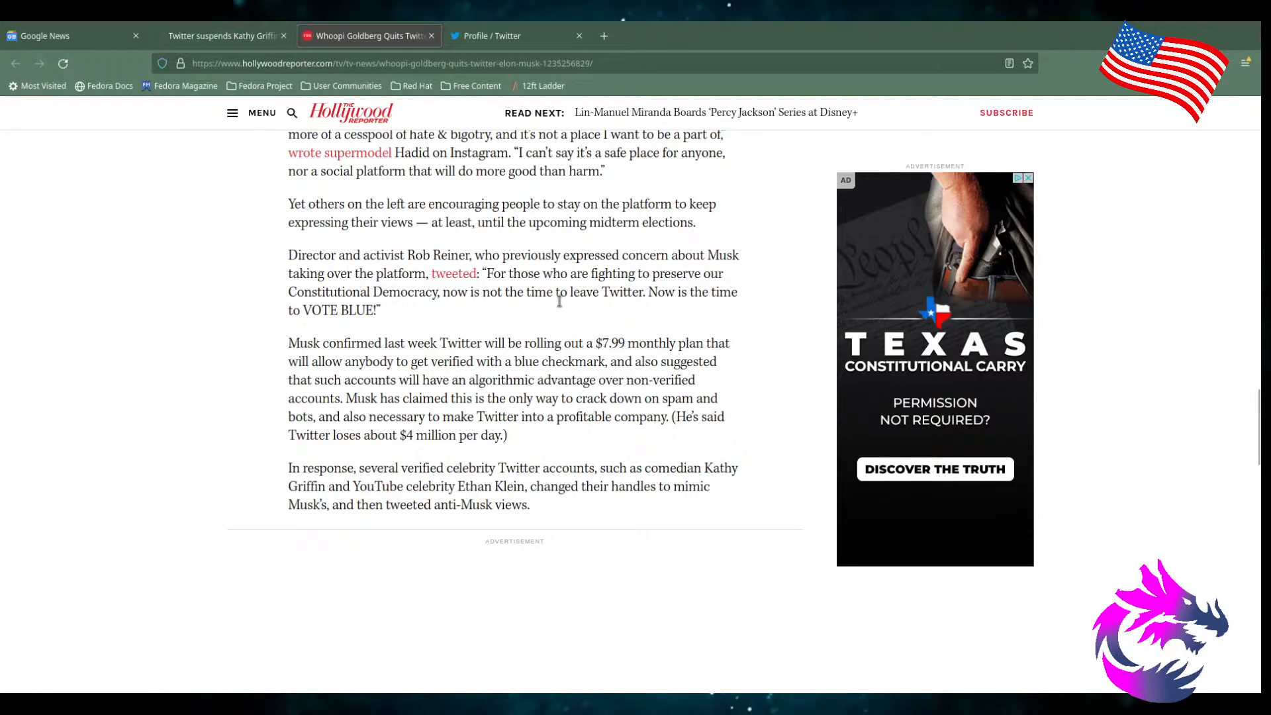
pyautogui.moveTo(433, 314)
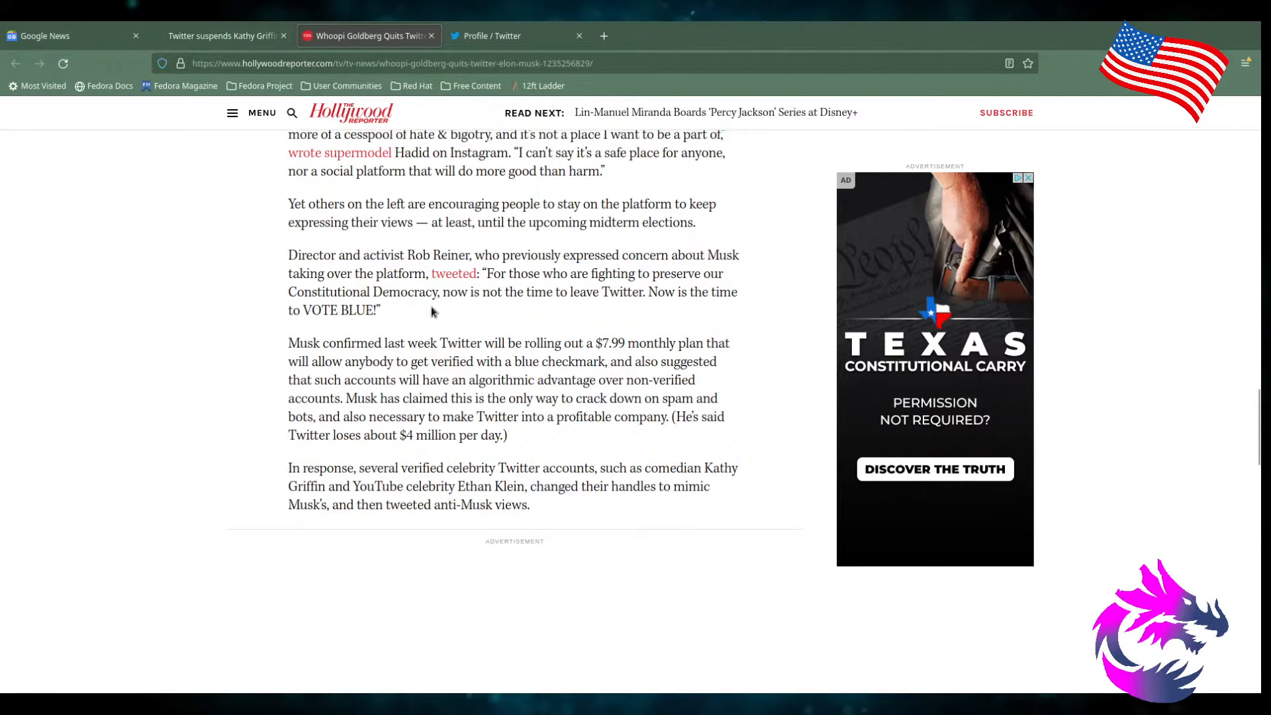
pyautogui.moveTo(408, 293)
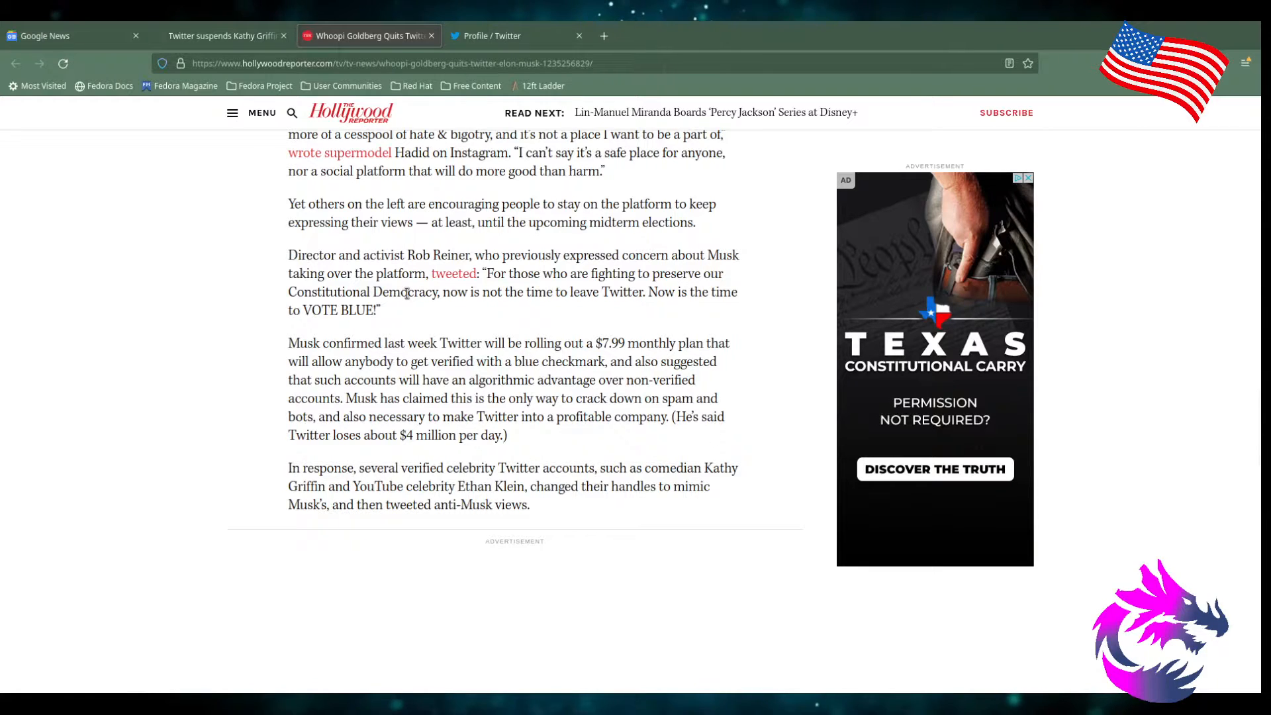
pyautogui.moveTo(397, 325)
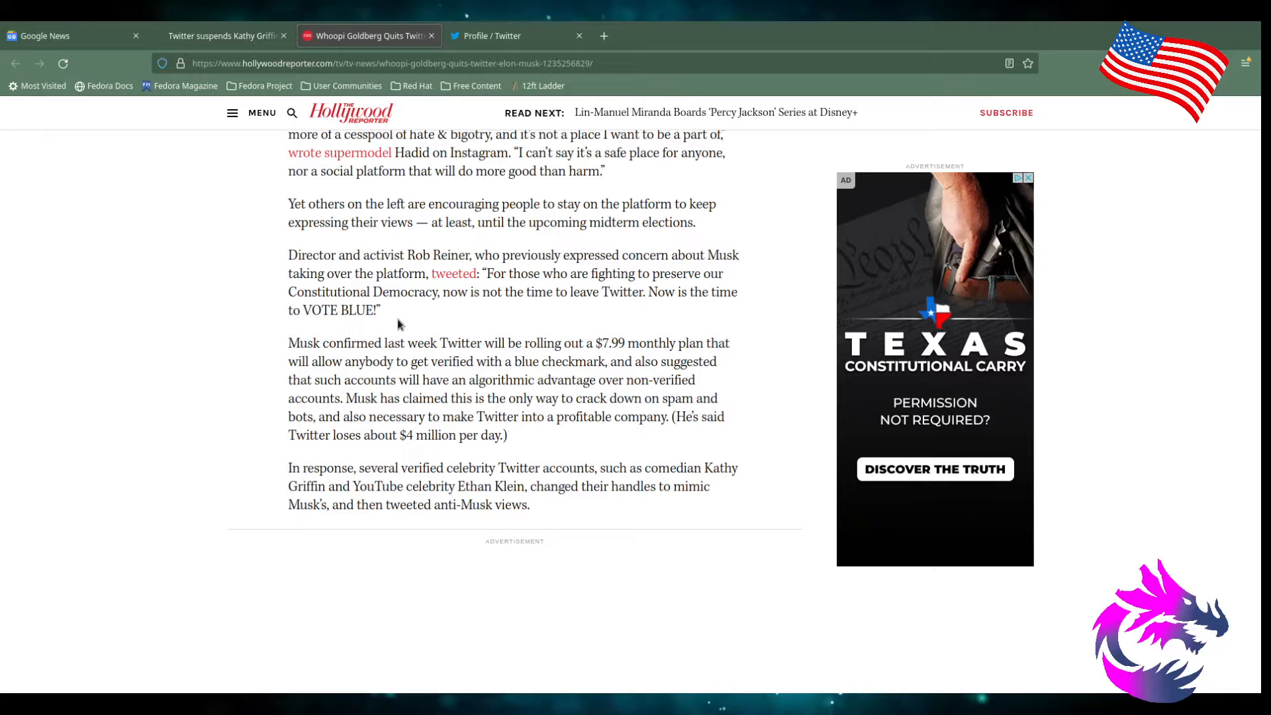
pyautogui.moveTo(280, 357)
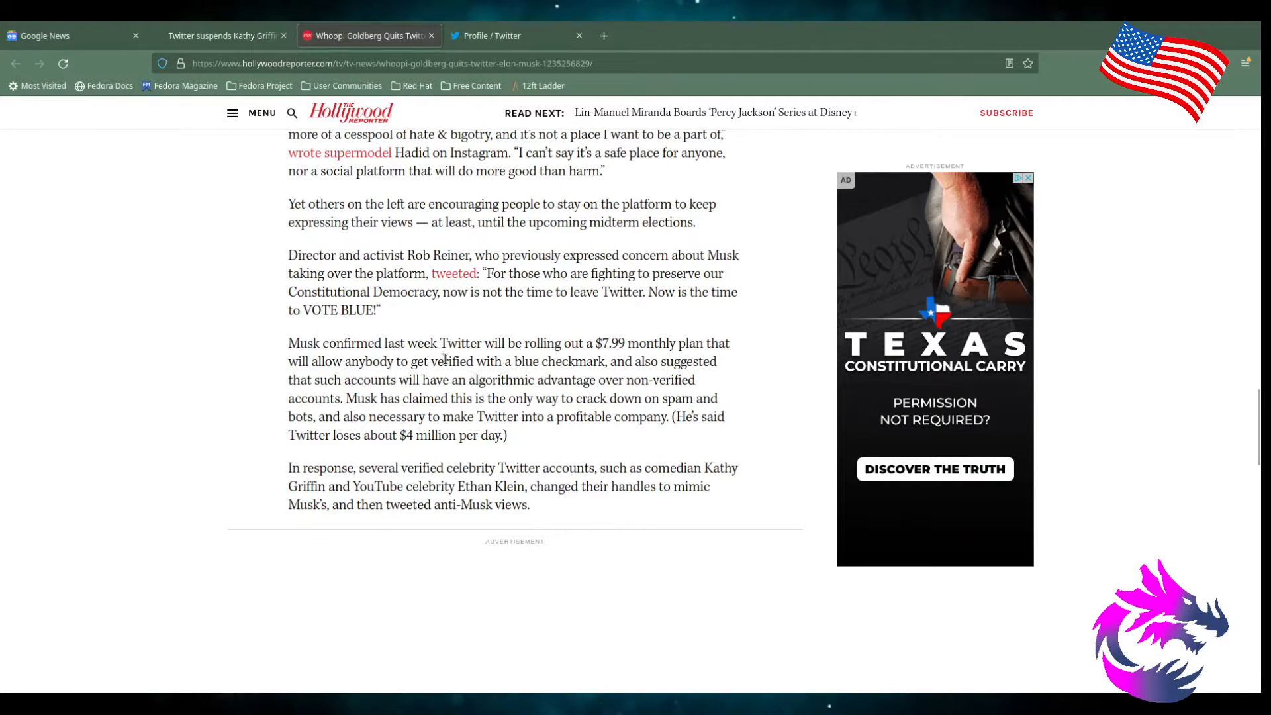
pyautogui.moveTo(614, 357)
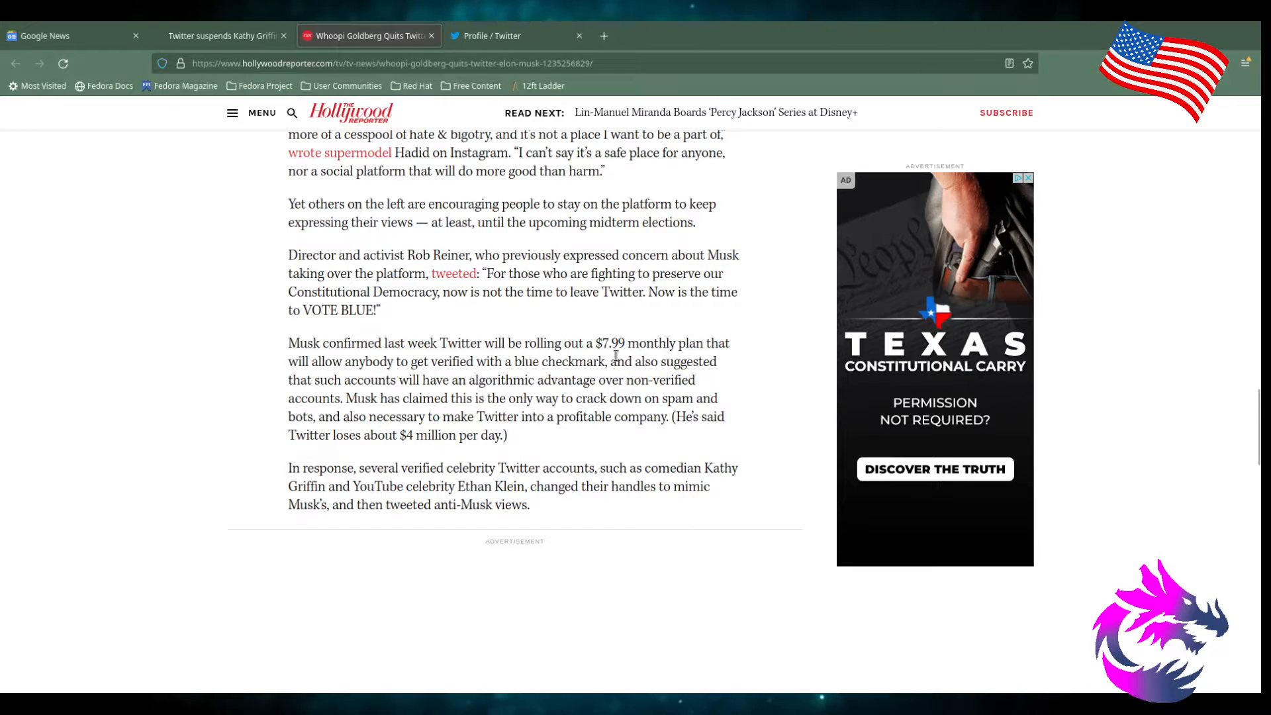
pyautogui.moveTo(270, 380)
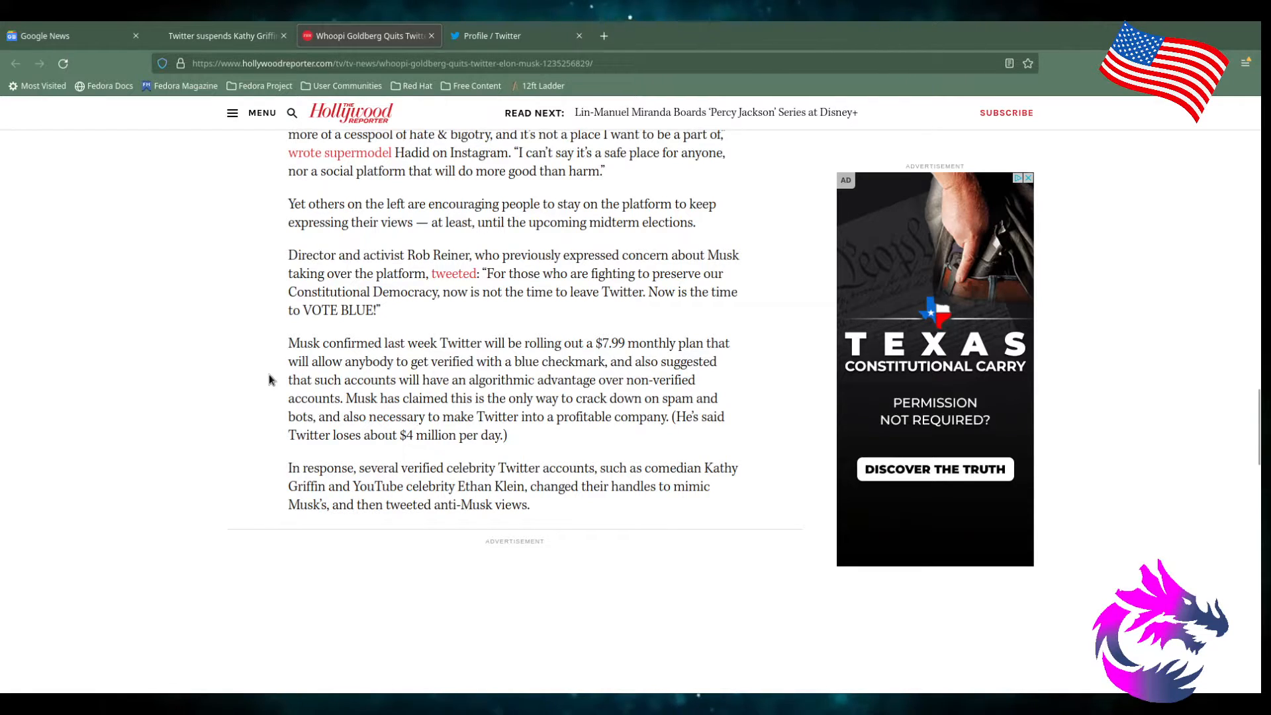
pyautogui.moveTo(557, 373)
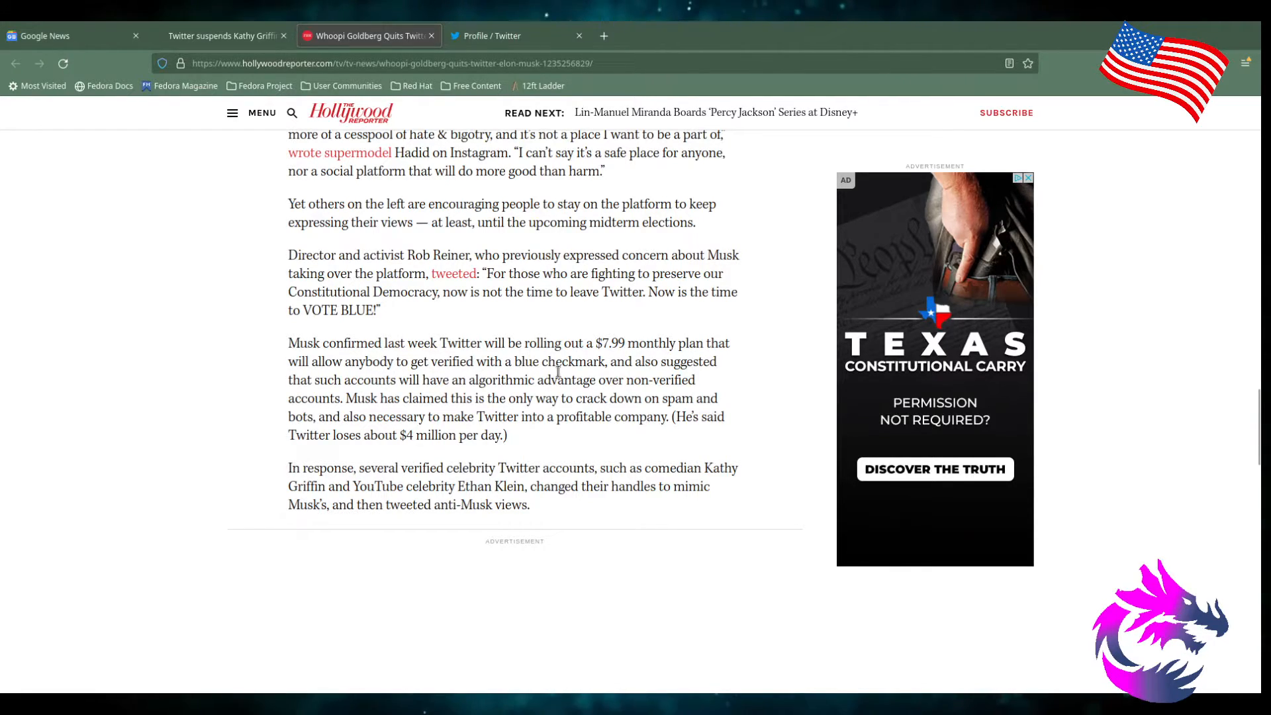
pyautogui.moveTo(304, 394)
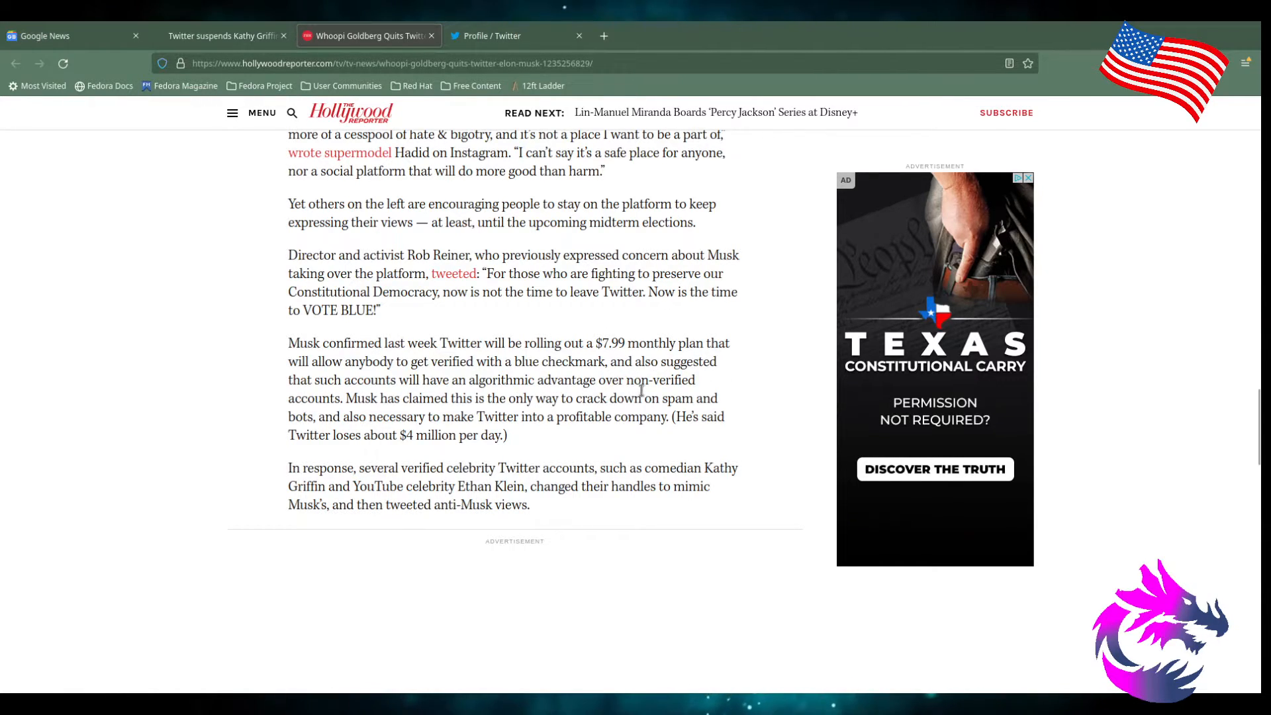
pyautogui.moveTo(363, 412)
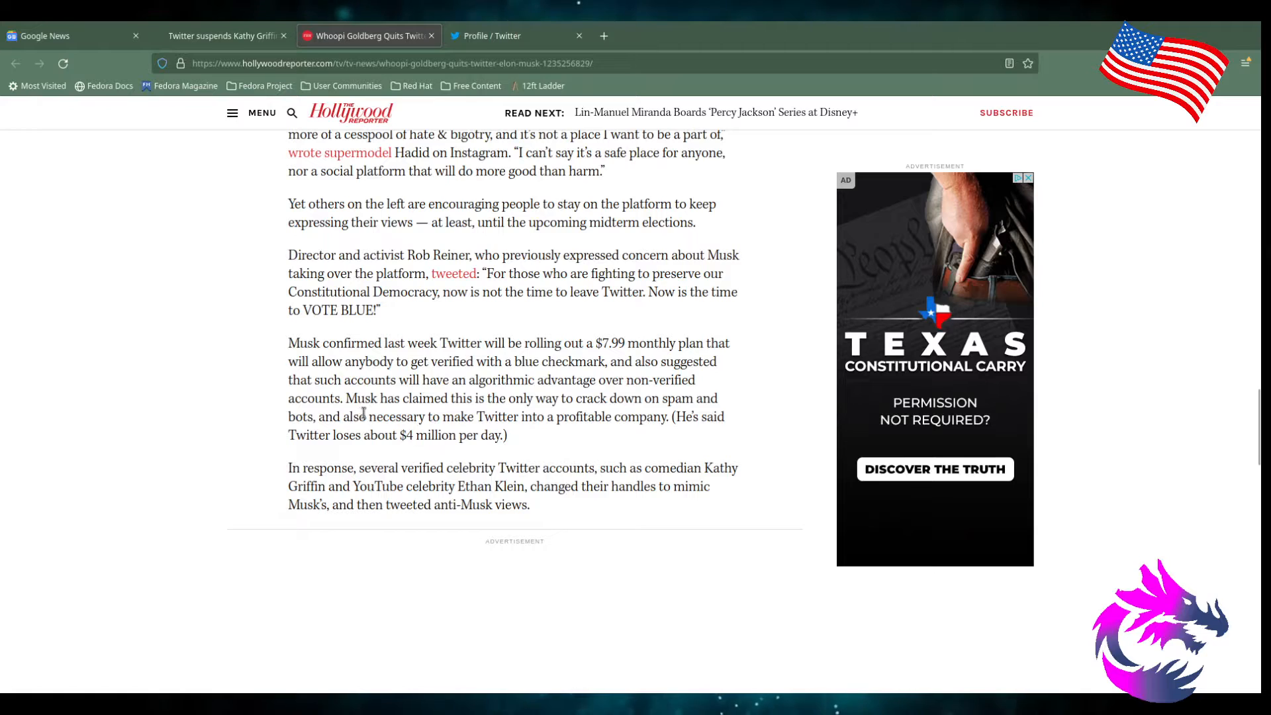
pyautogui.moveTo(580, 416)
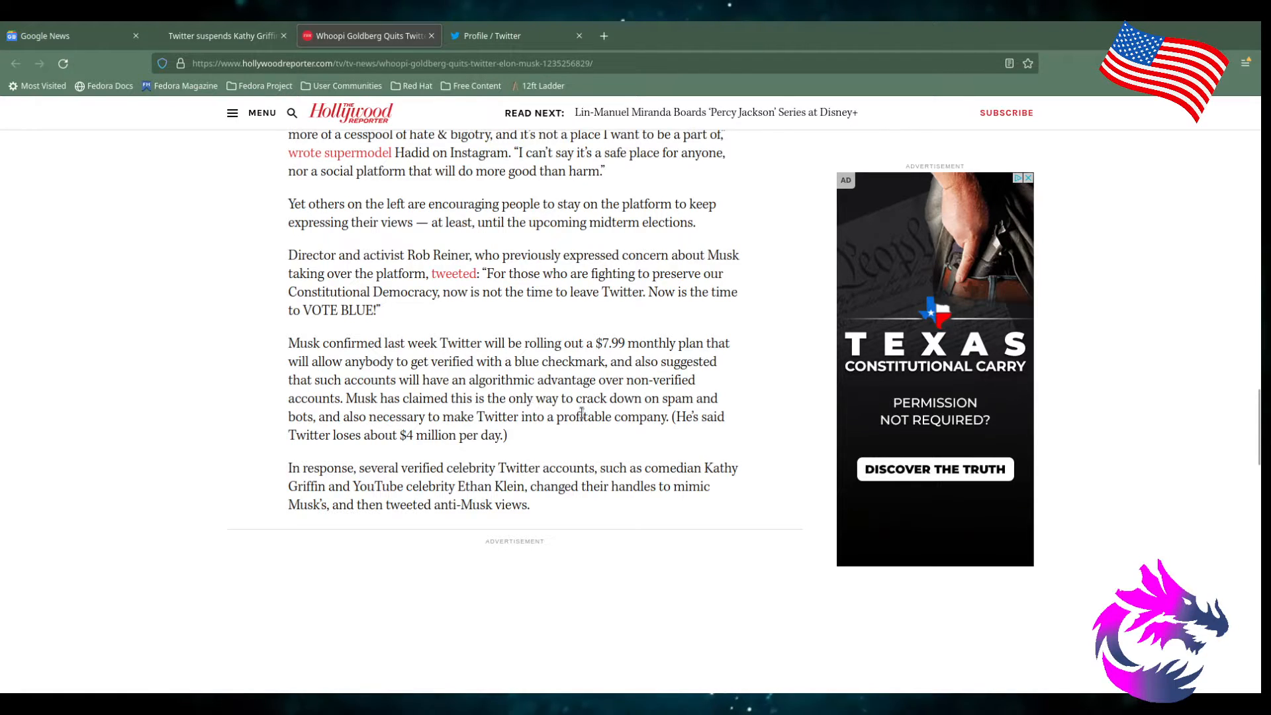
pyautogui.moveTo(261, 439)
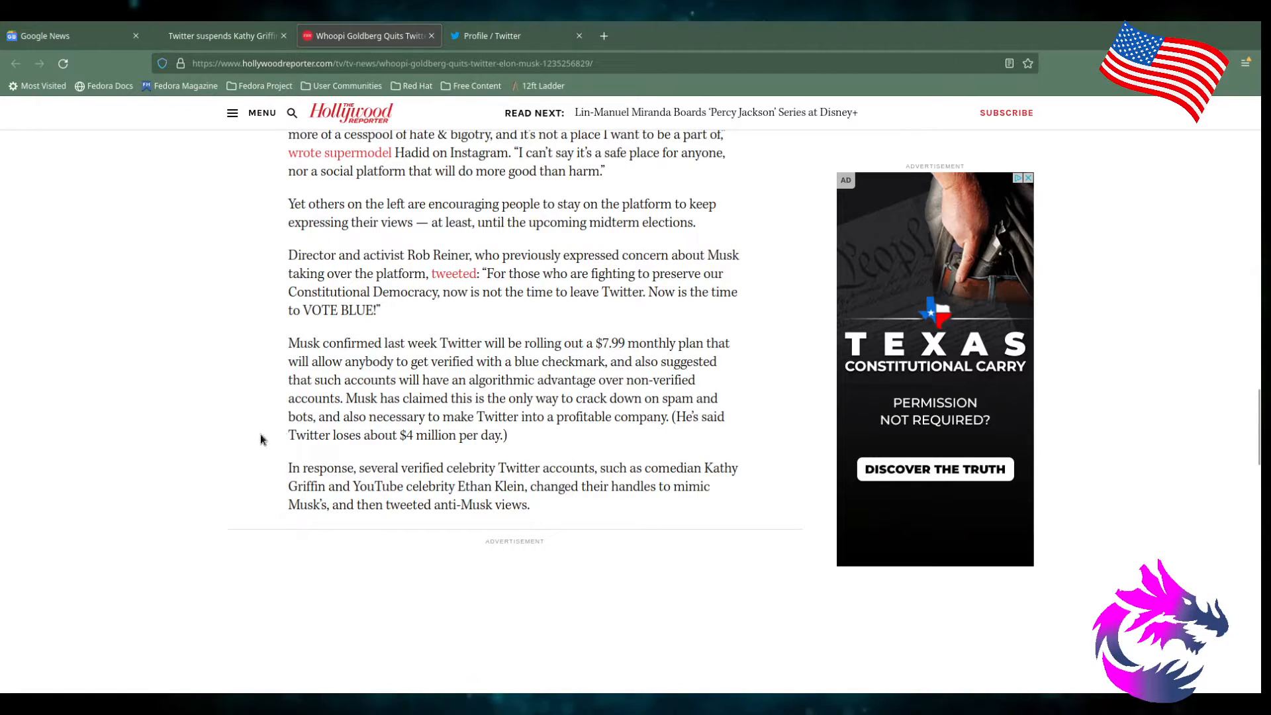
pyautogui.moveTo(606, 433)
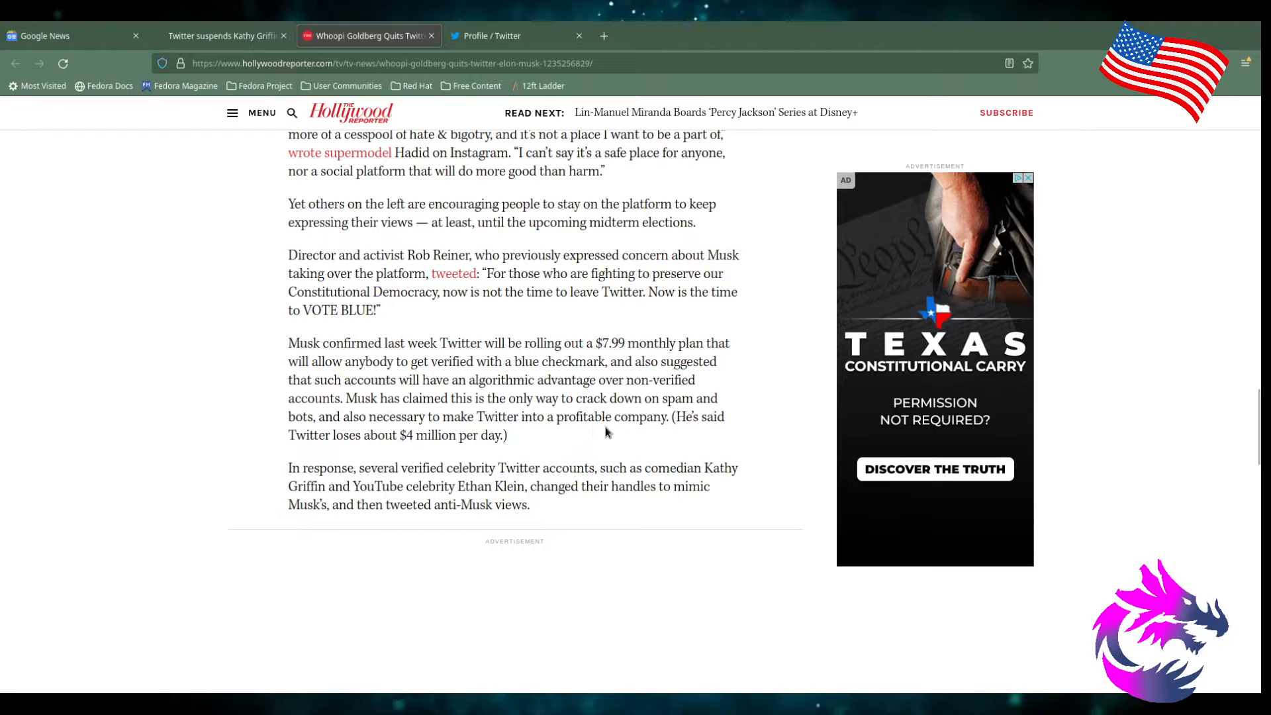
pyautogui.moveTo(686, 425)
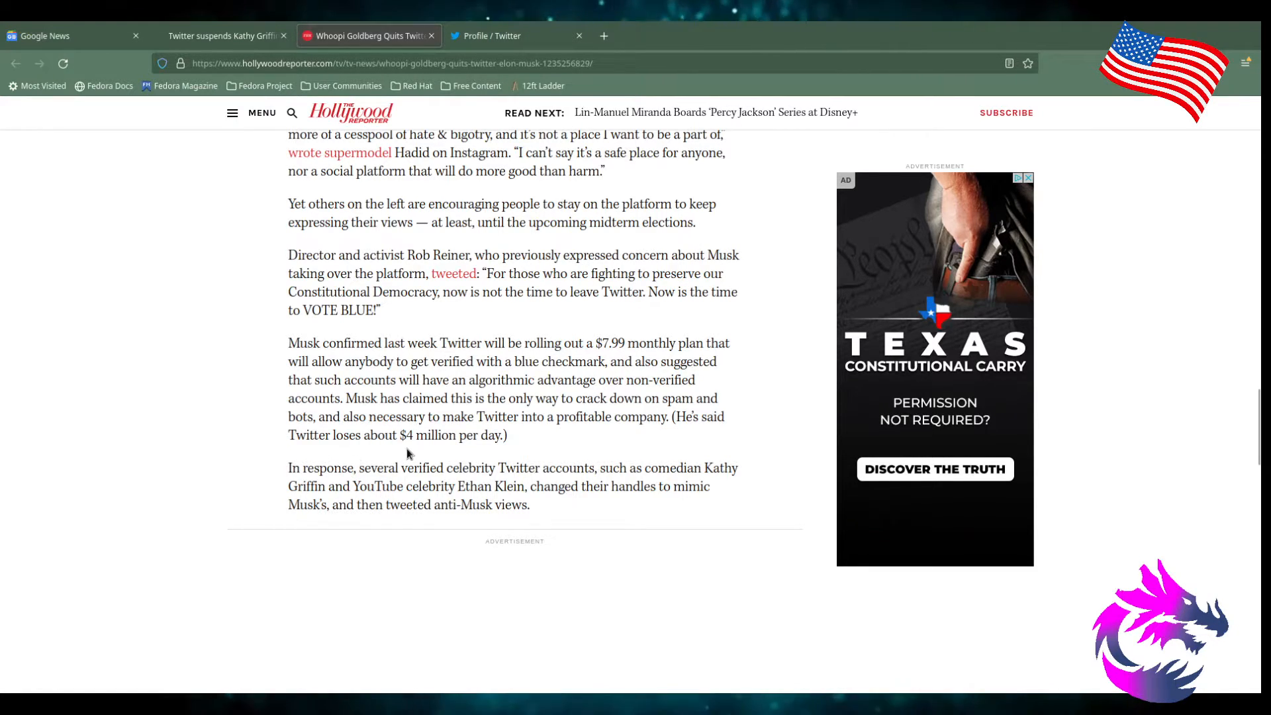
pyautogui.moveTo(315, 474)
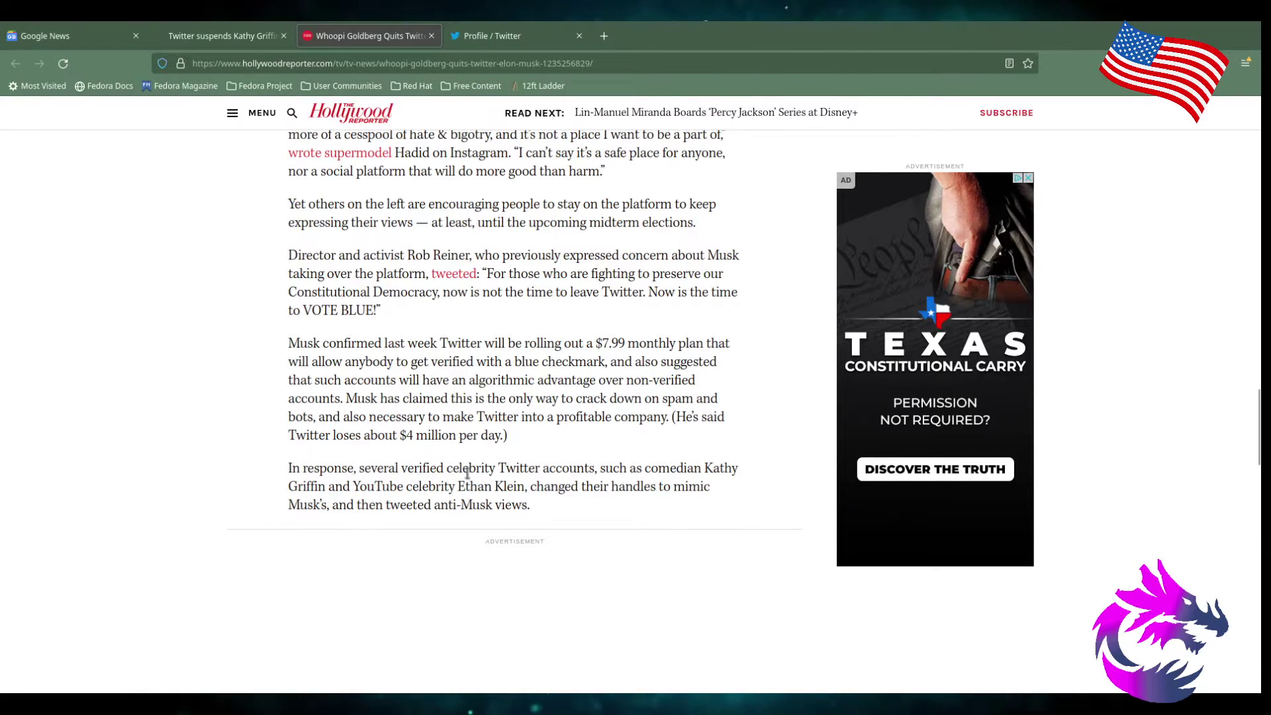
pyautogui.moveTo(712, 473)
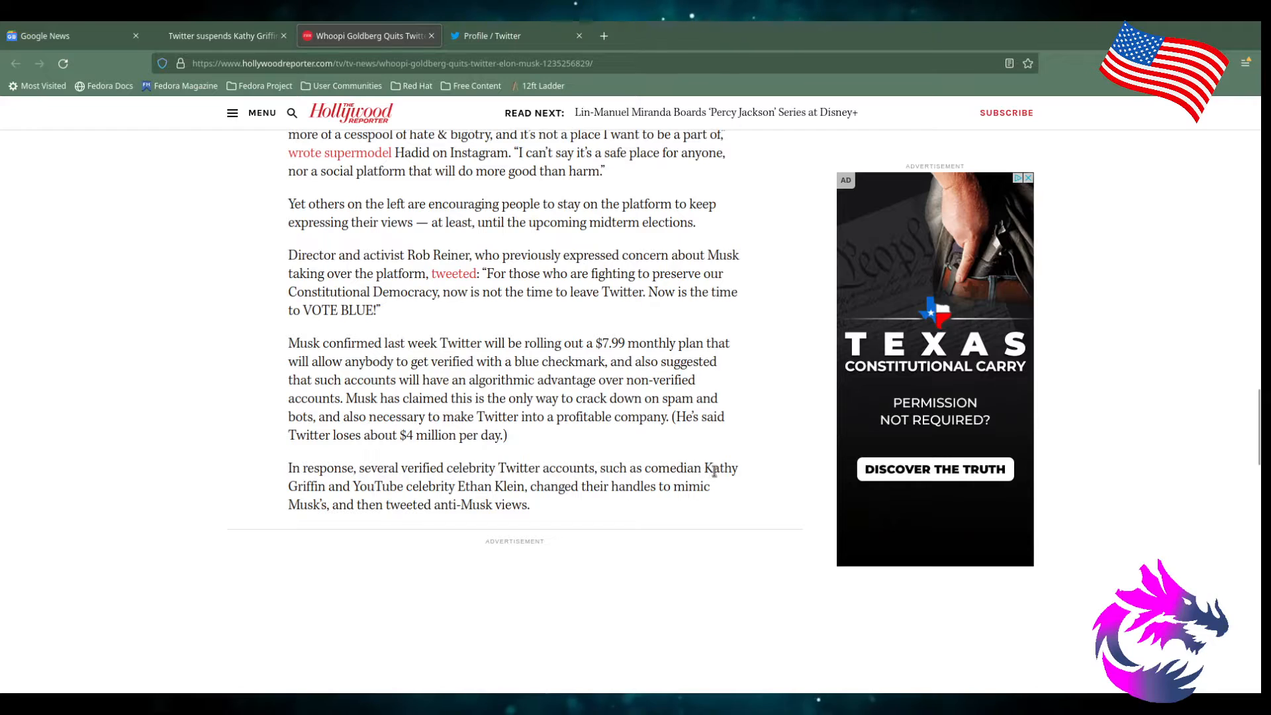
pyautogui.moveTo(484, 496)
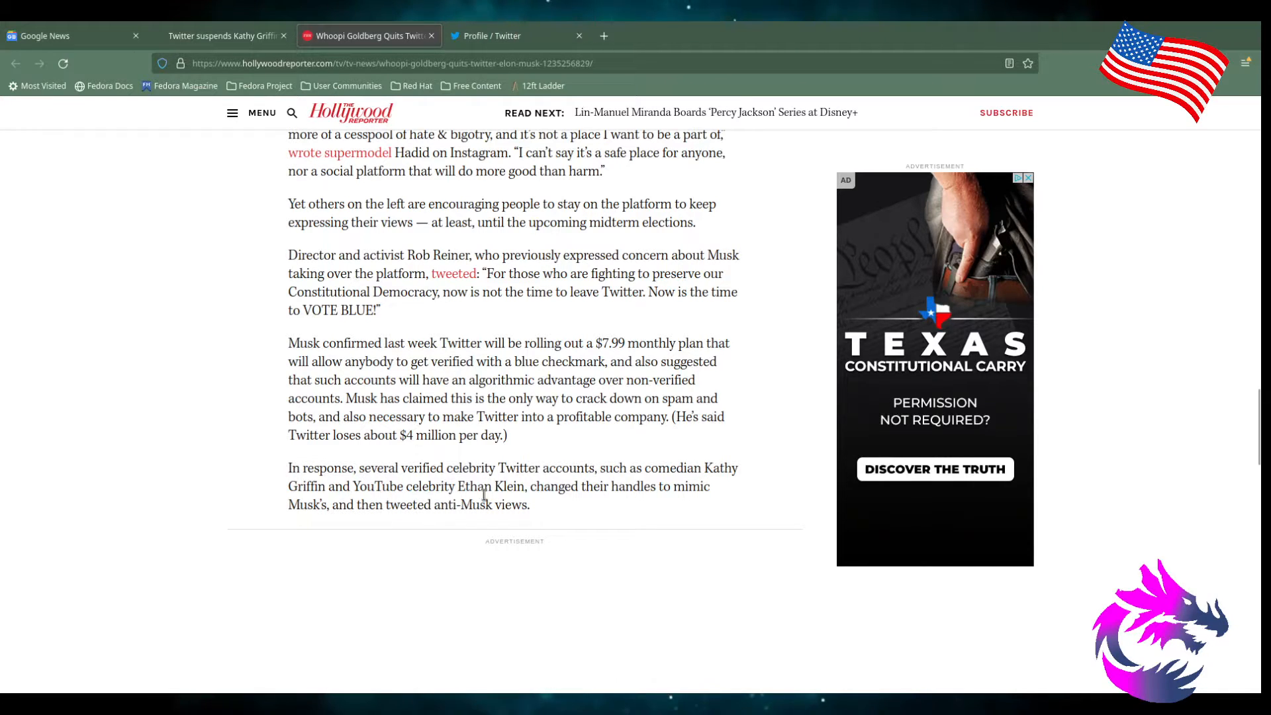
pyautogui.moveTo(737, 506)
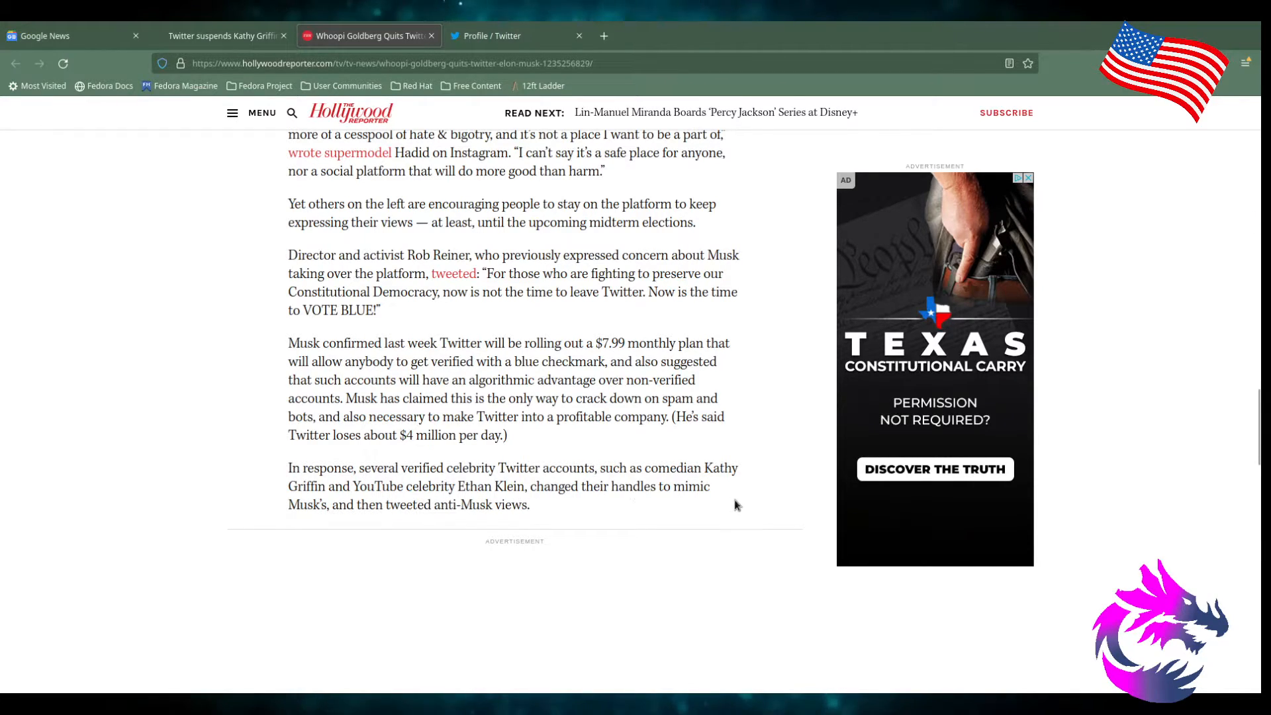
pyautogui.moveTo(228, 503)
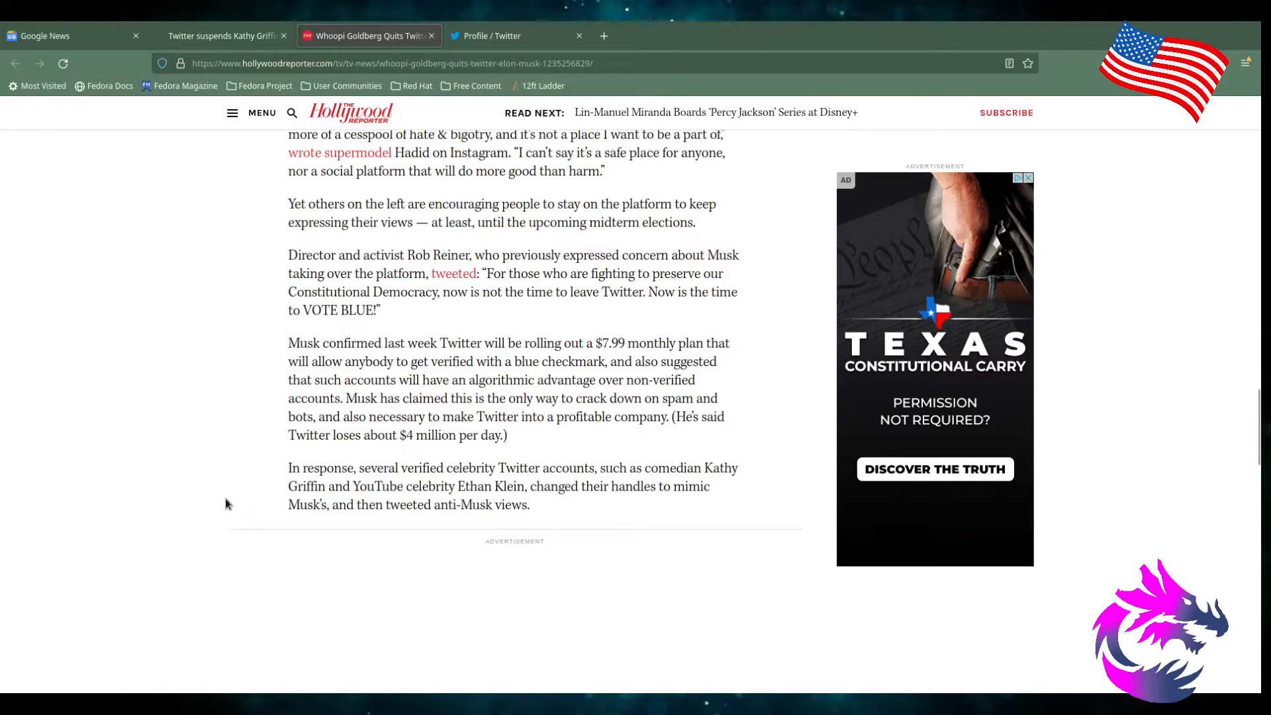
# - Scroll to the closing parody-suspension paragraphs, topic tags and 'More From The Hollywood Reporter'
pyautogui.scroll(-3)
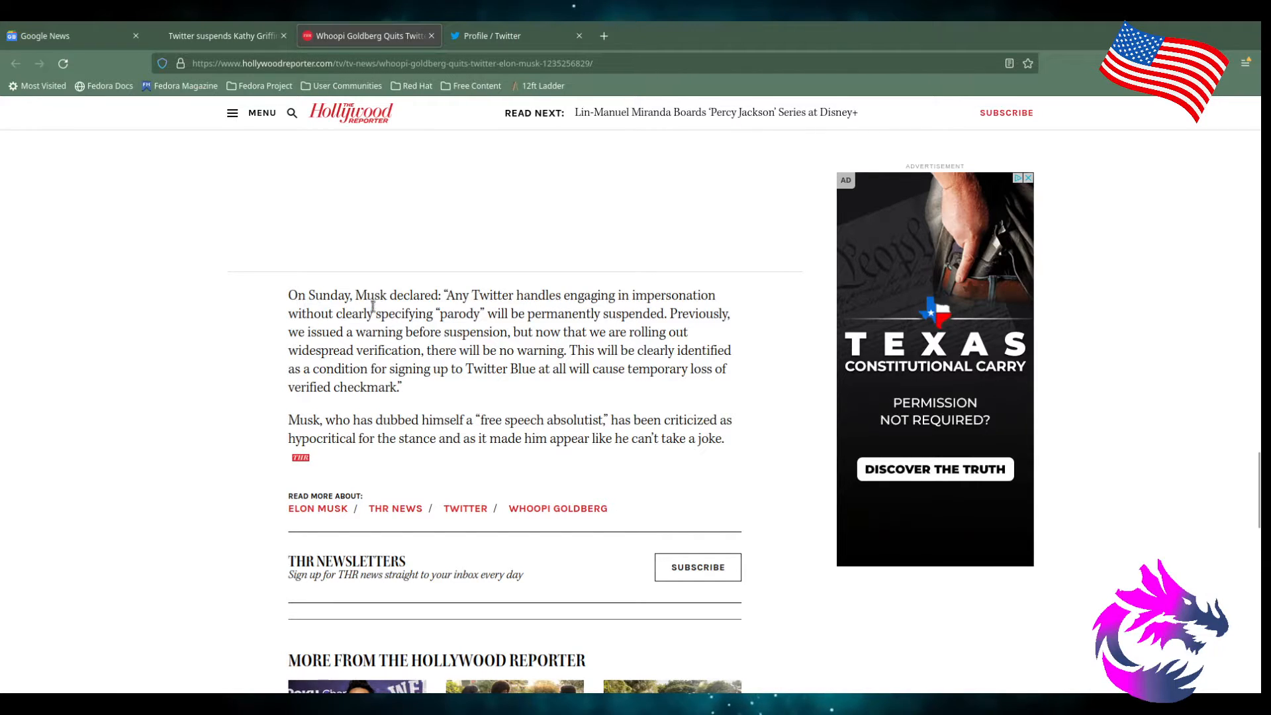
pyautogui.moveTo(242, 350)
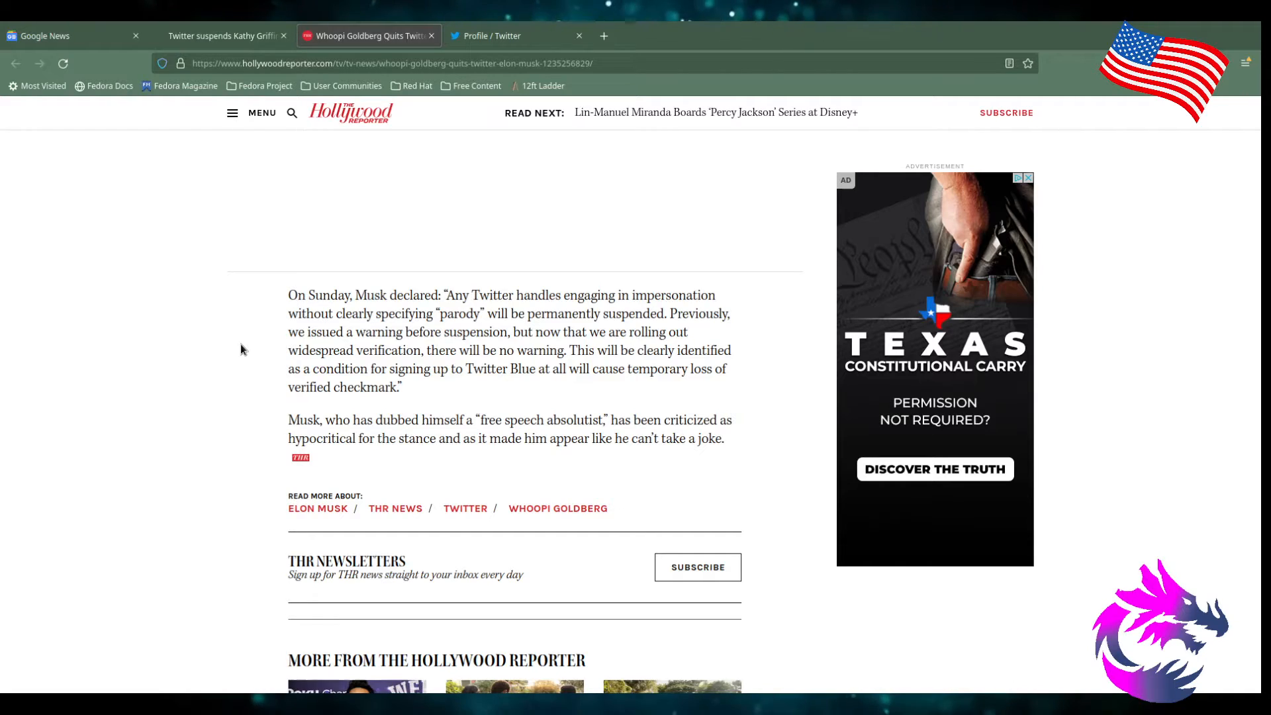
pyautogui.moveTo(541, 343)
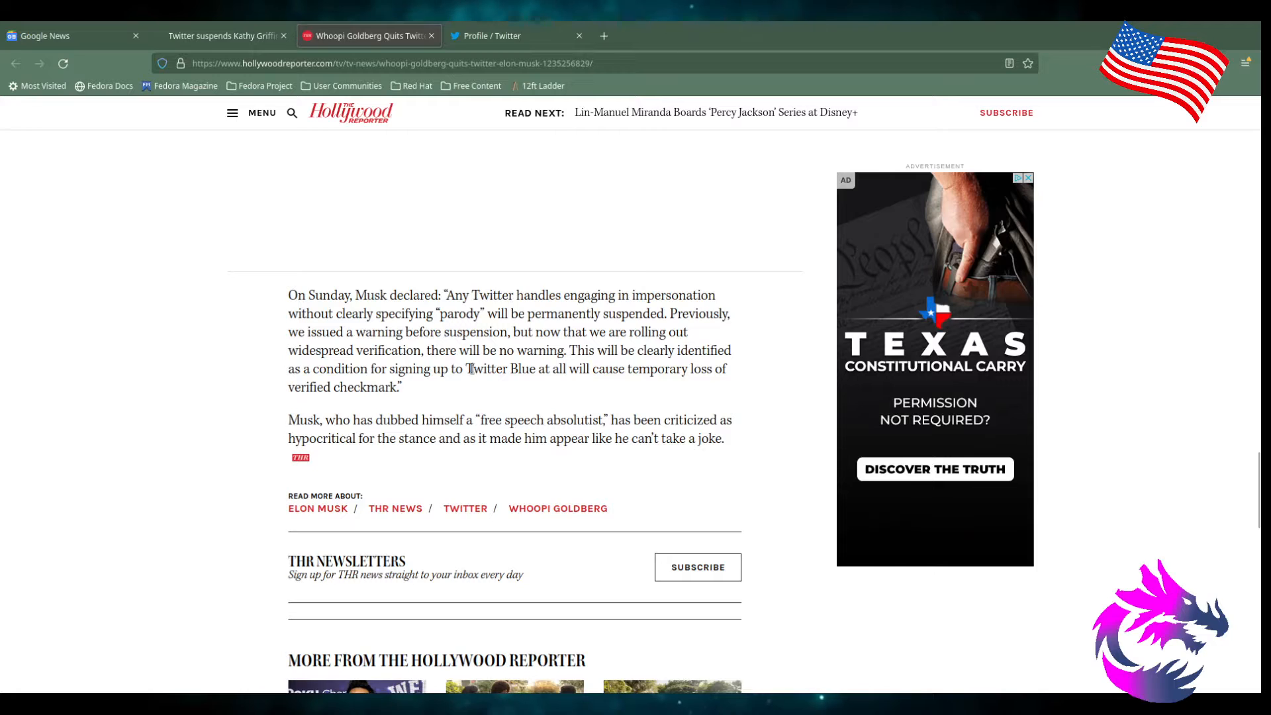
pyautogui.moveTo(445, 375)
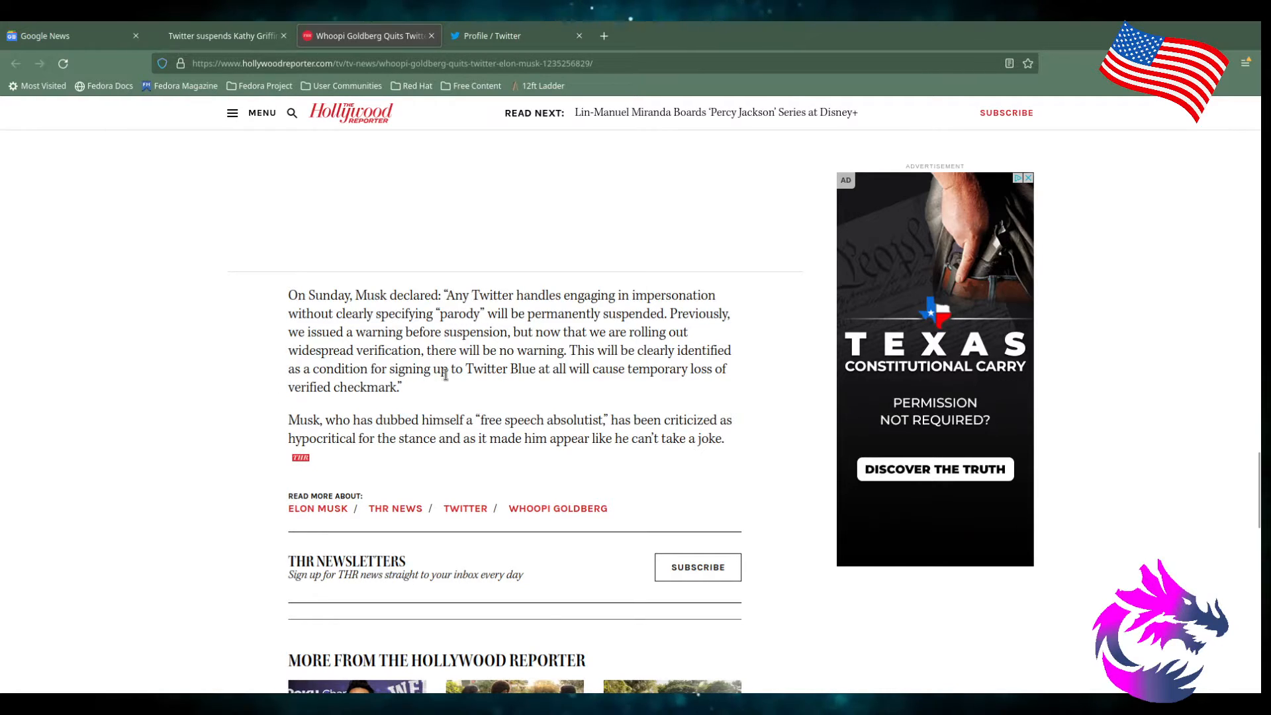
pyautogui.moveTo(681, 373)
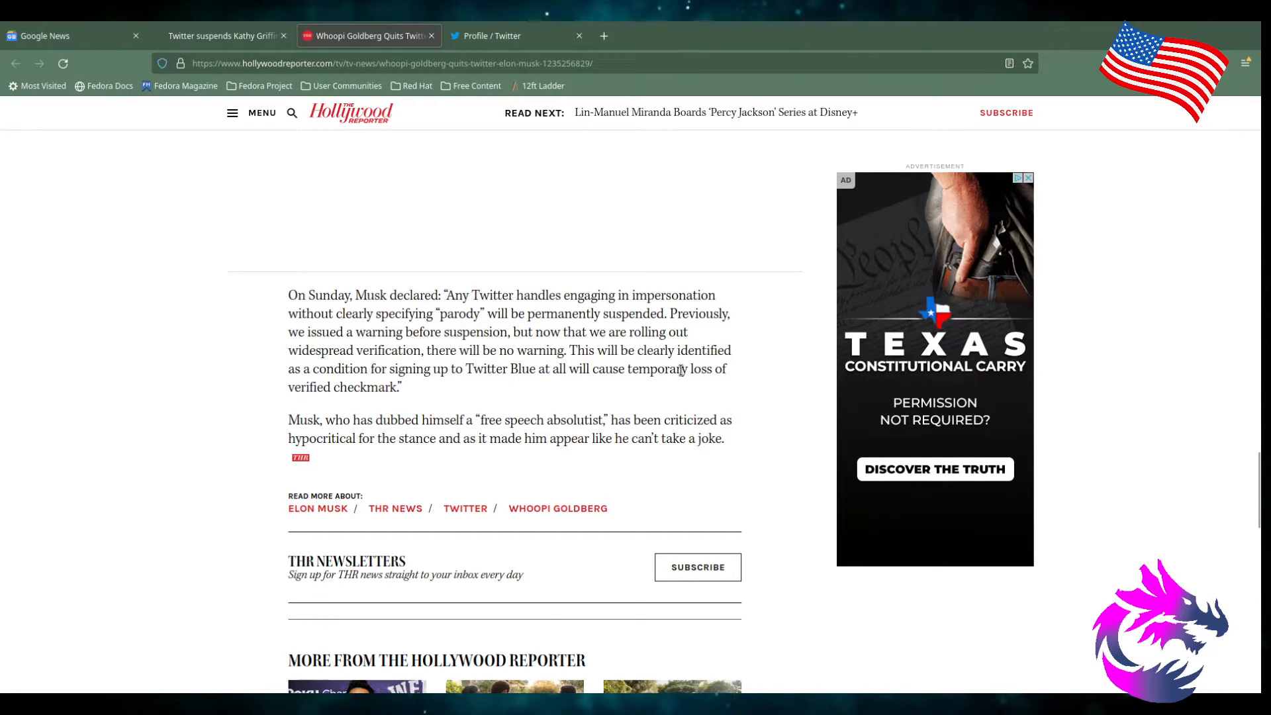
pyautogui.moveTo(265, 421)
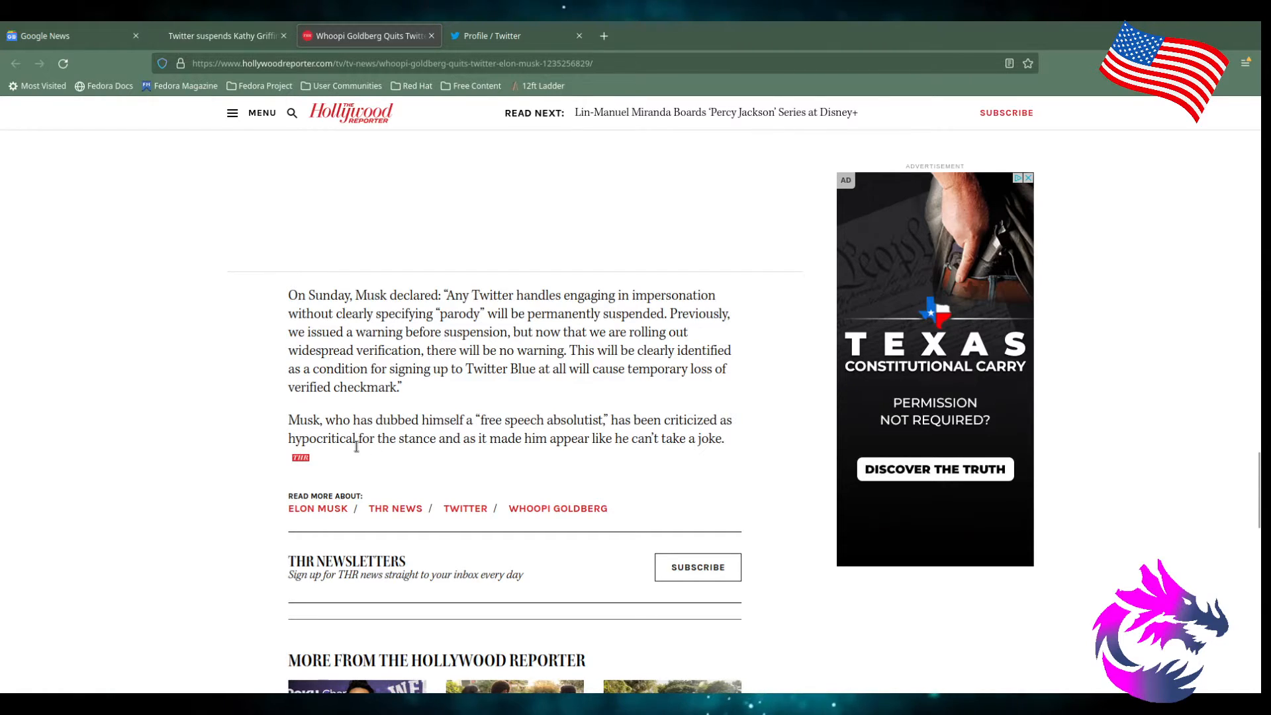
pyautogui.moveTo(73, 421)
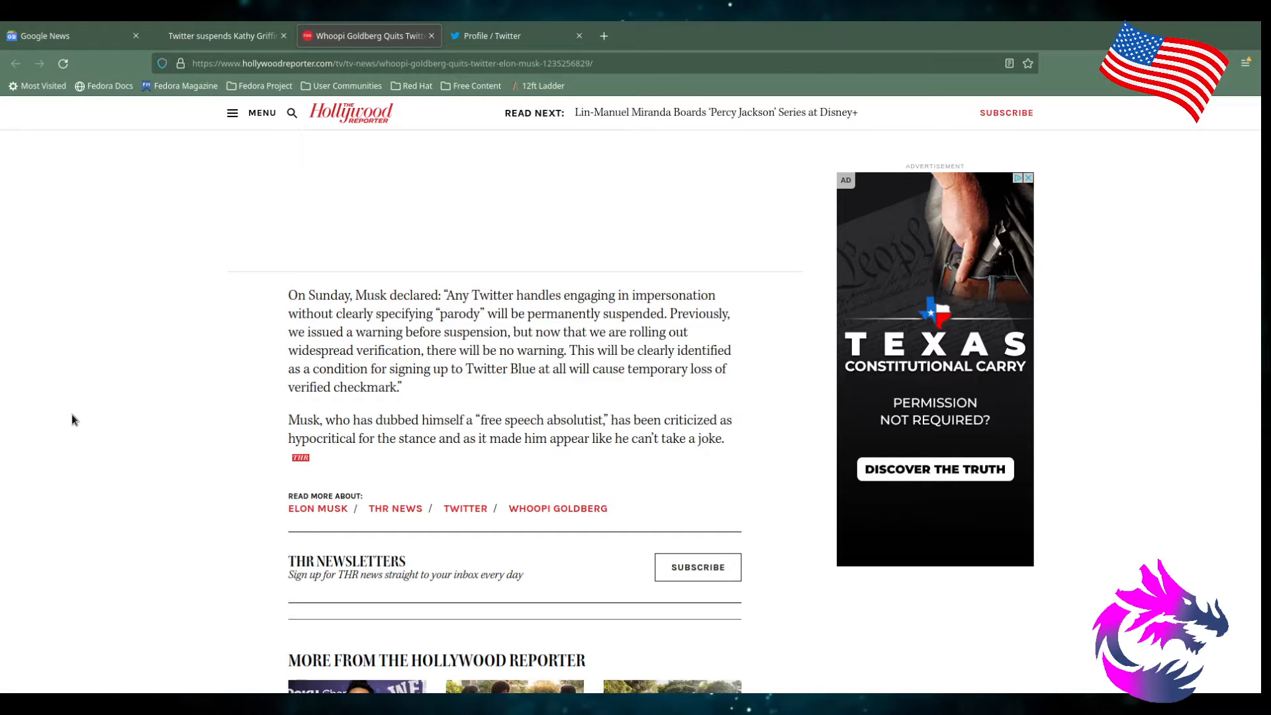
pyautogui.moveTo(570, 460)
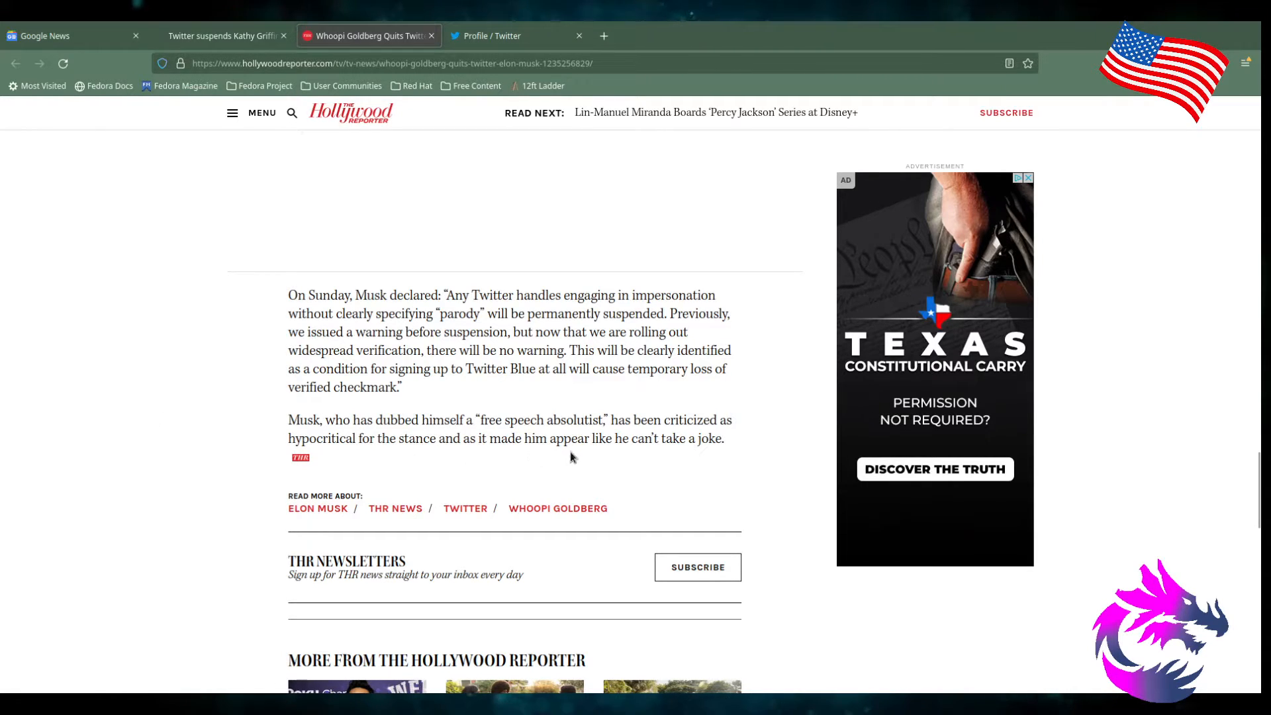
pyautogui.moveTo(166, 419)
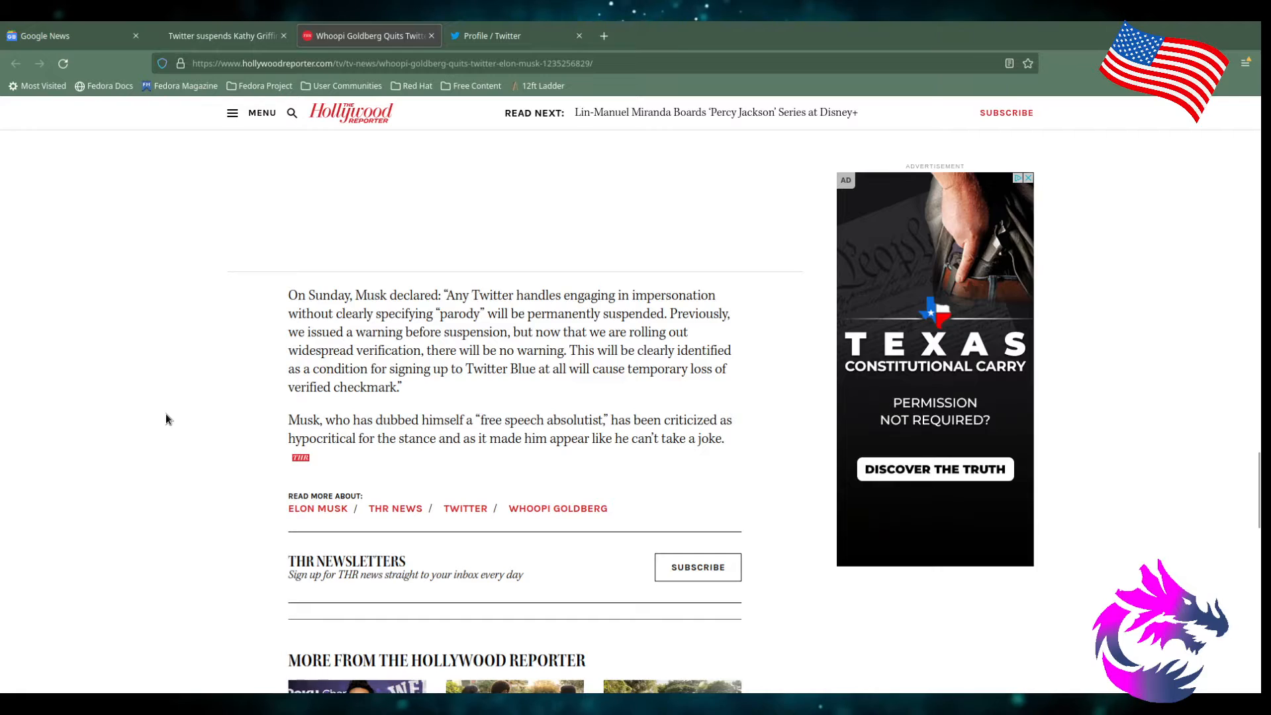
pyautogui.scroll(-3)
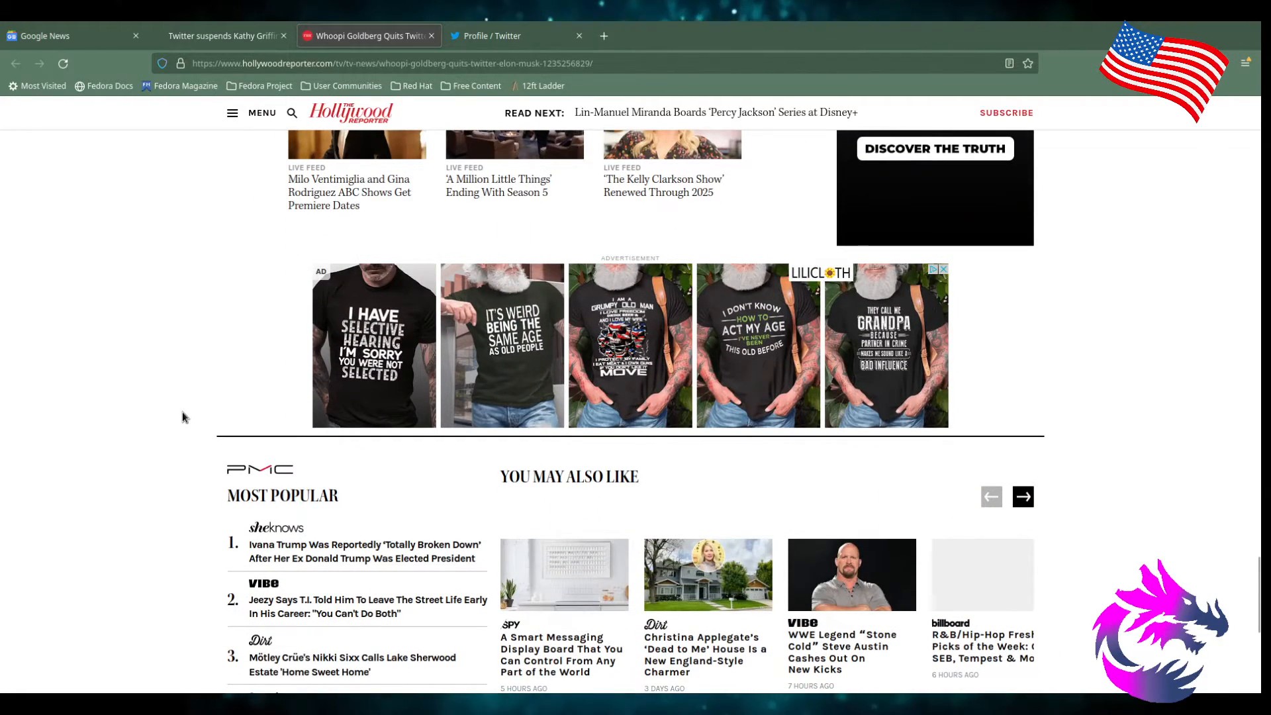
pyautogui.scroll(3)
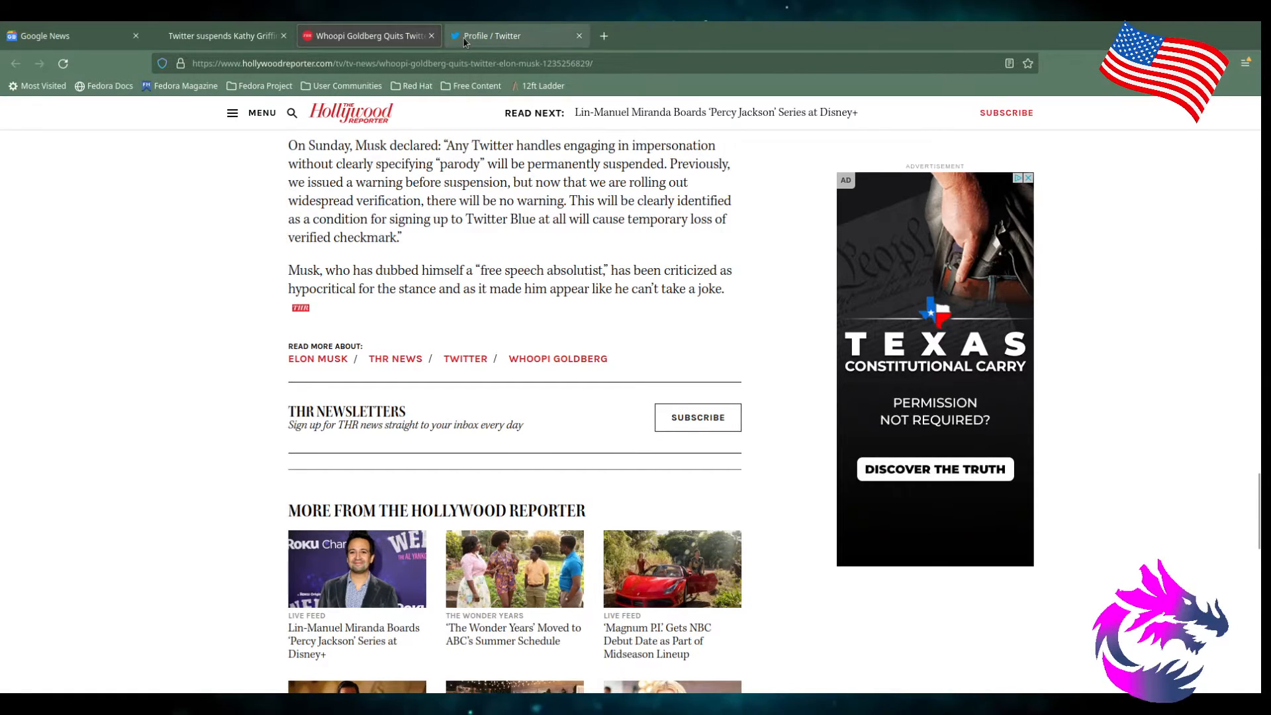
pyautogui.click(517, 36)
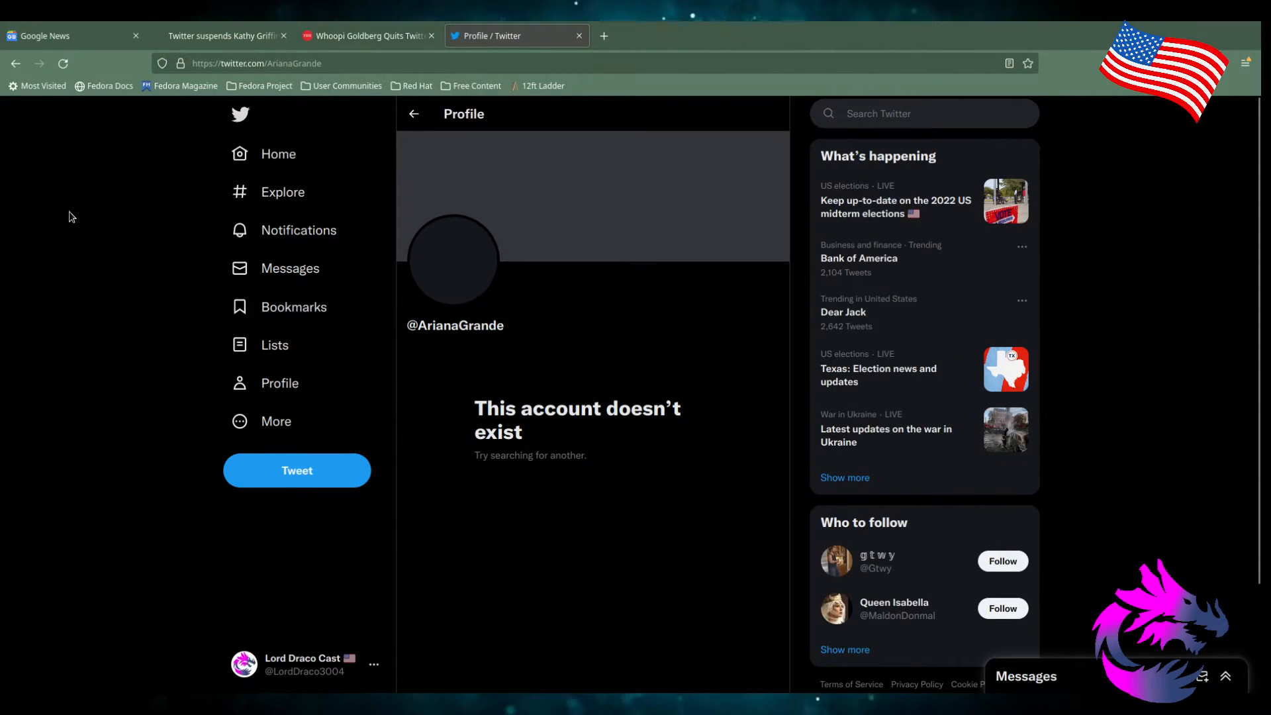
pyautogui.moveTo(564, 358)
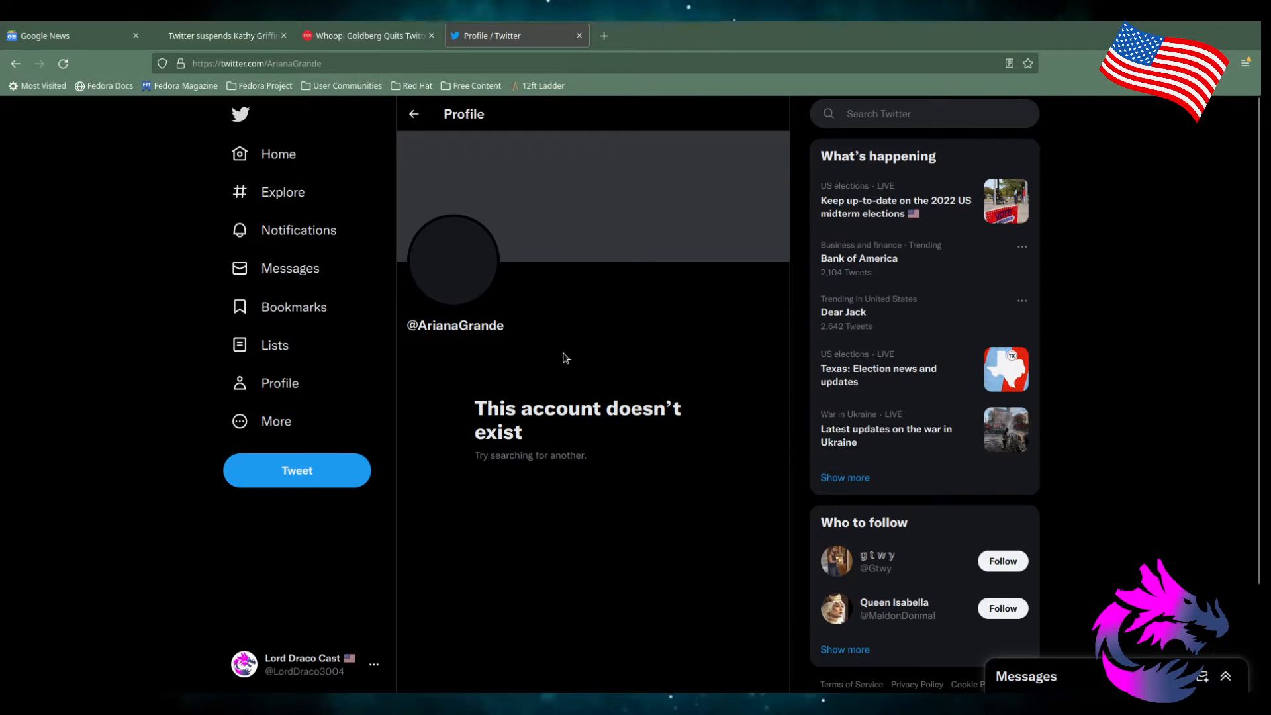
pyautogui.moveTo(580, 383)
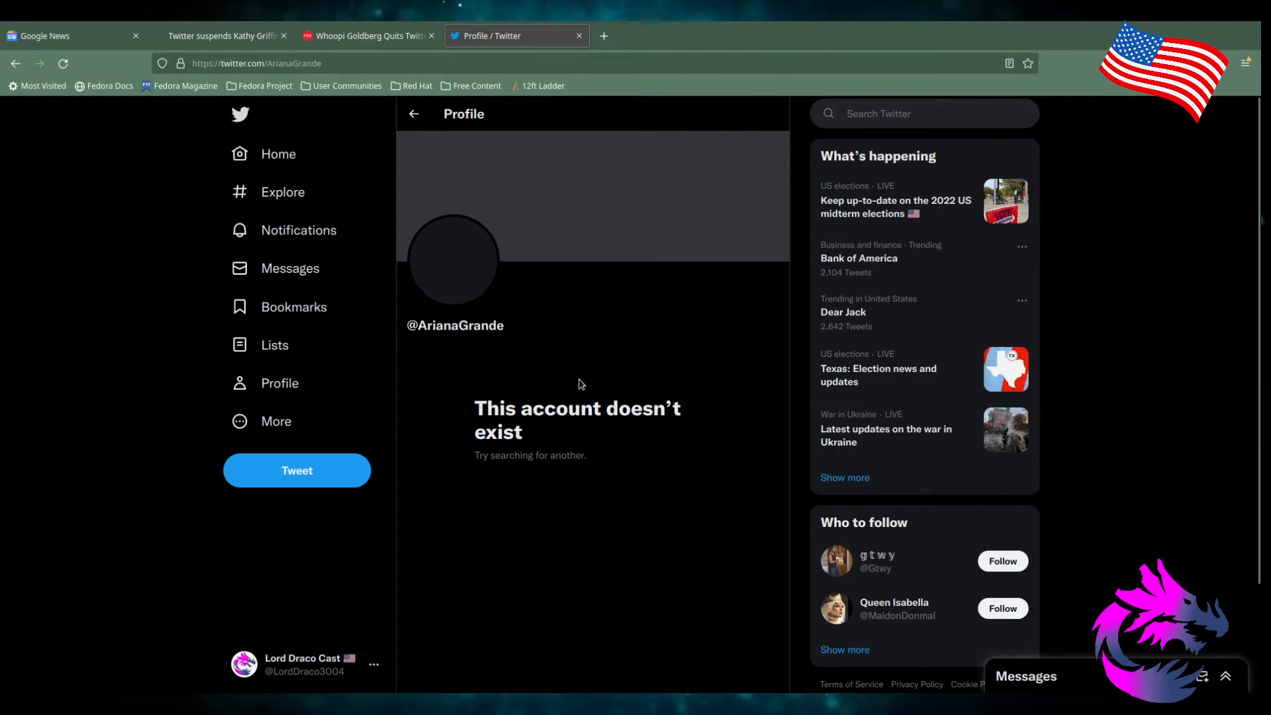
pyautogui.moveTo(512, 346)
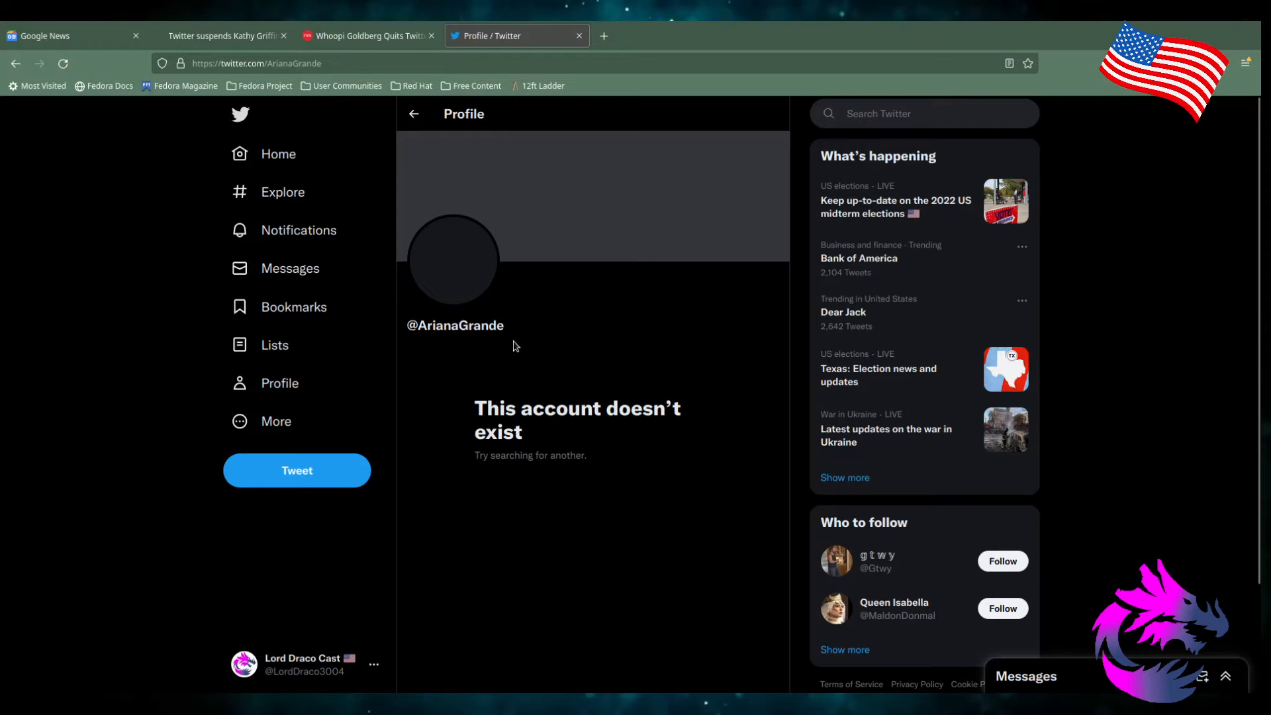
pyautogui.moveTo(304, 230)
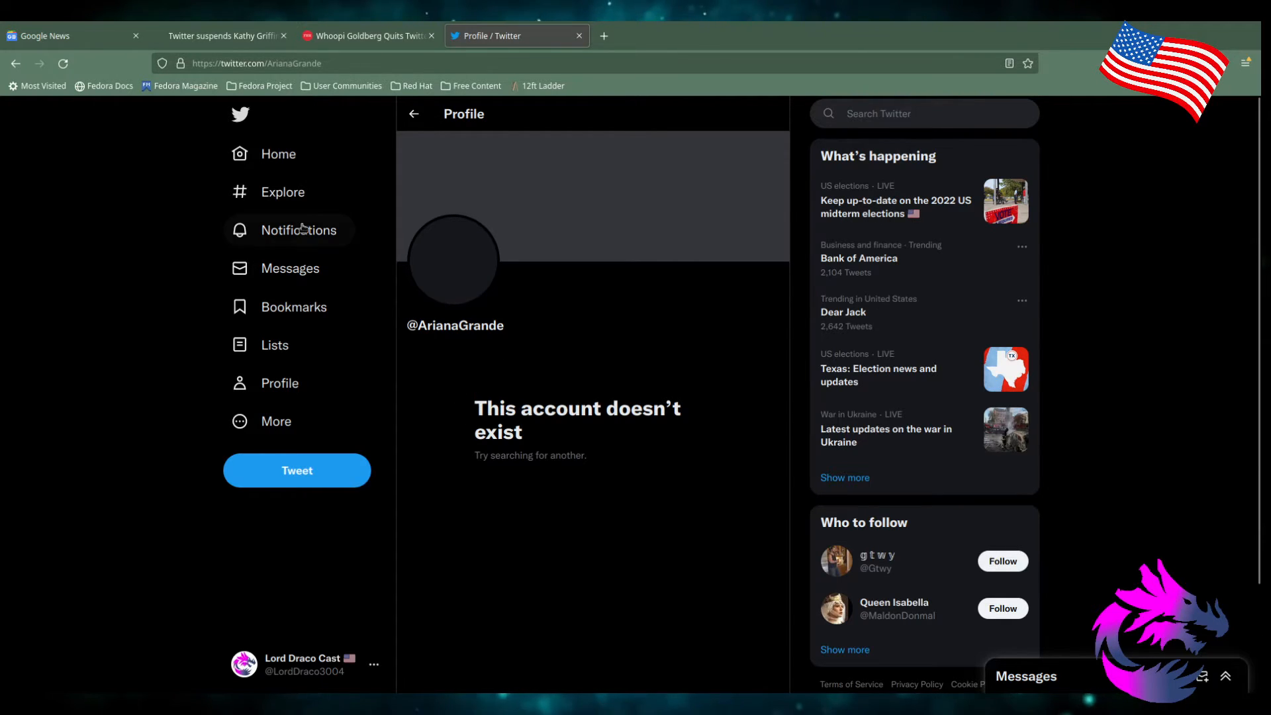